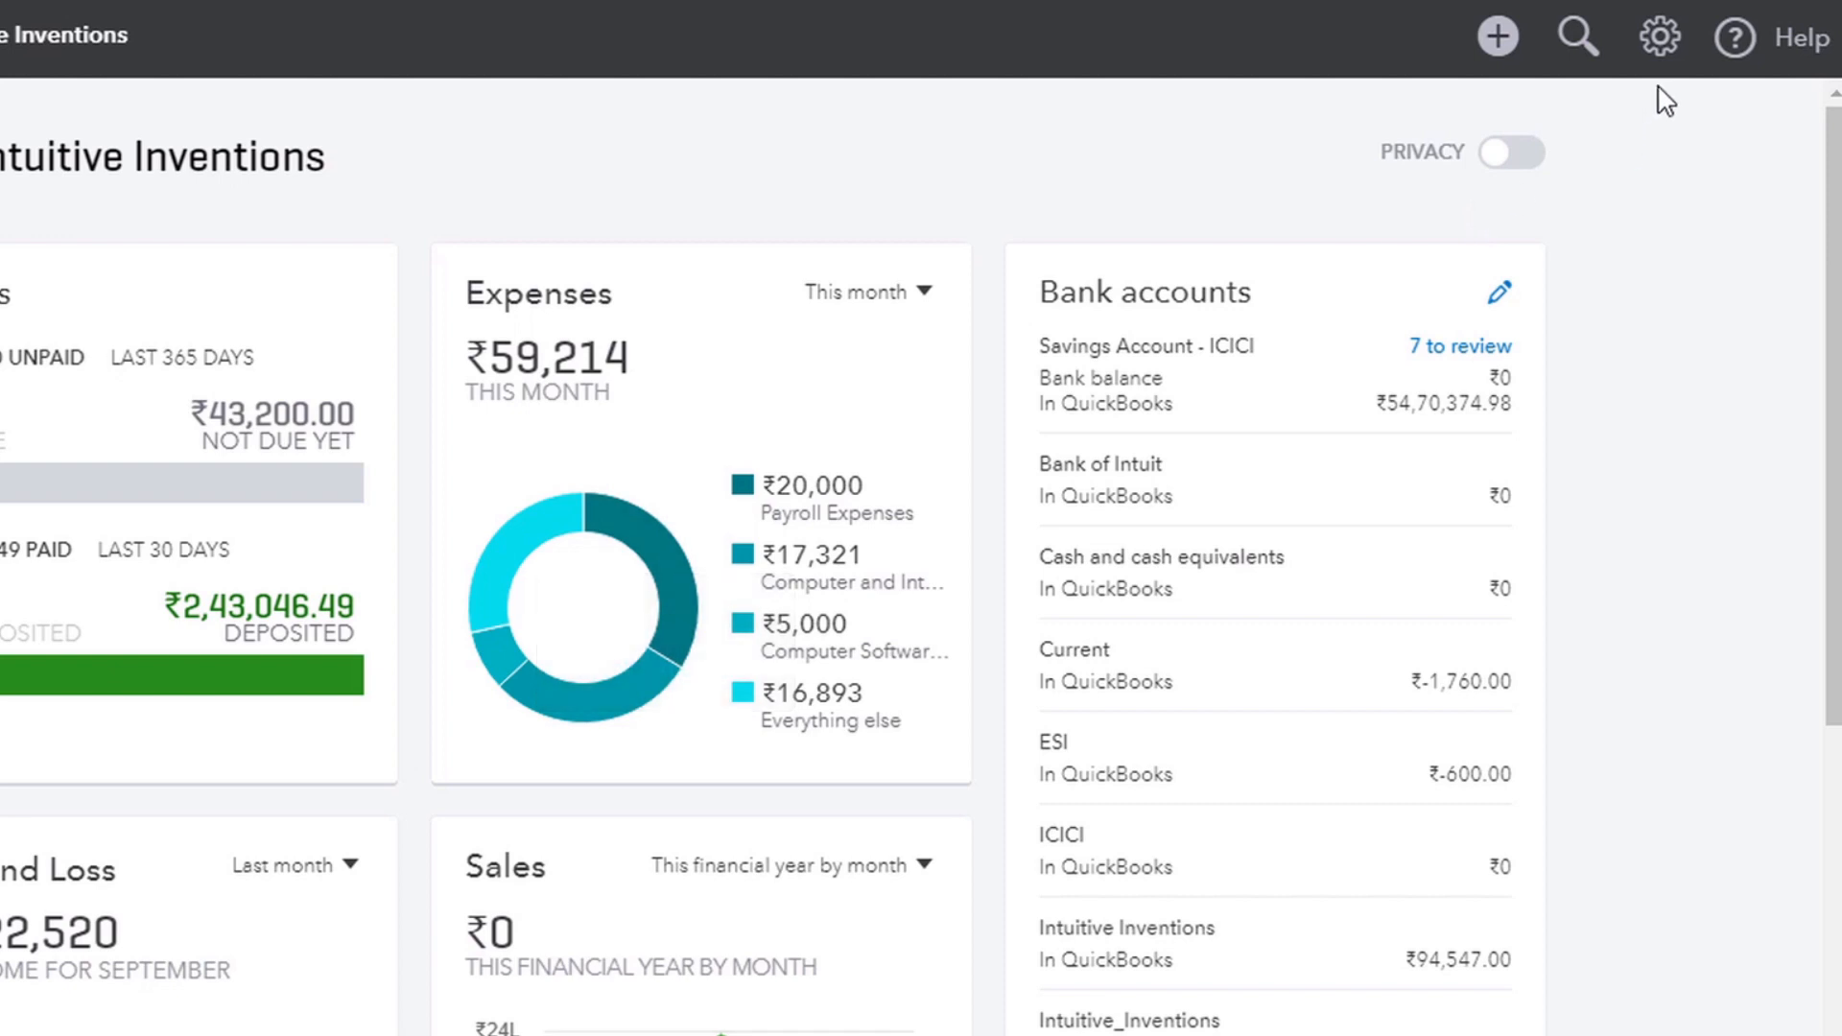
Open Reconcile from the gear menu's Tools list
{"action": "left_click", "coordinate": [1660, 35]}
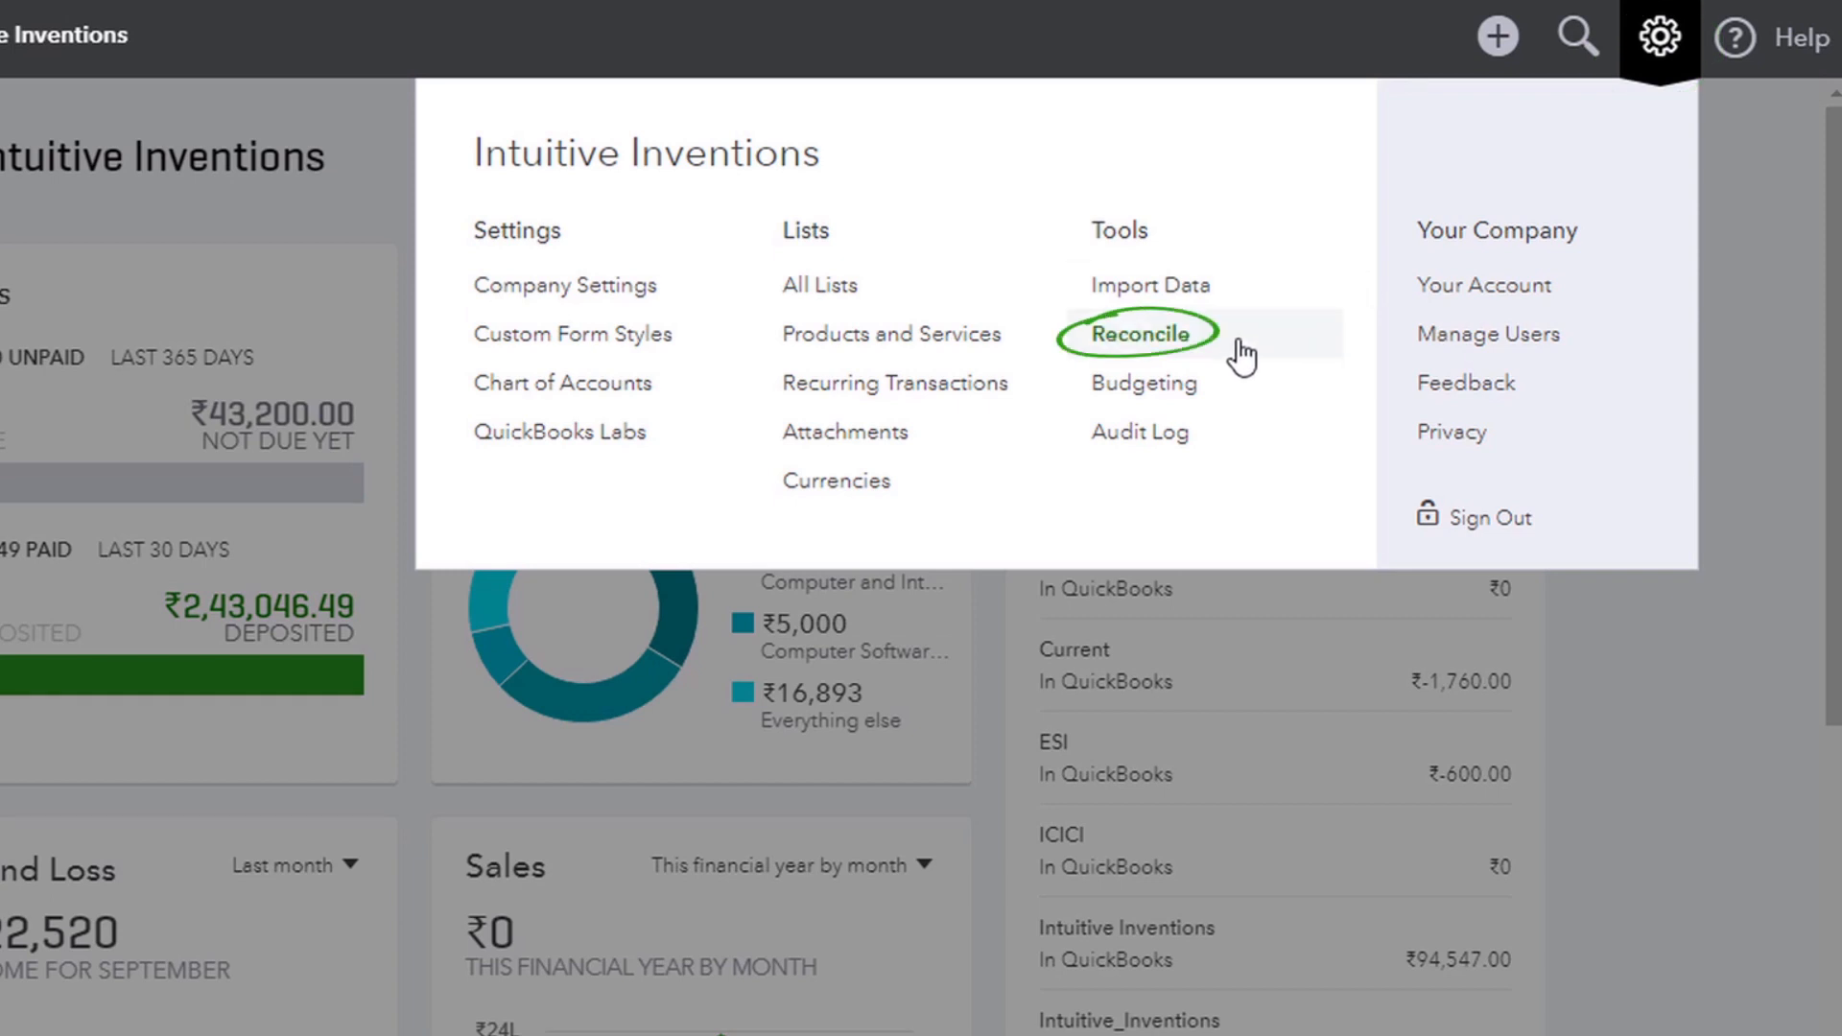
{"action": "left_click", "coordinate": [1142, 333]}
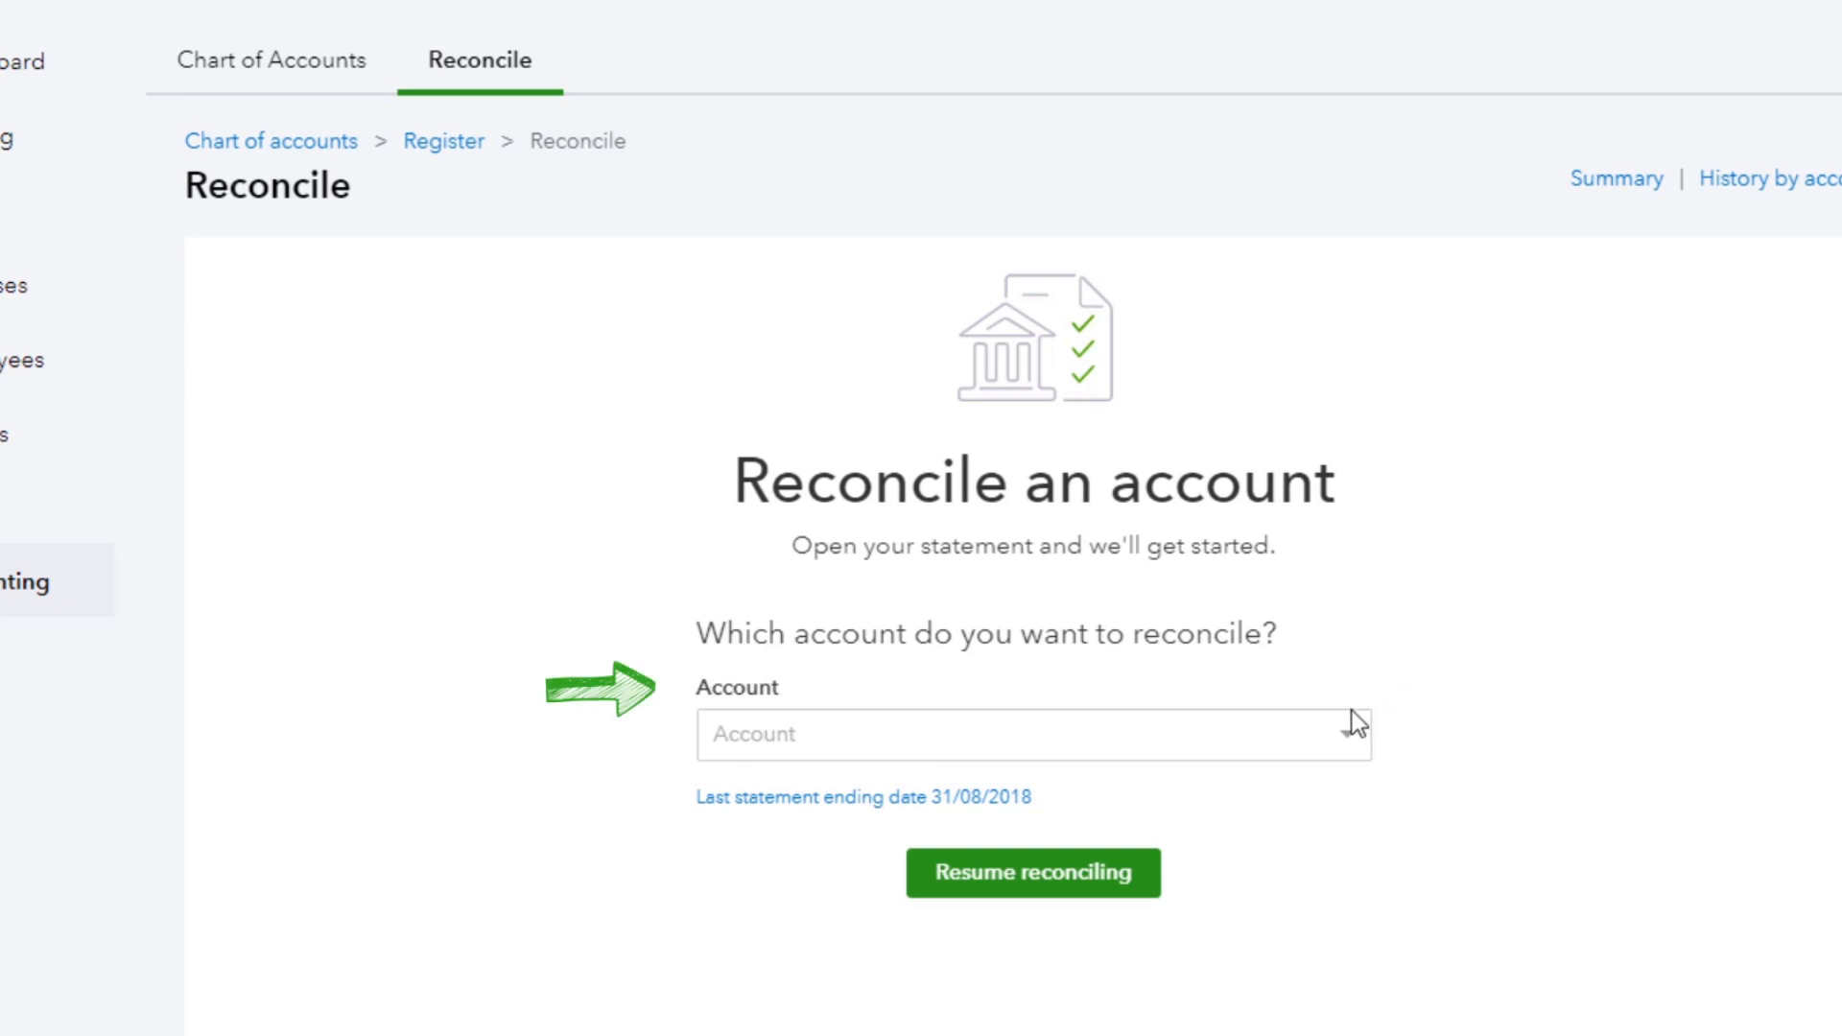
Choose Savings Account - ICICI as the account to reconcile
{"action": "left_click", "coordinate": [1032, 734]}
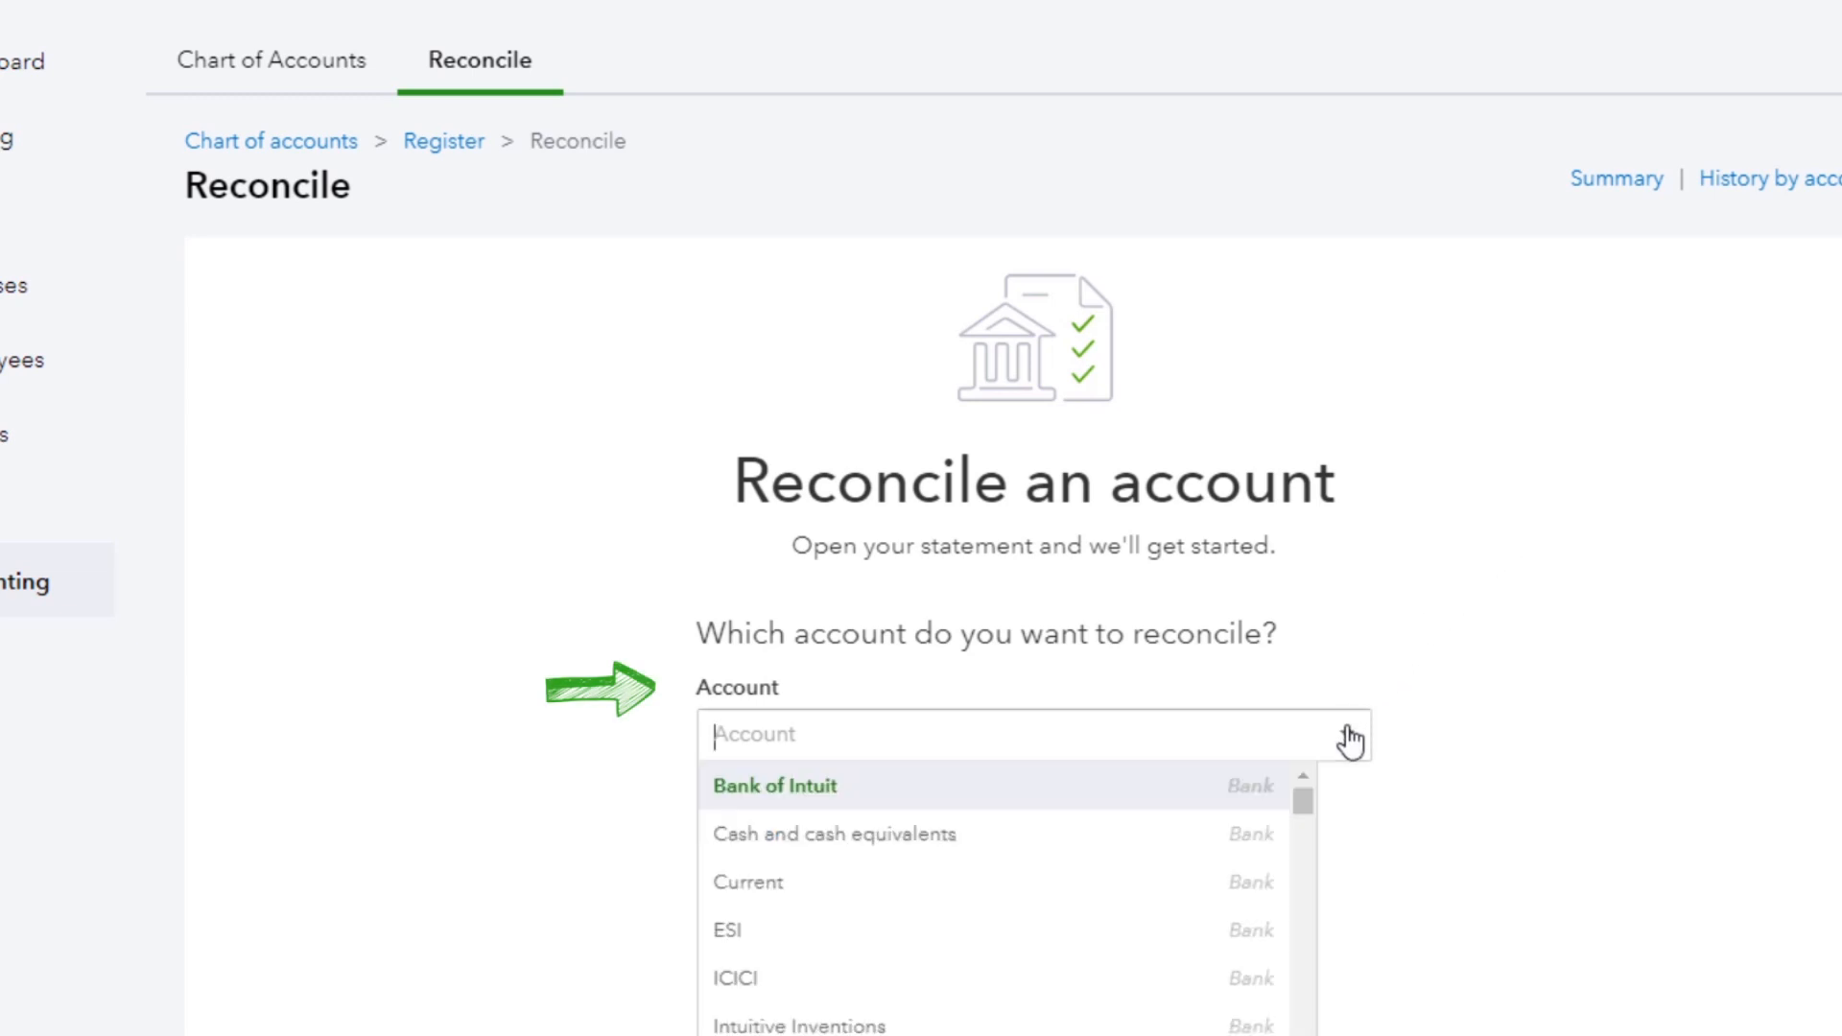
{"action": "scroll", "scroll_direction": "down", "scroll_amount": 3}
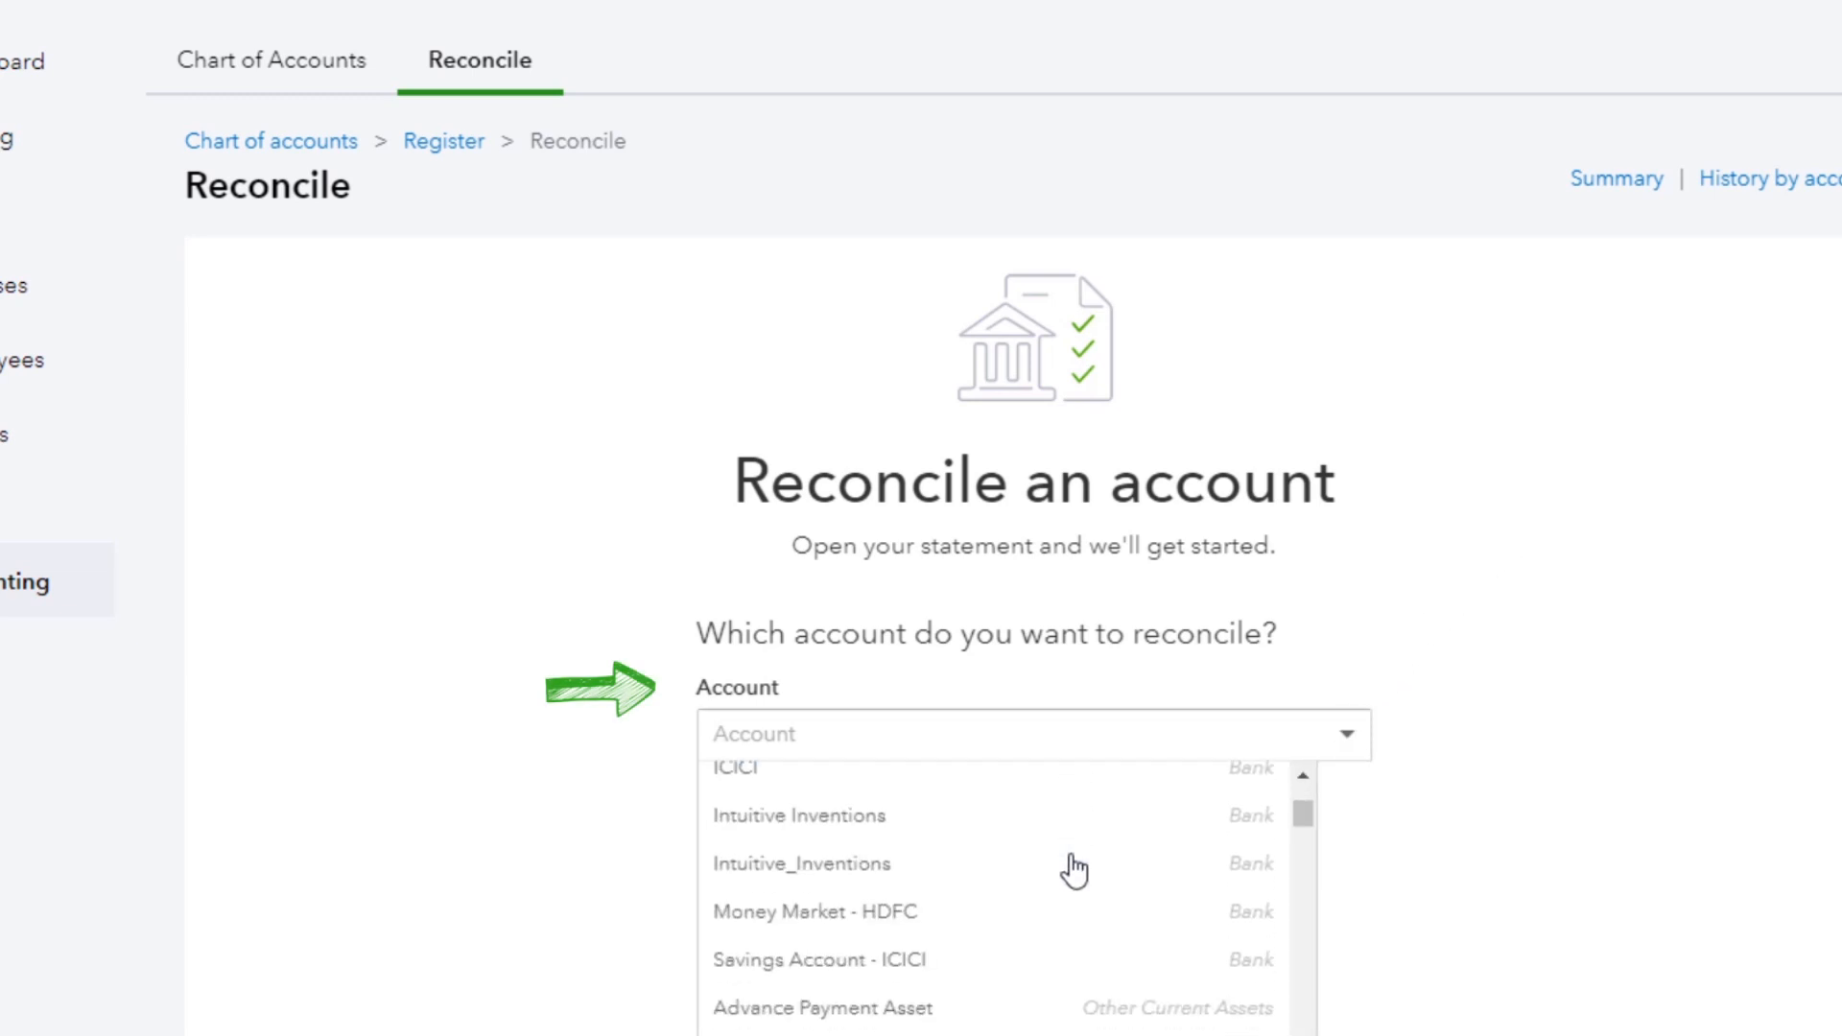
{"action": "left_click", "coordinate": [805, 961]}
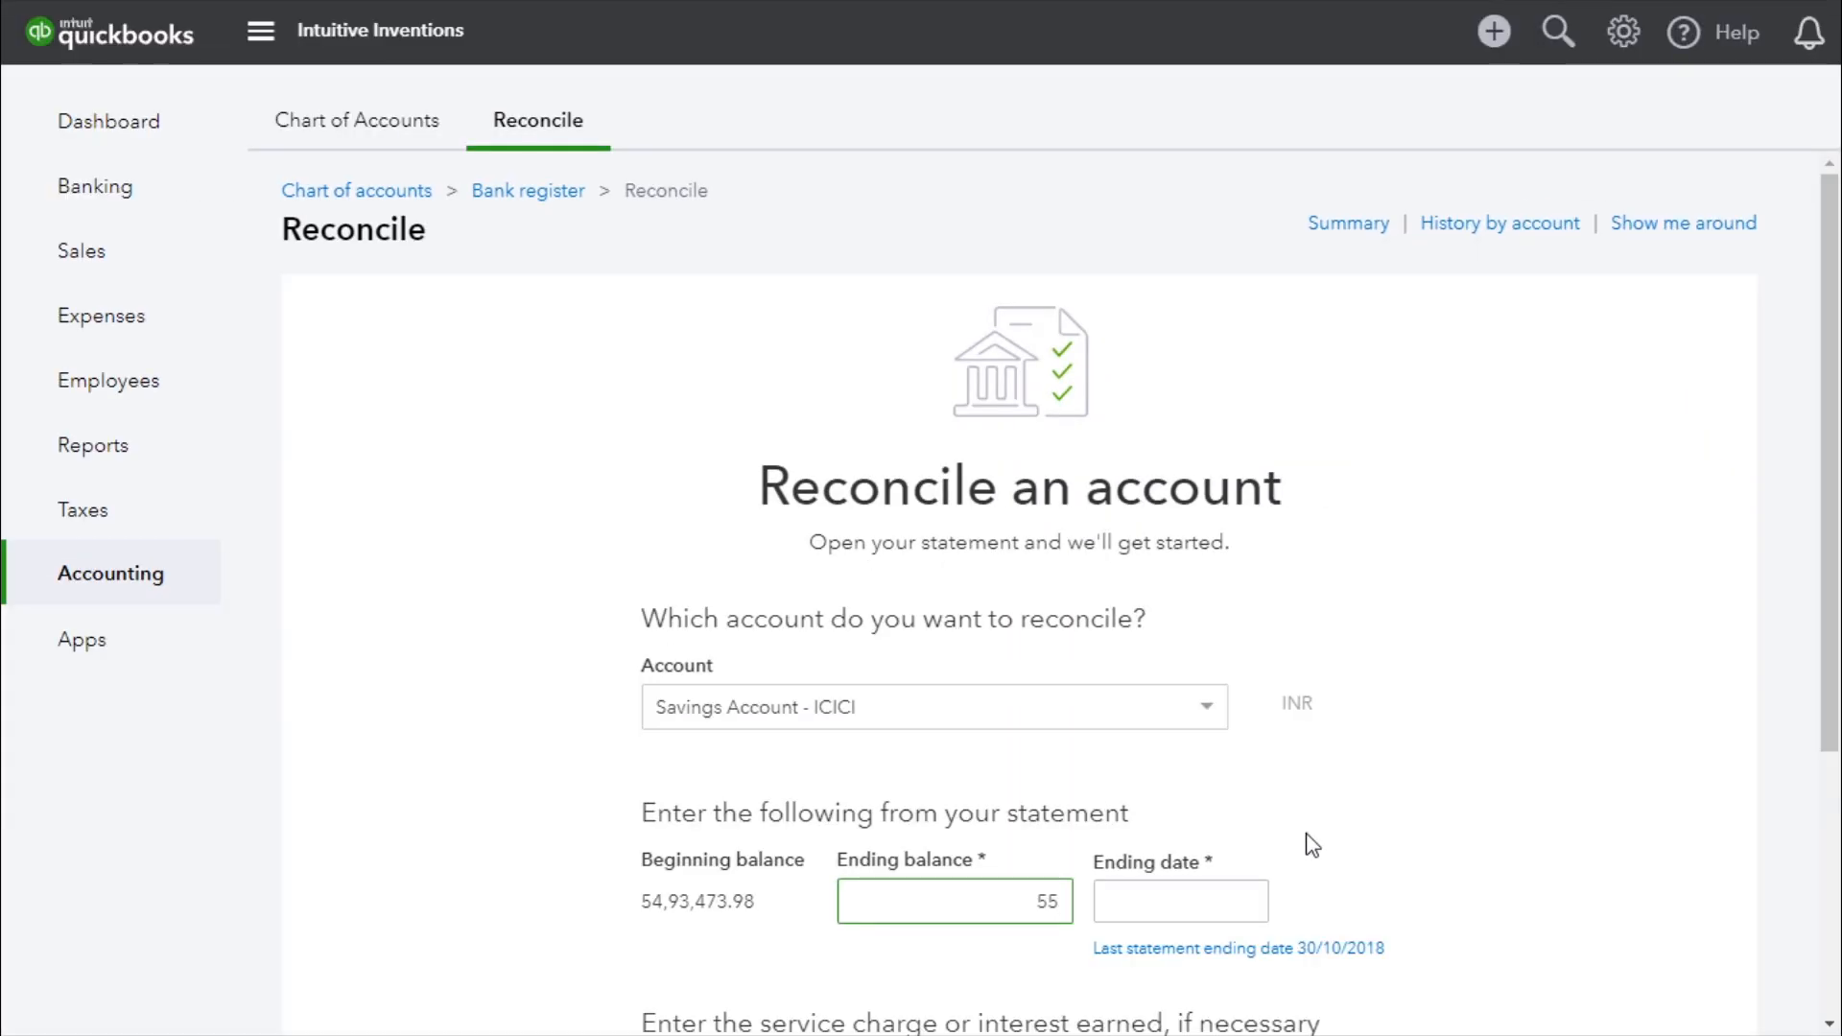
Enter ending balance 5530098.98 and ending date 18 December 2018
{"action": "type", "text": "5530098"}
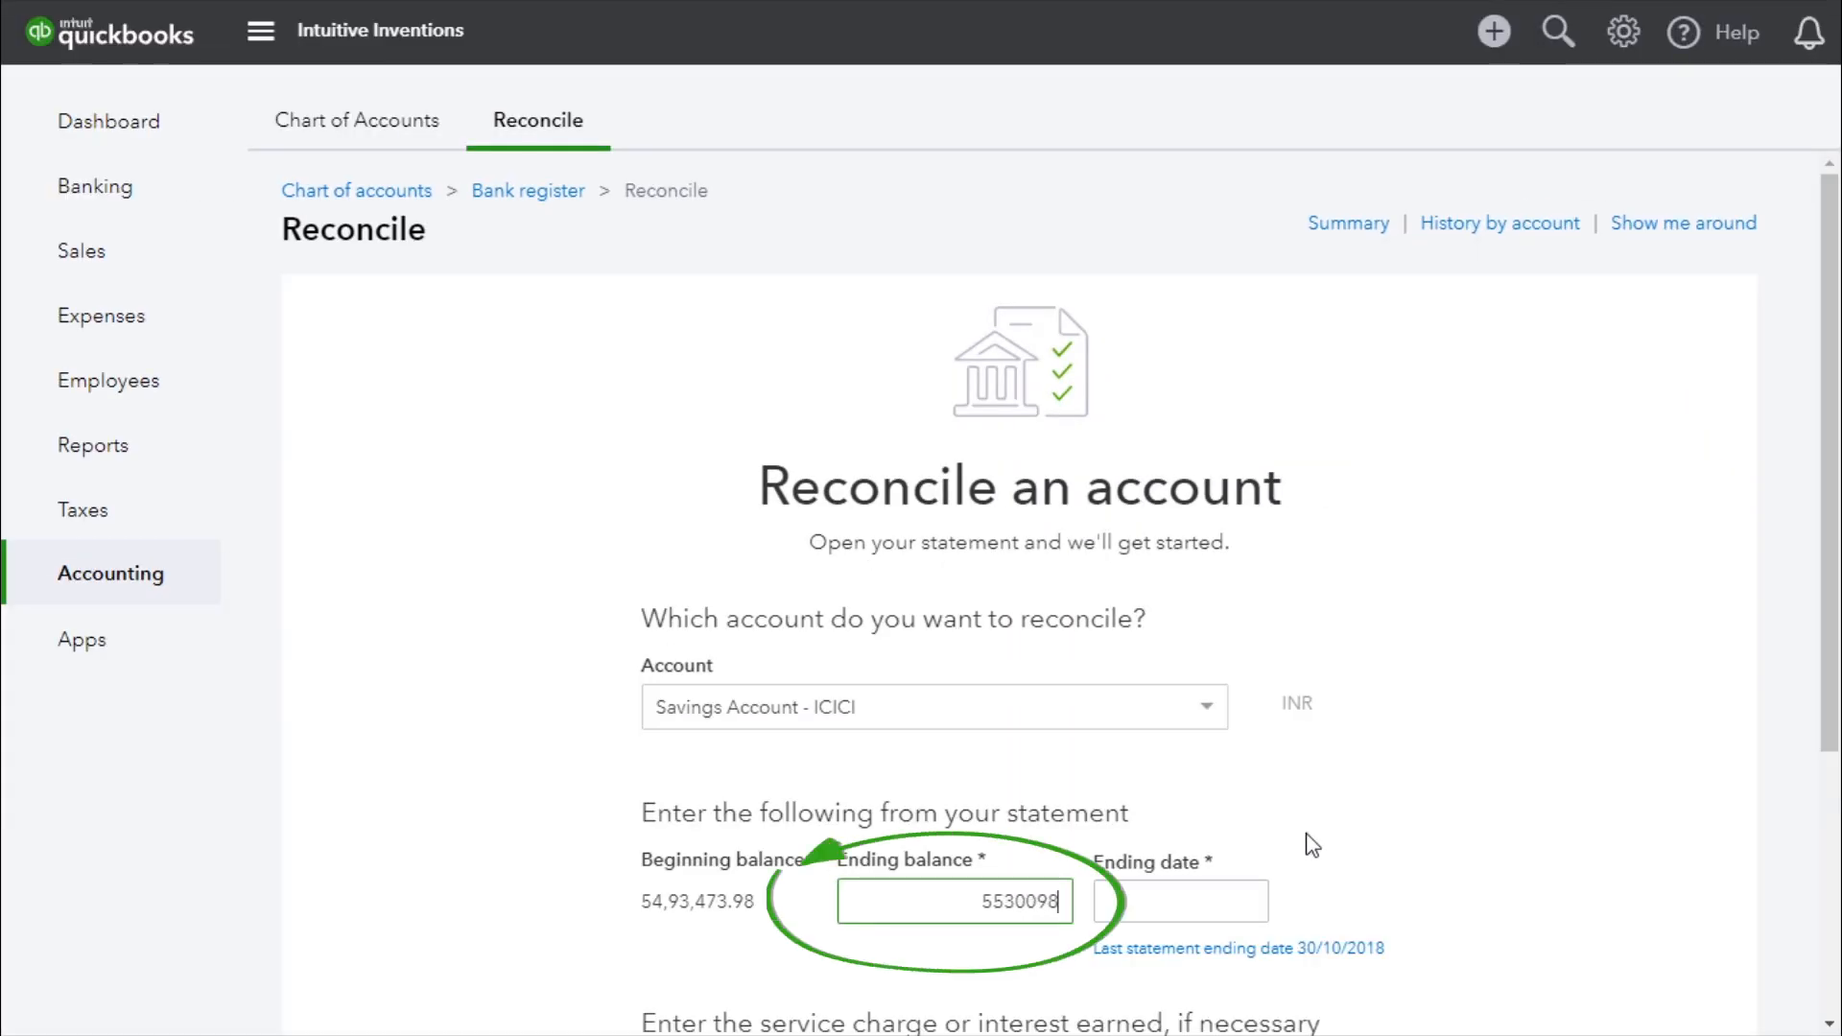
{"action": "type", "text": ".98"}
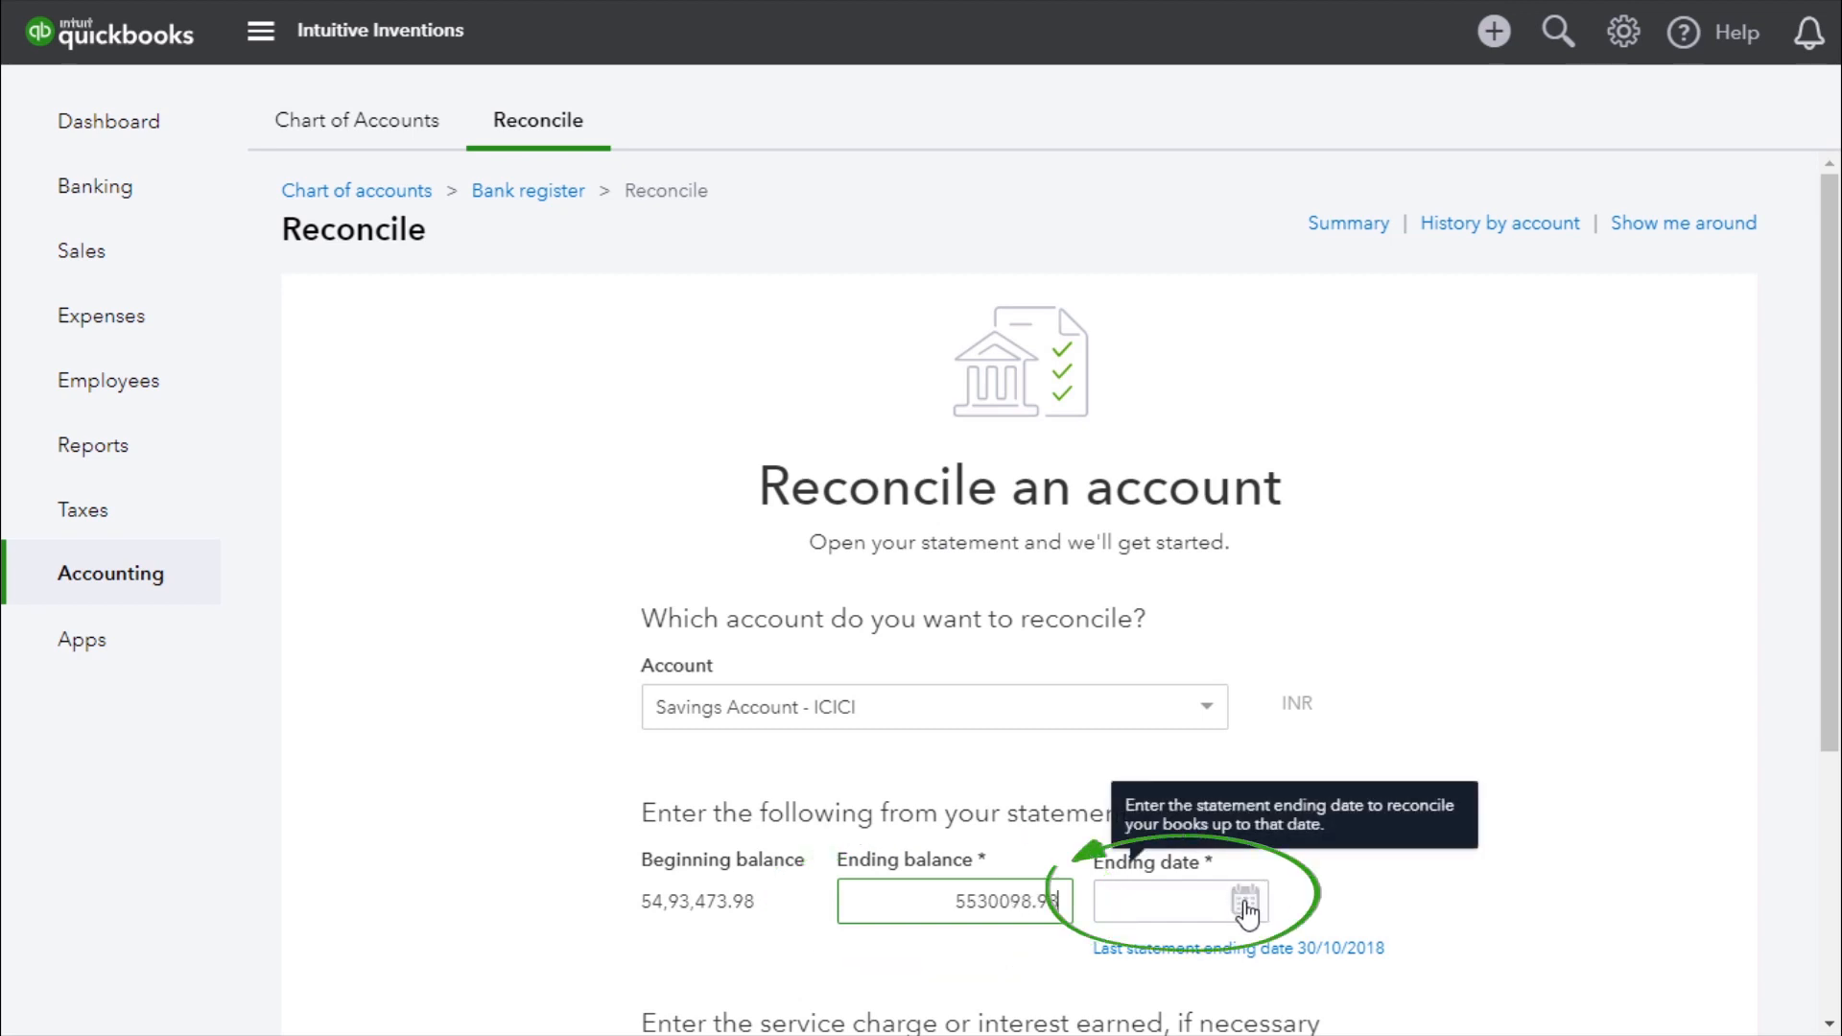
{"action": "left_click", "coordinate": [1239, 906]}
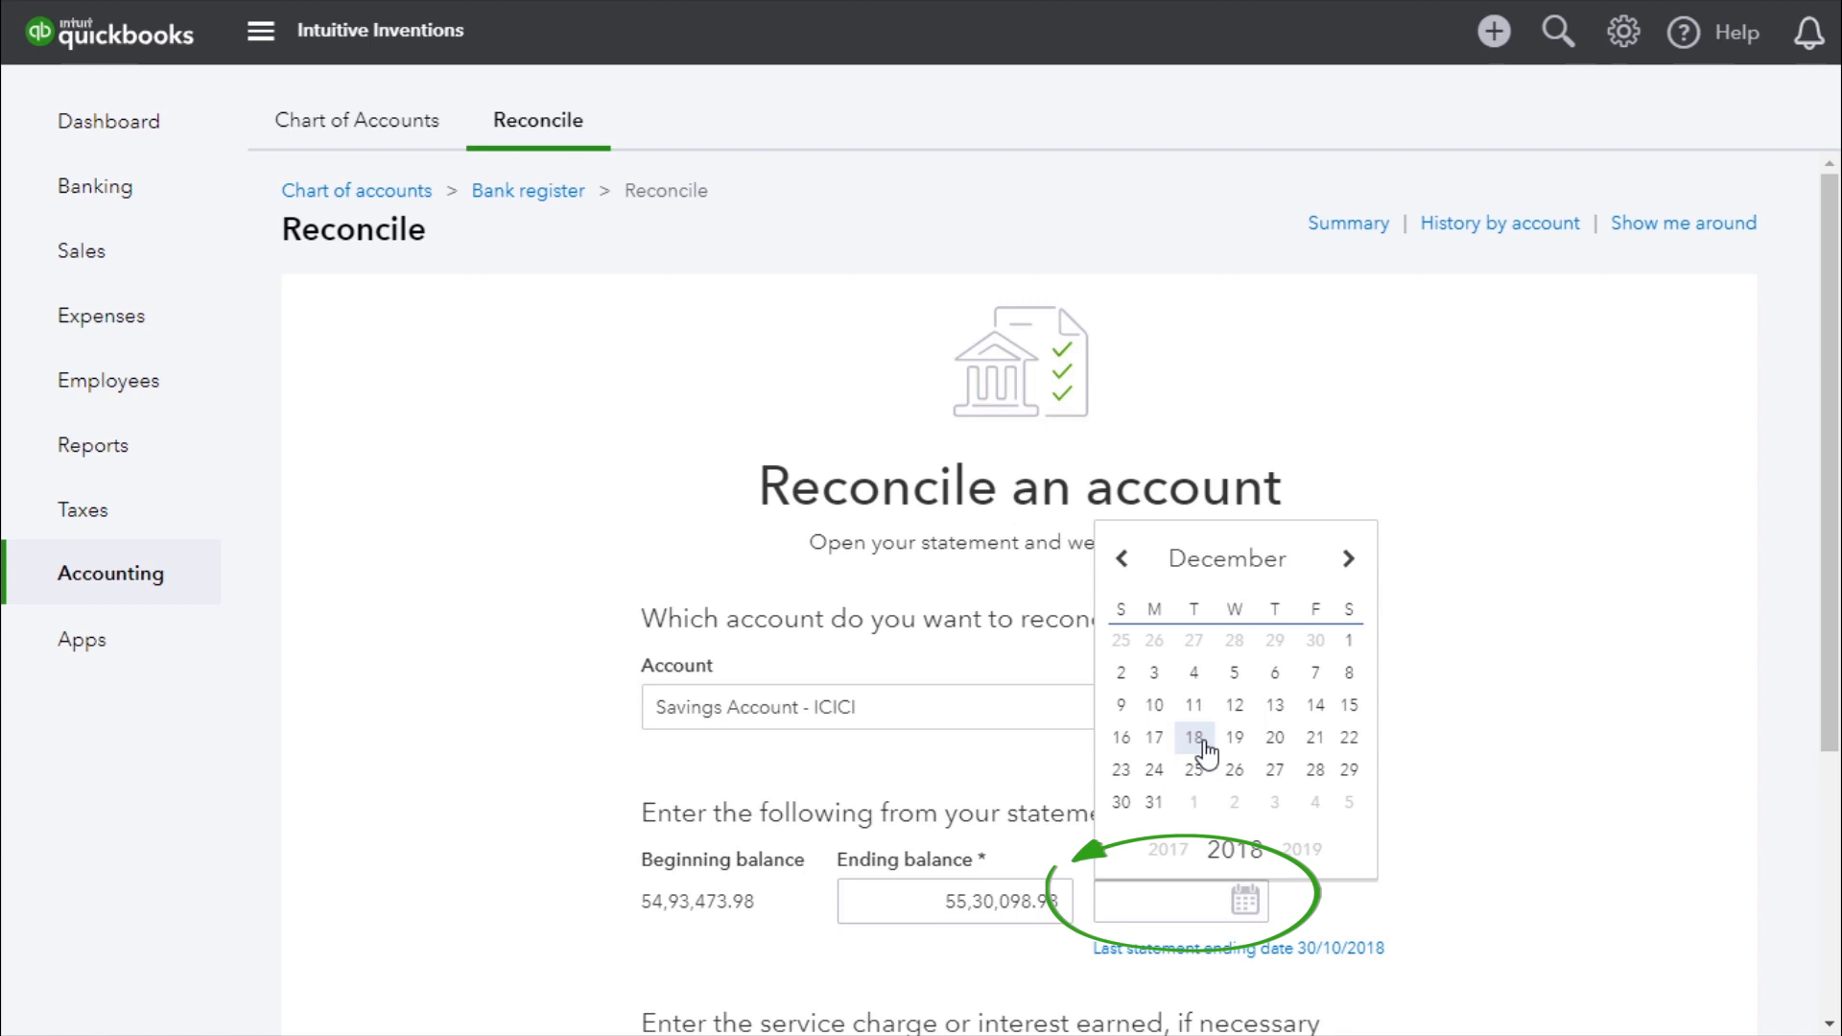
{"action": "left_click", "coordinate": [1192, 733]}
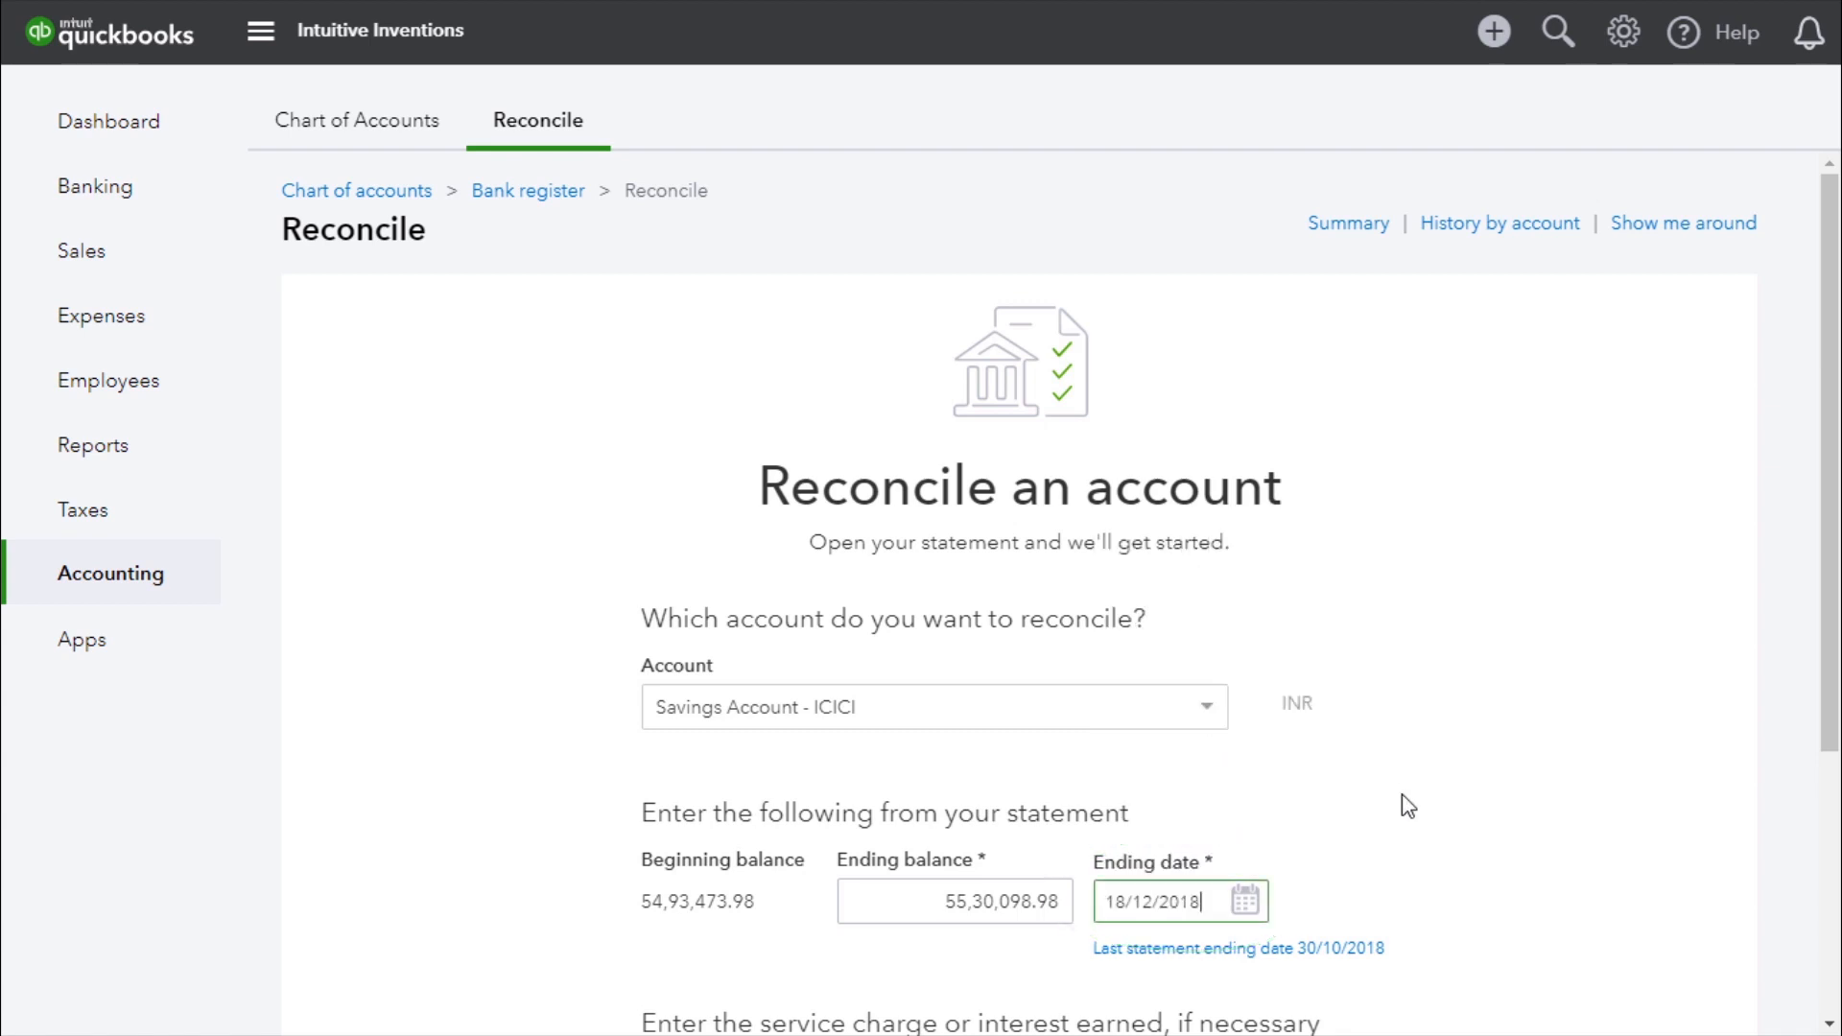
{"action": "scroll", "scroll_direction": "down", "scroll_amount": 3}
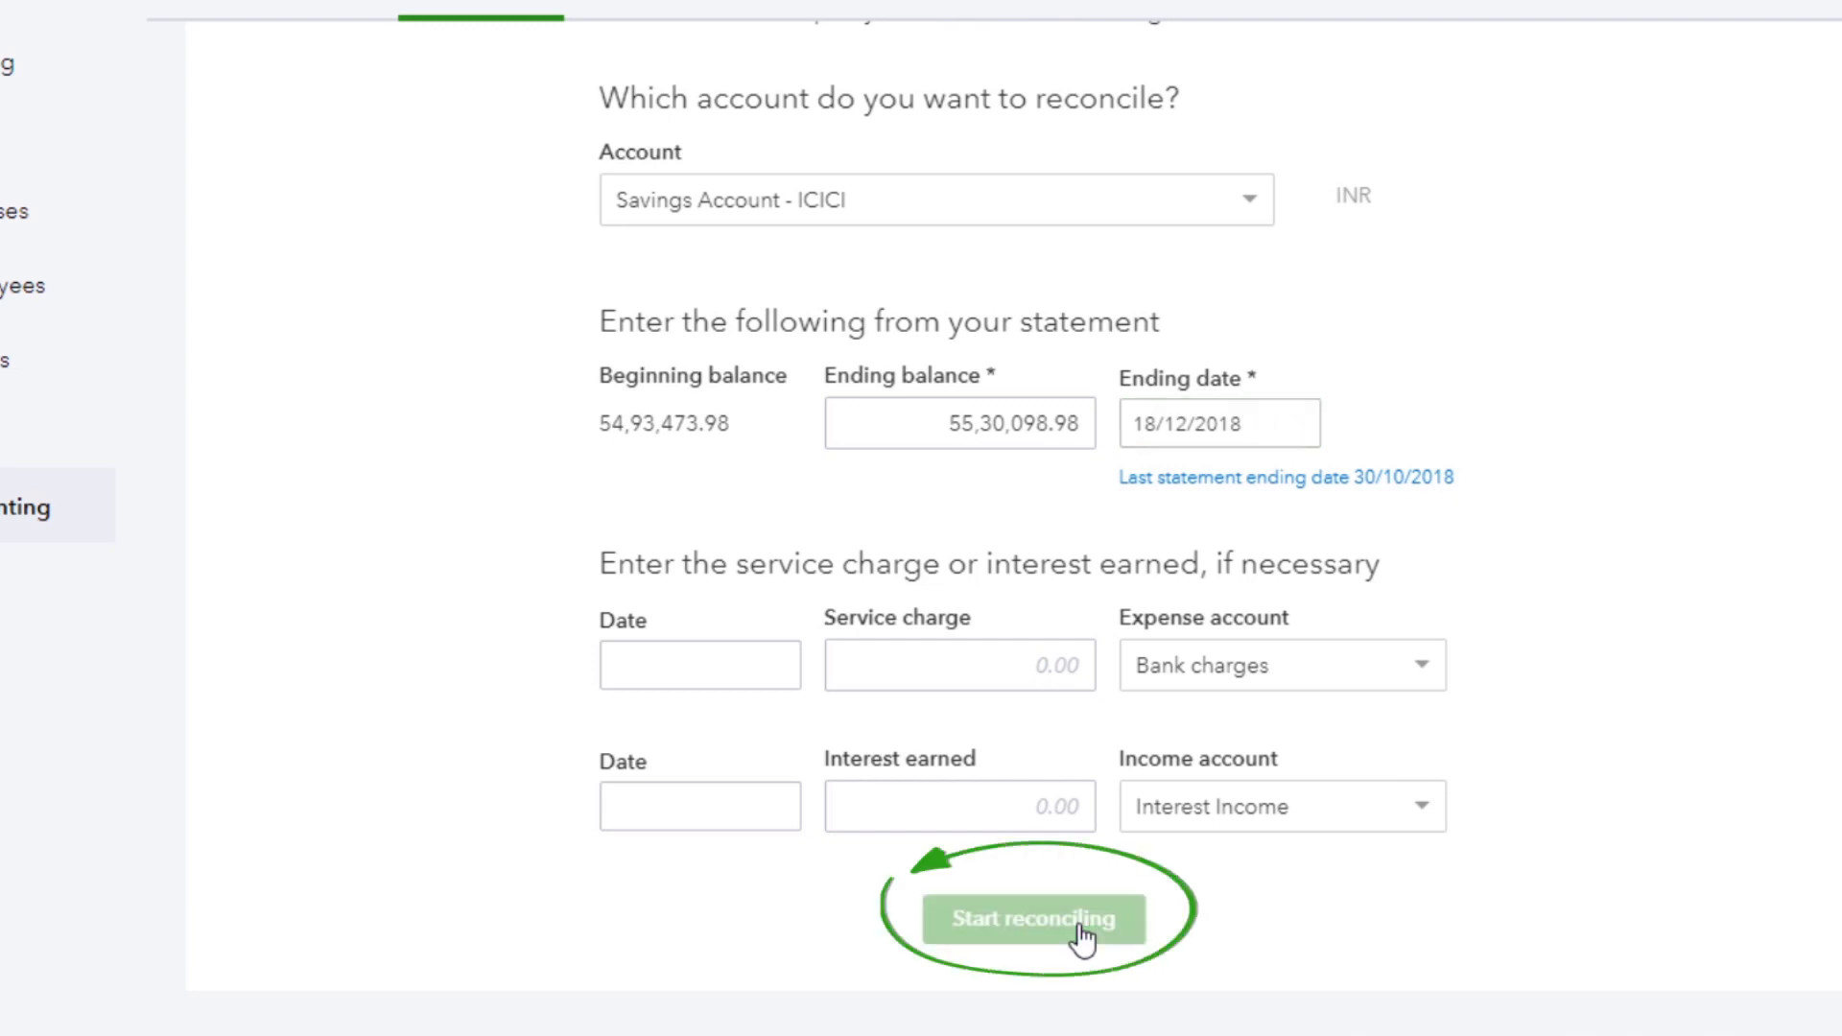
Start reconciling, then open and cancel the statement Edit info panel
{"action": "left_click", "coordinate": [1037, 920]}
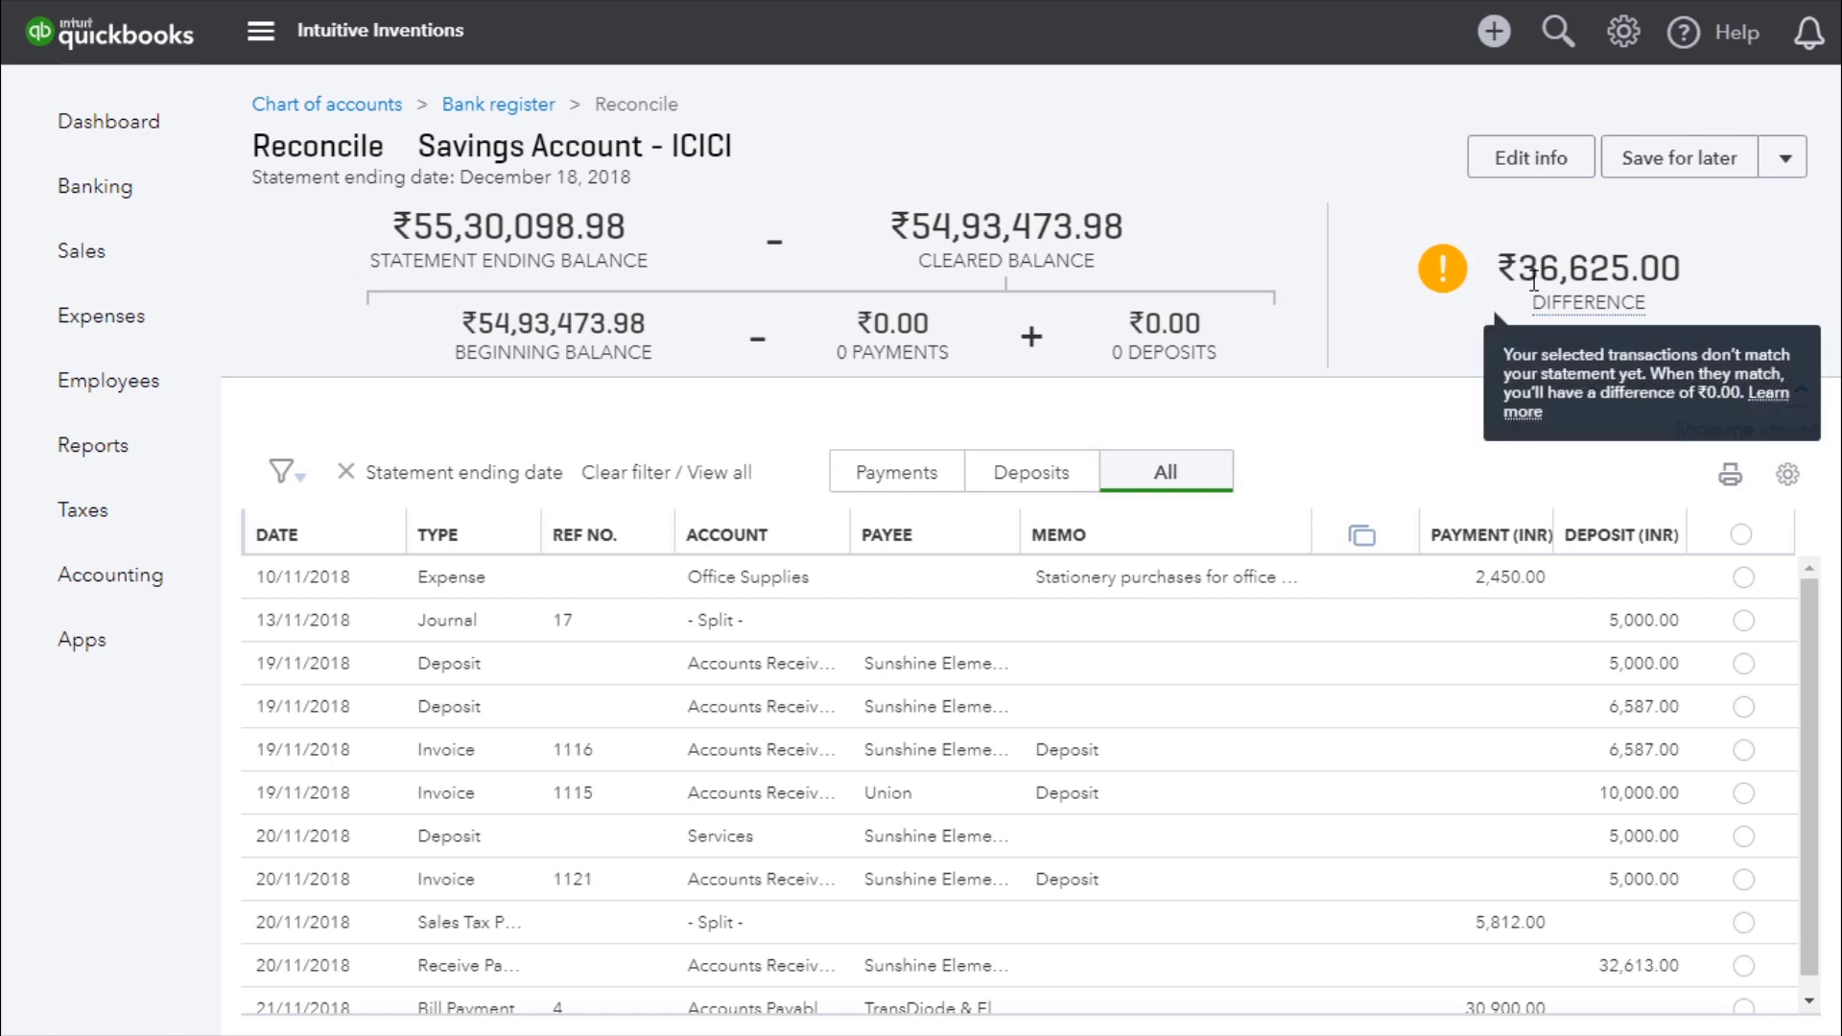
{"action": "mouse_move", "coordinate": [1377, 414]}
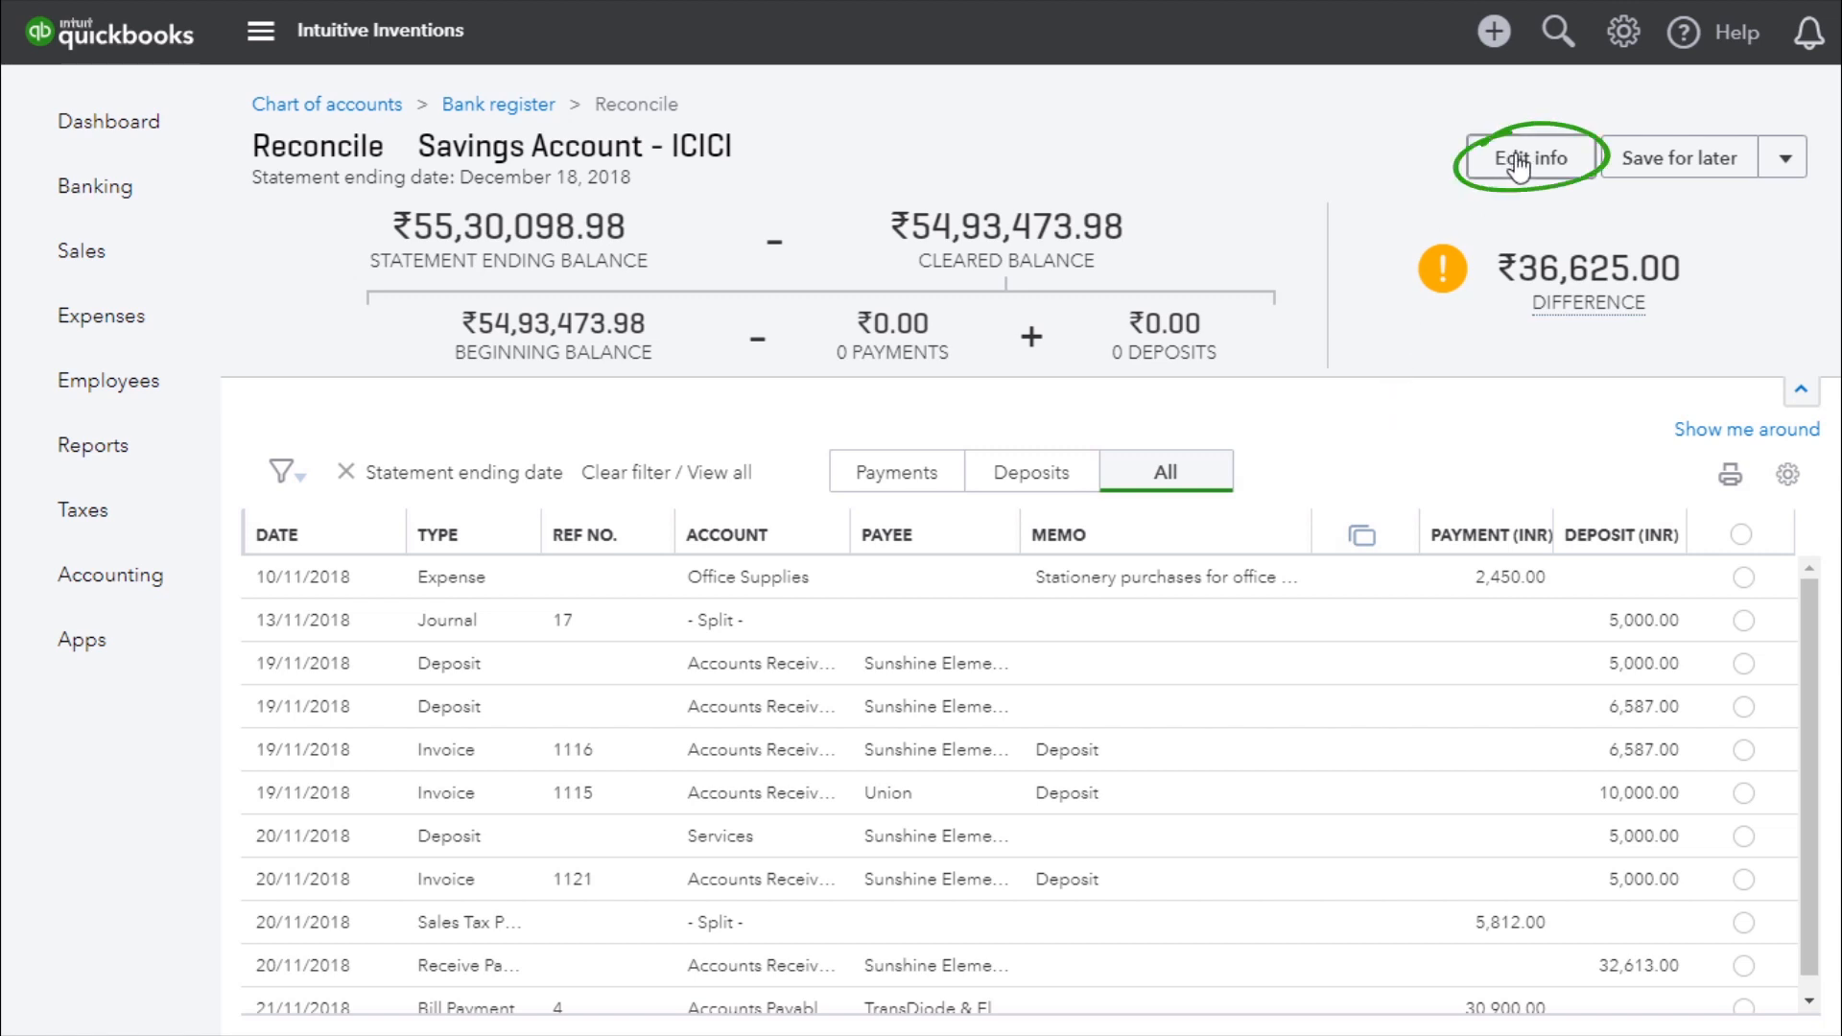
{"action": "left_click", "coordinate": [1530, 158]}
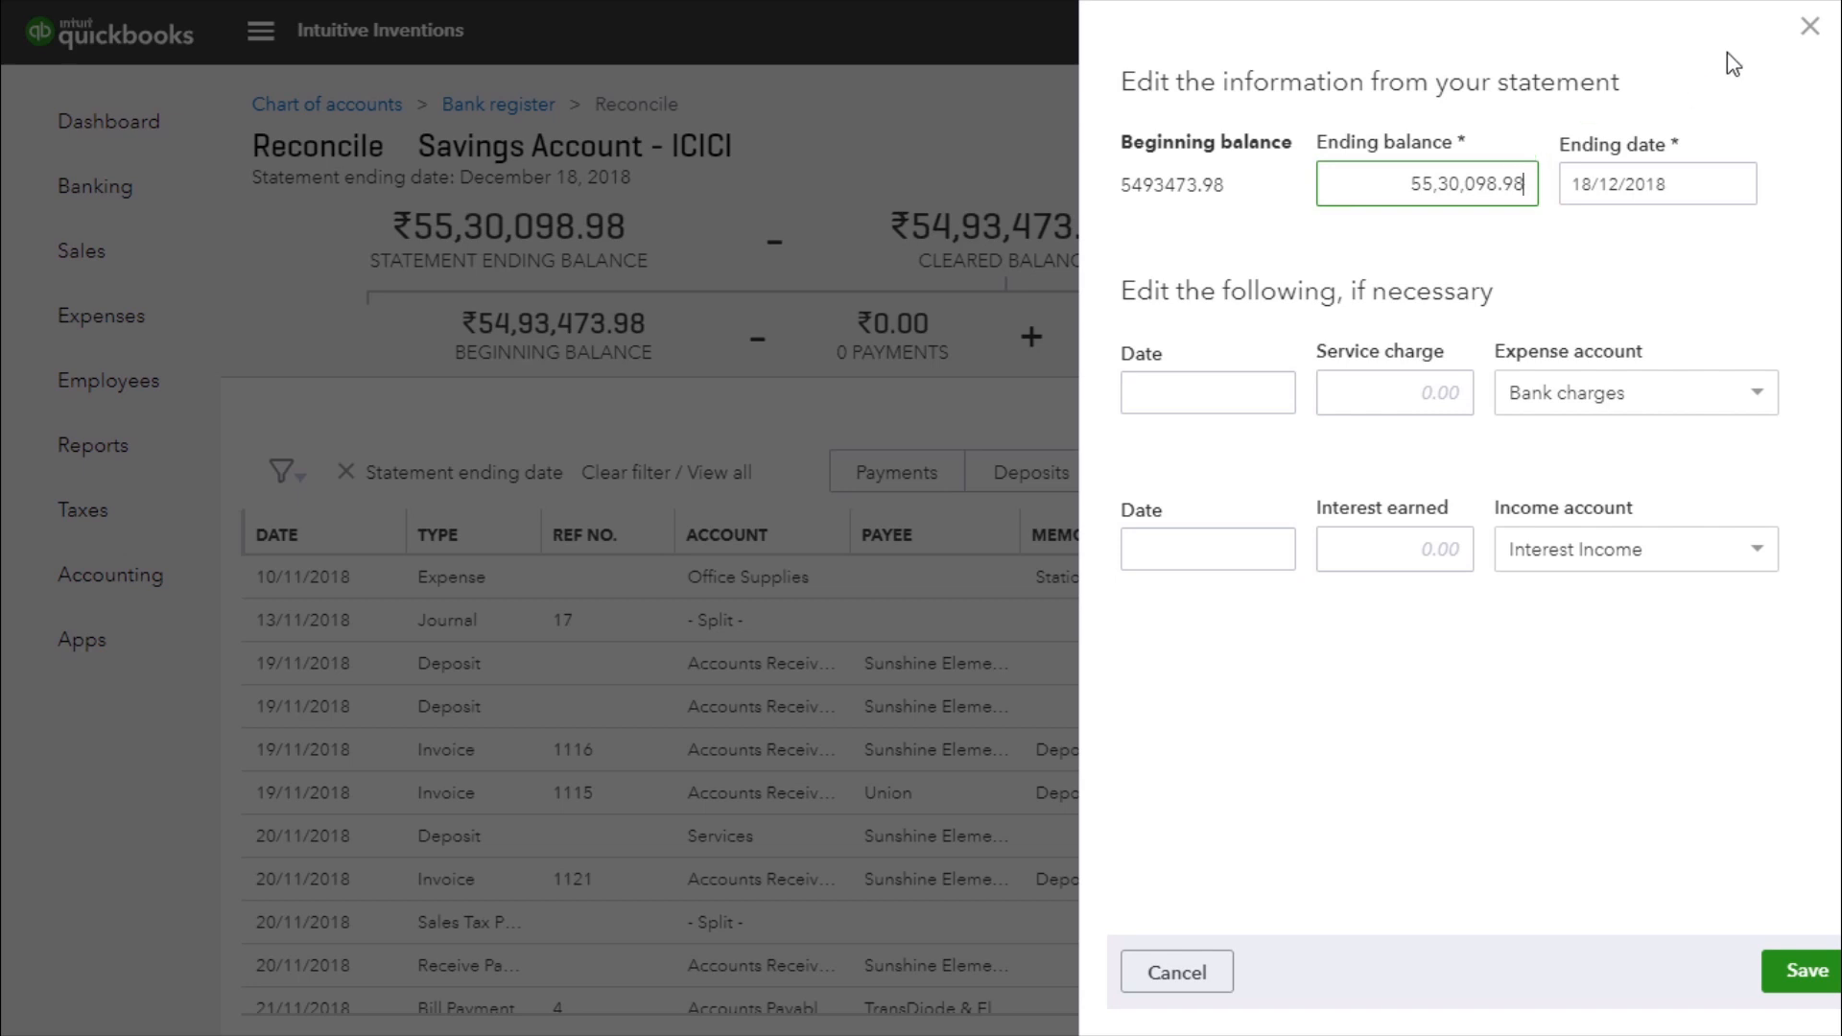
{"action": "left_click", "coordinate": [1805, 993]}
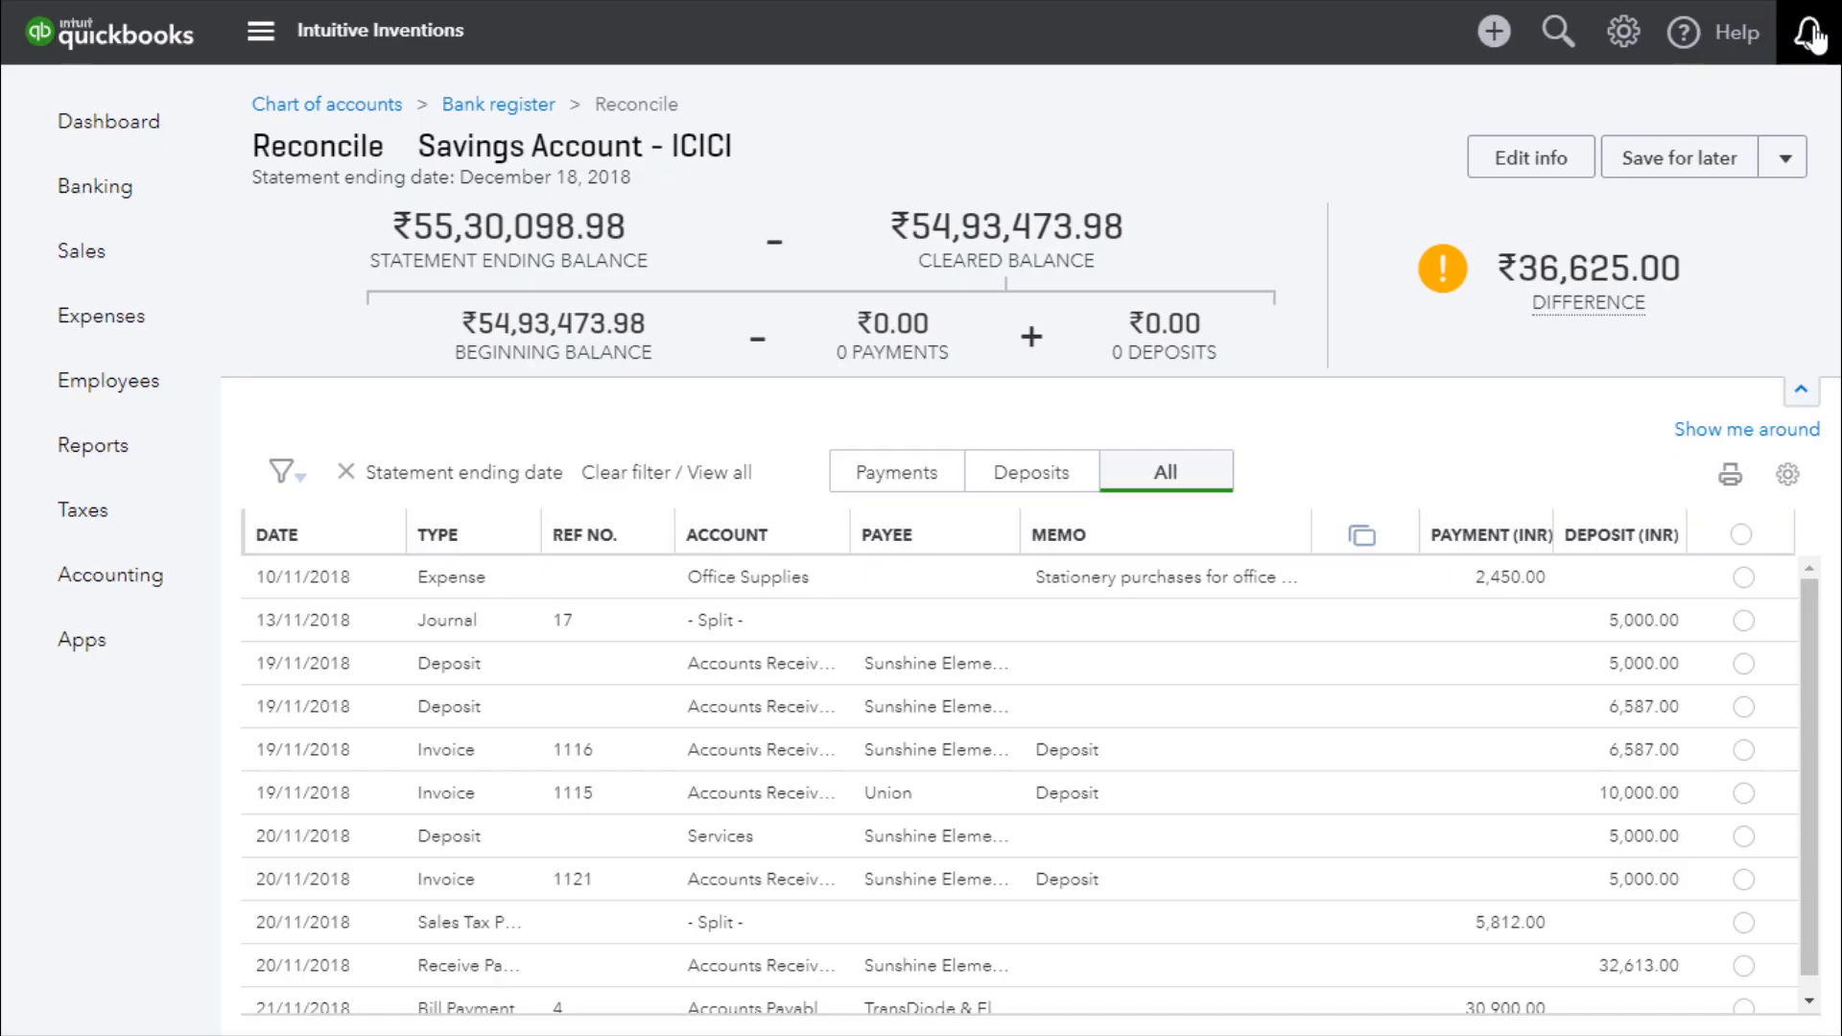
{"action": "mouse_move", "coordinate": [1782, 138]}
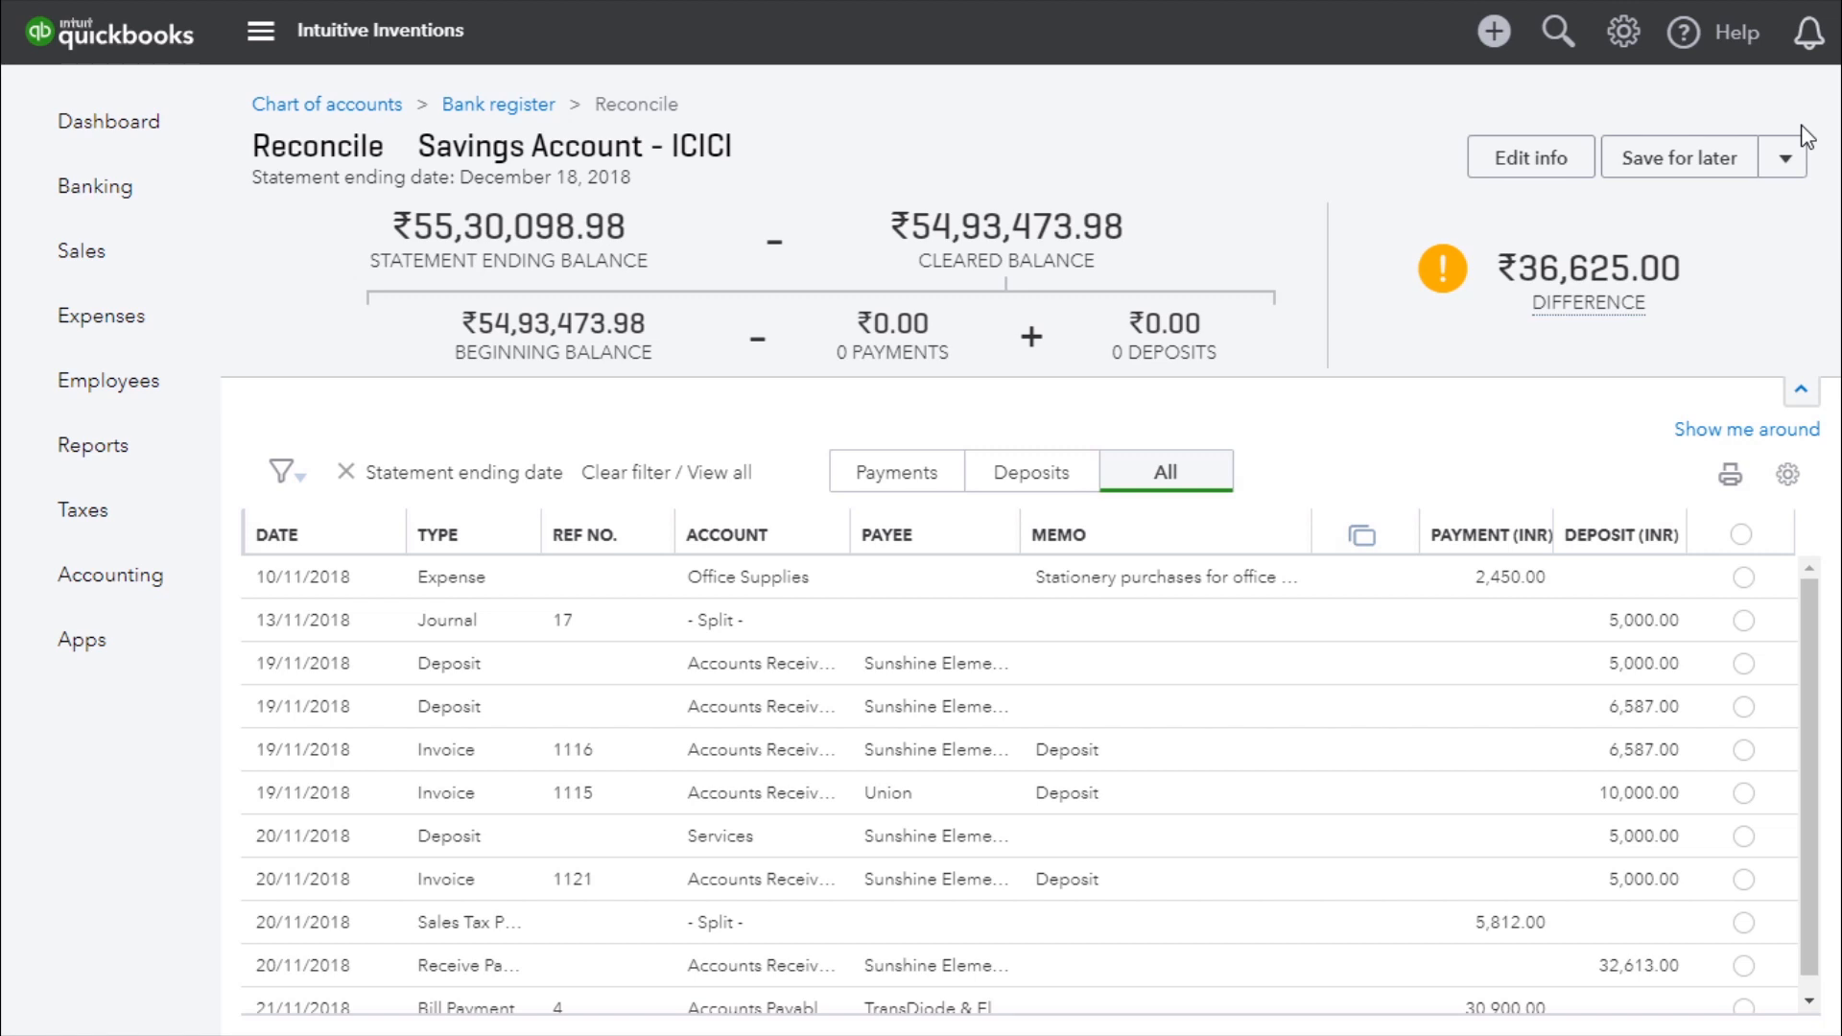
{"action": "mouse_move", "coordinate": [1813, 166]}
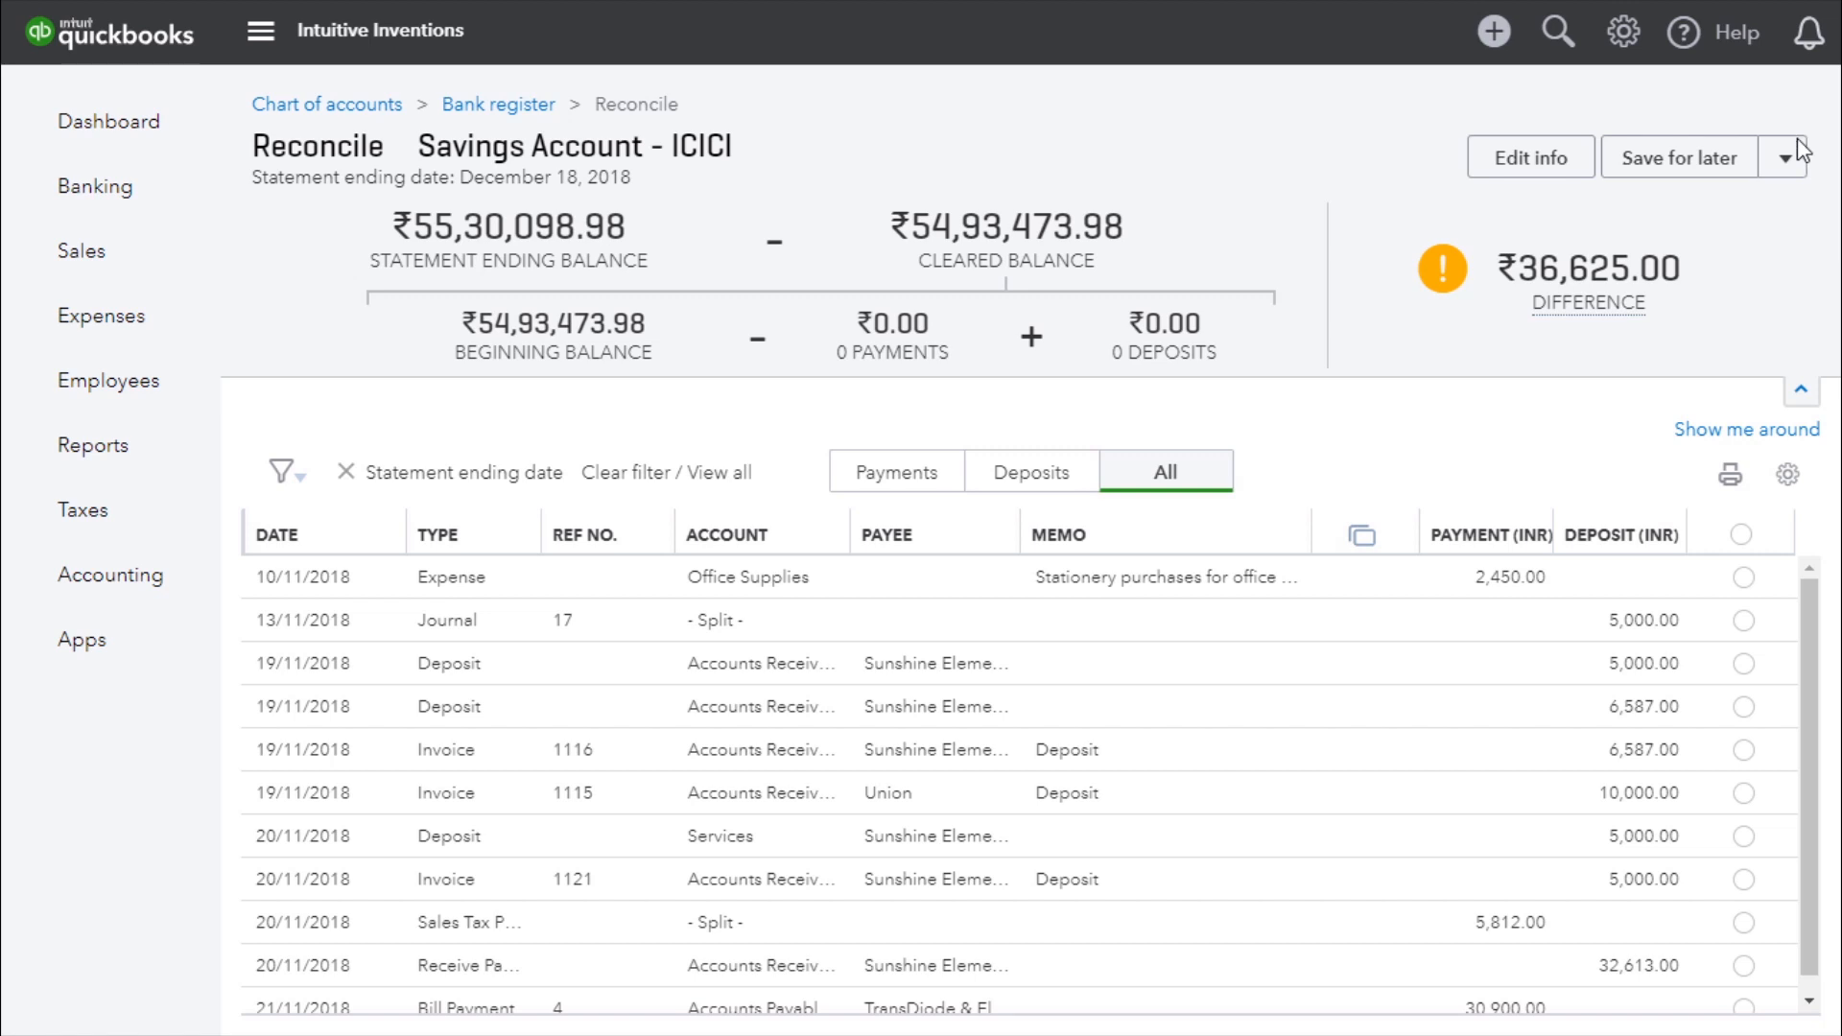
Open the Save for later options and dismiss them without choosing
{"action": "left_click", "coordinate": [1787, 157]}
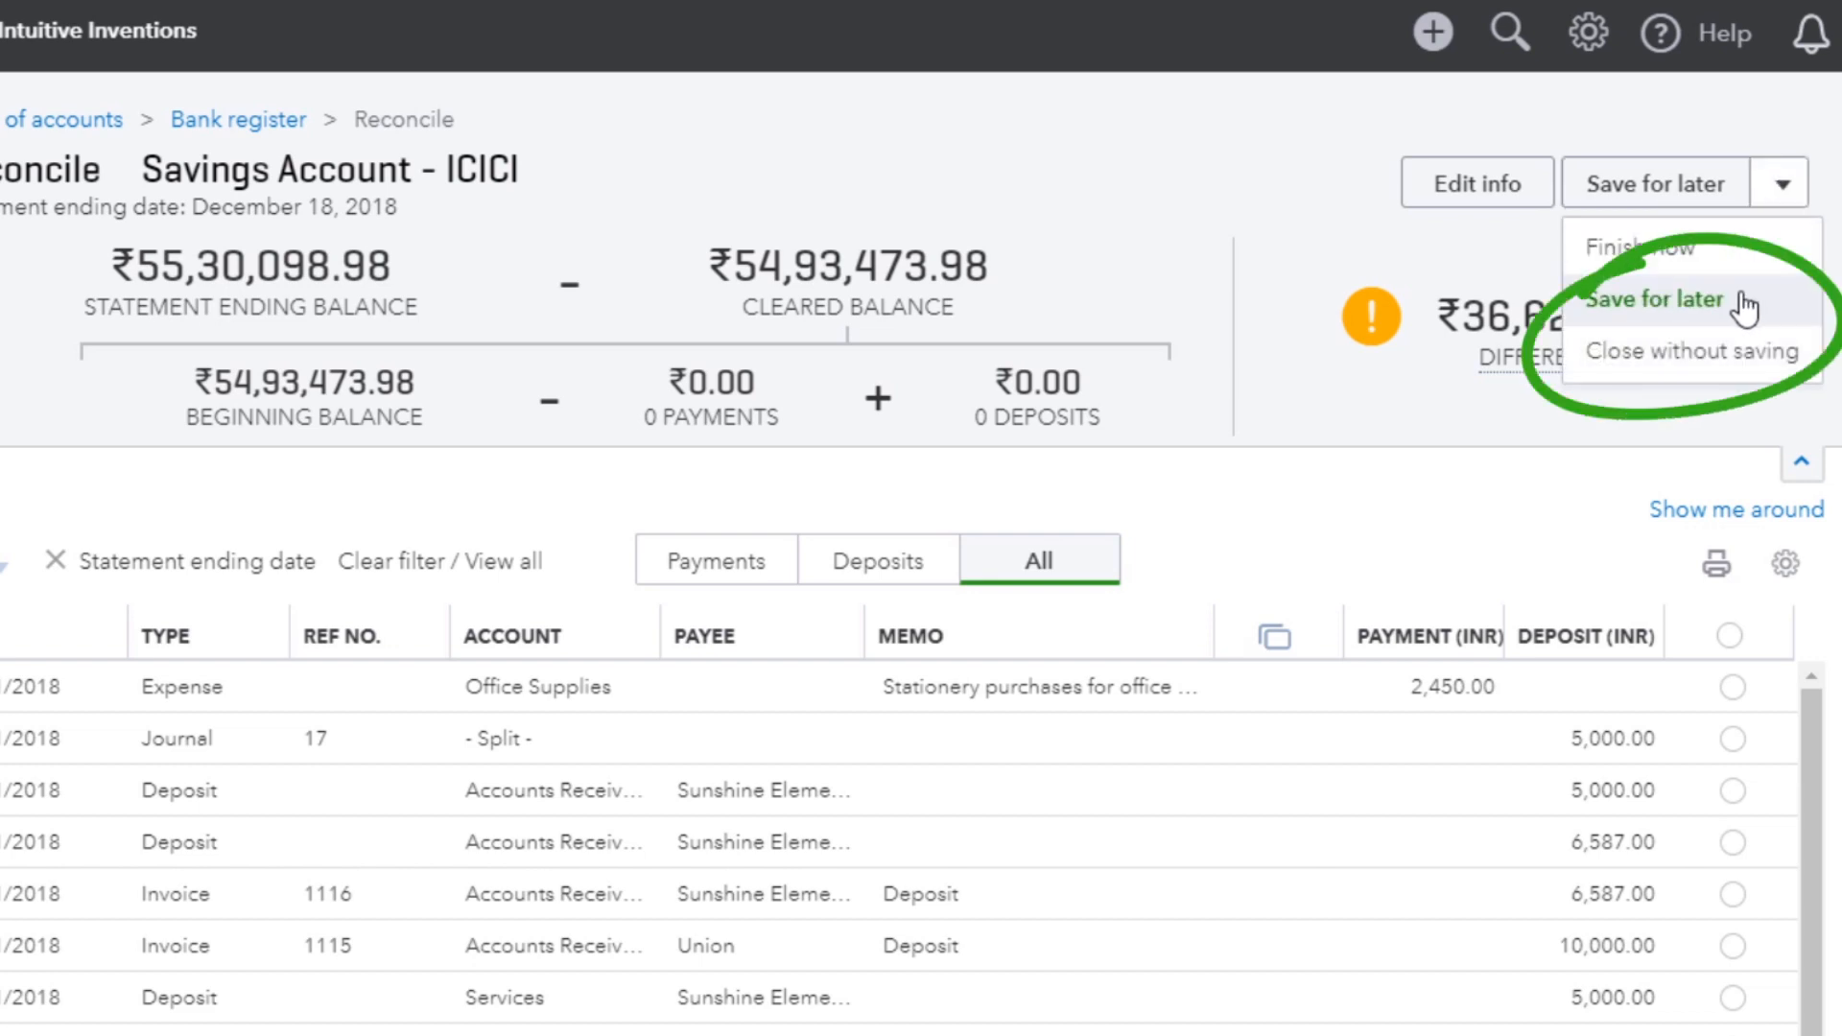
{"action": "mouse_move", "coordinate": [1730, 376]}
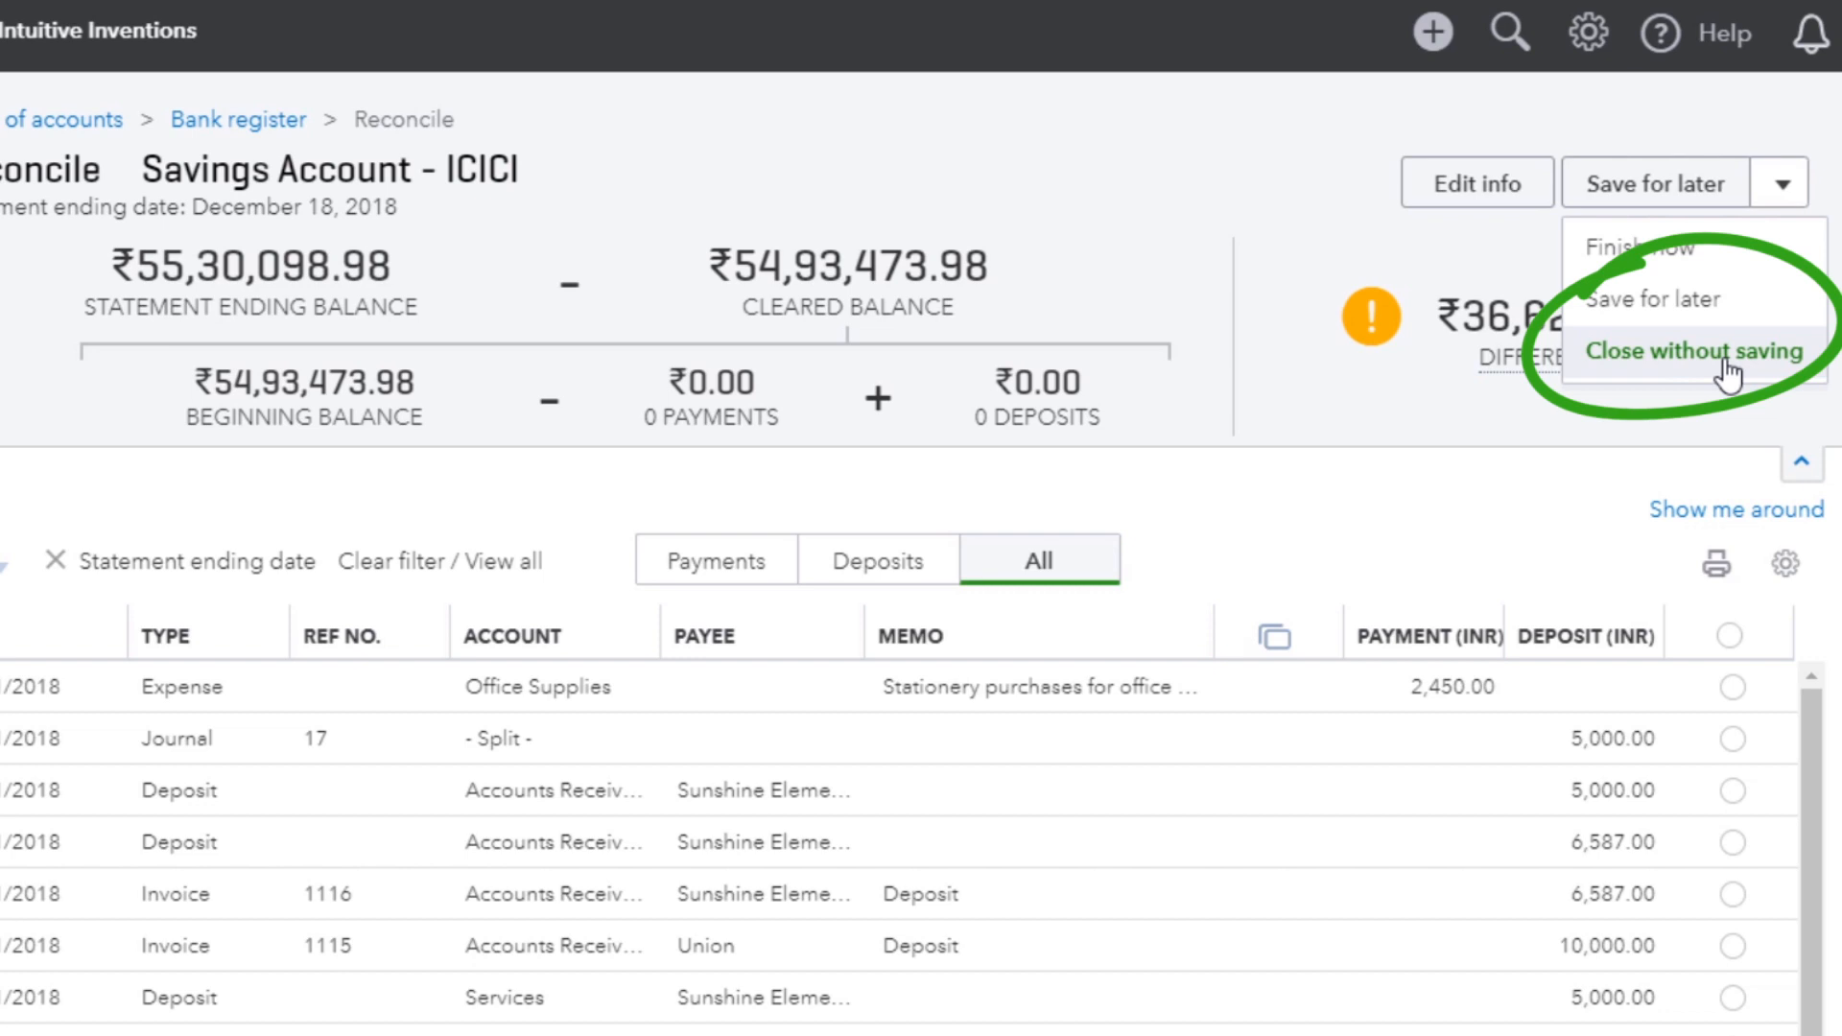
{"action": "left_click", "coordinate": [1779, 181]}
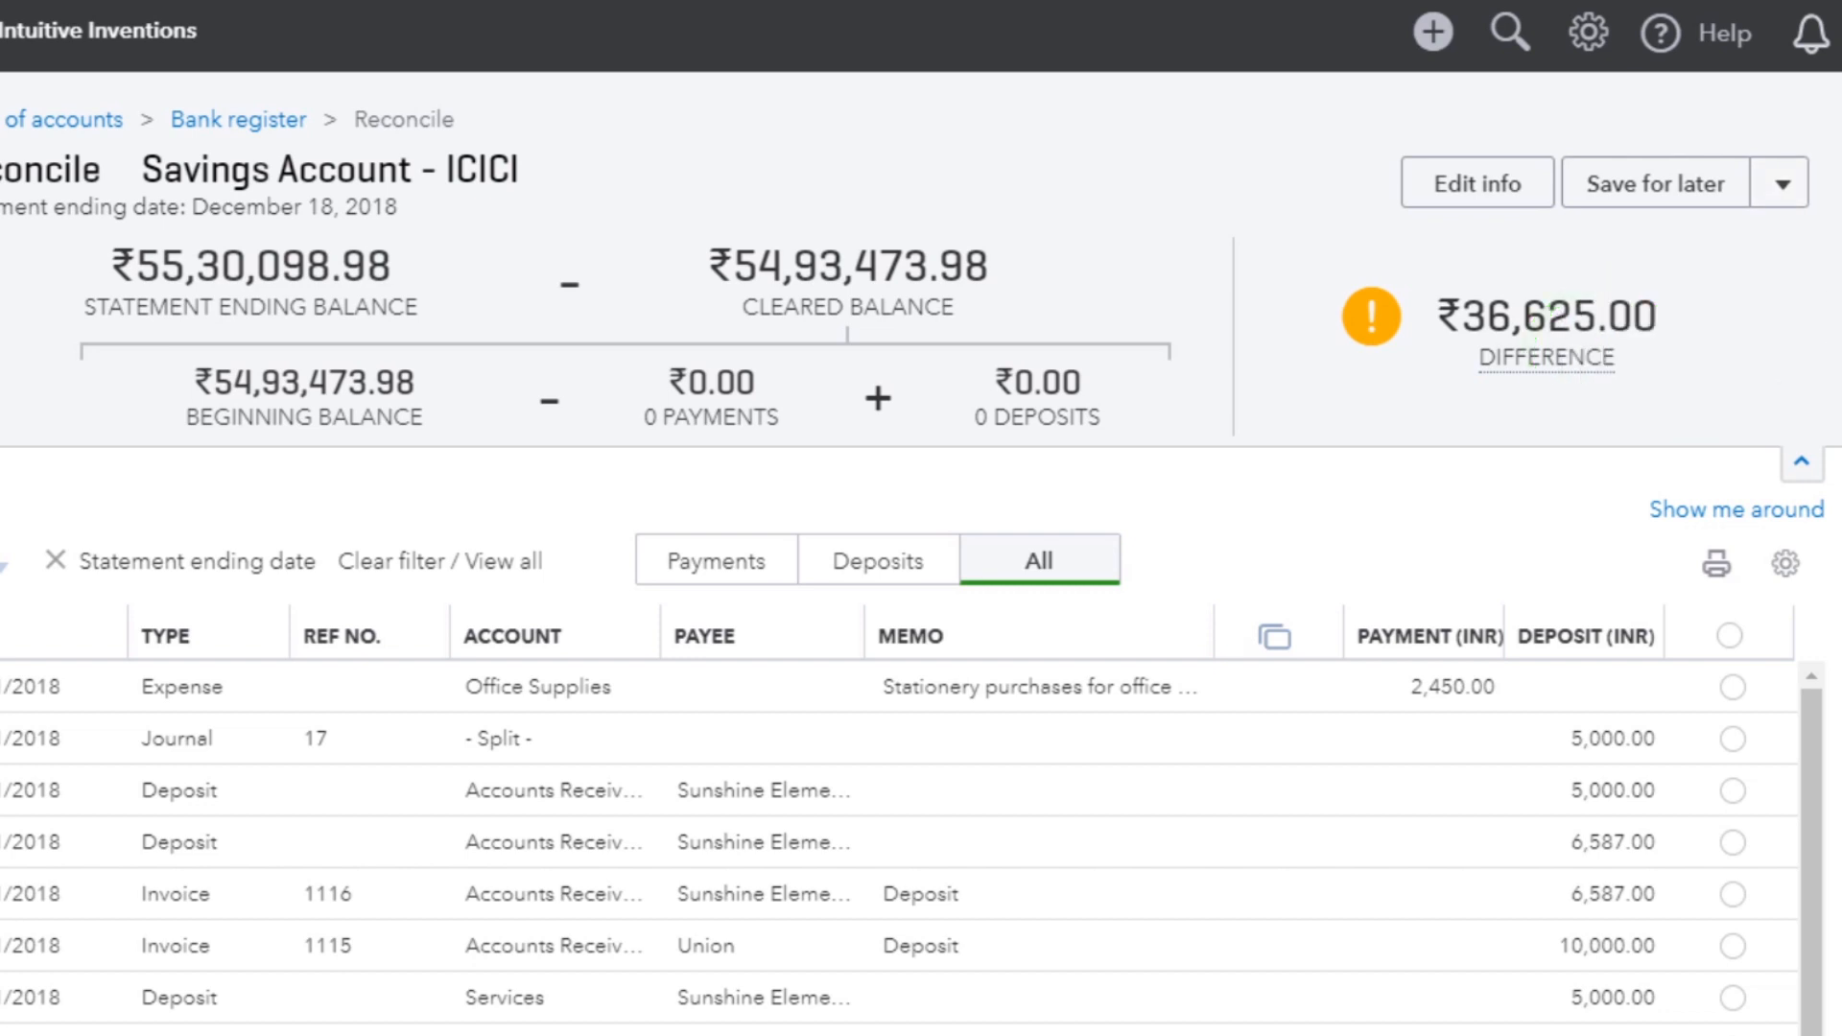
{"action": "left_click", "coordinate": [257, 31]}
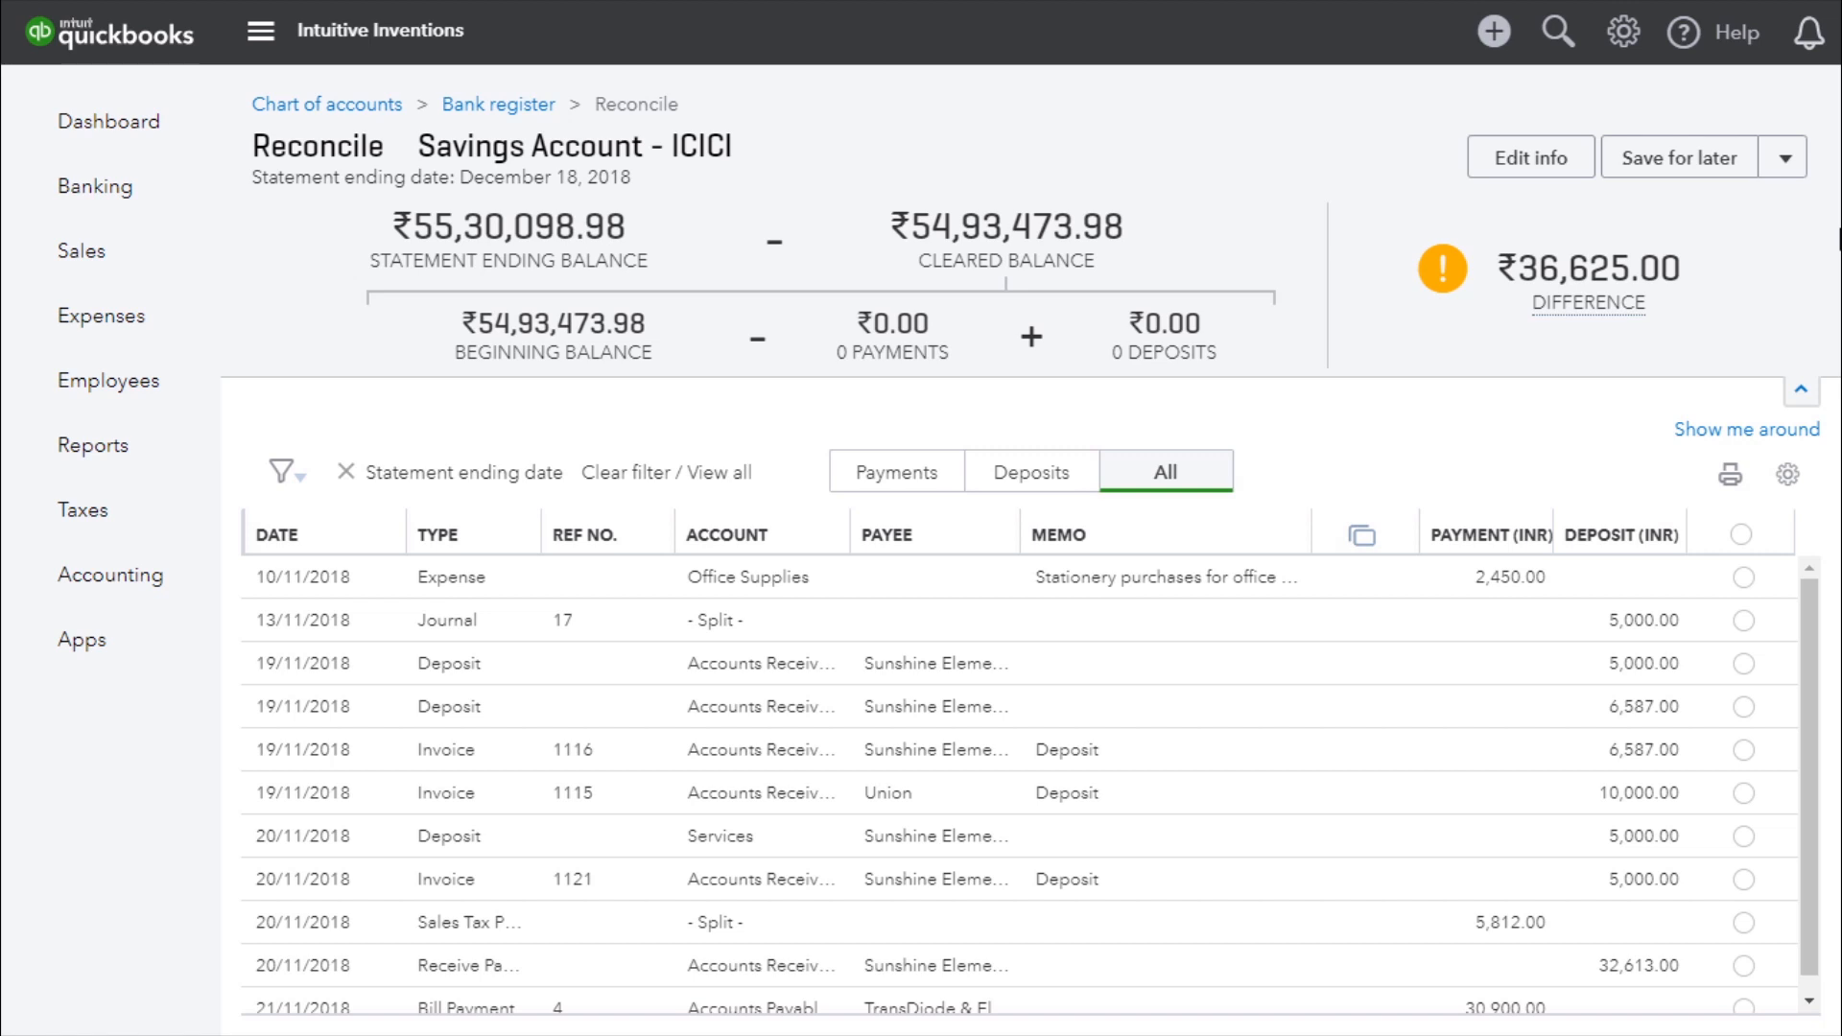
{"action": "mouse_move", "coordinate": [1805, 252]}
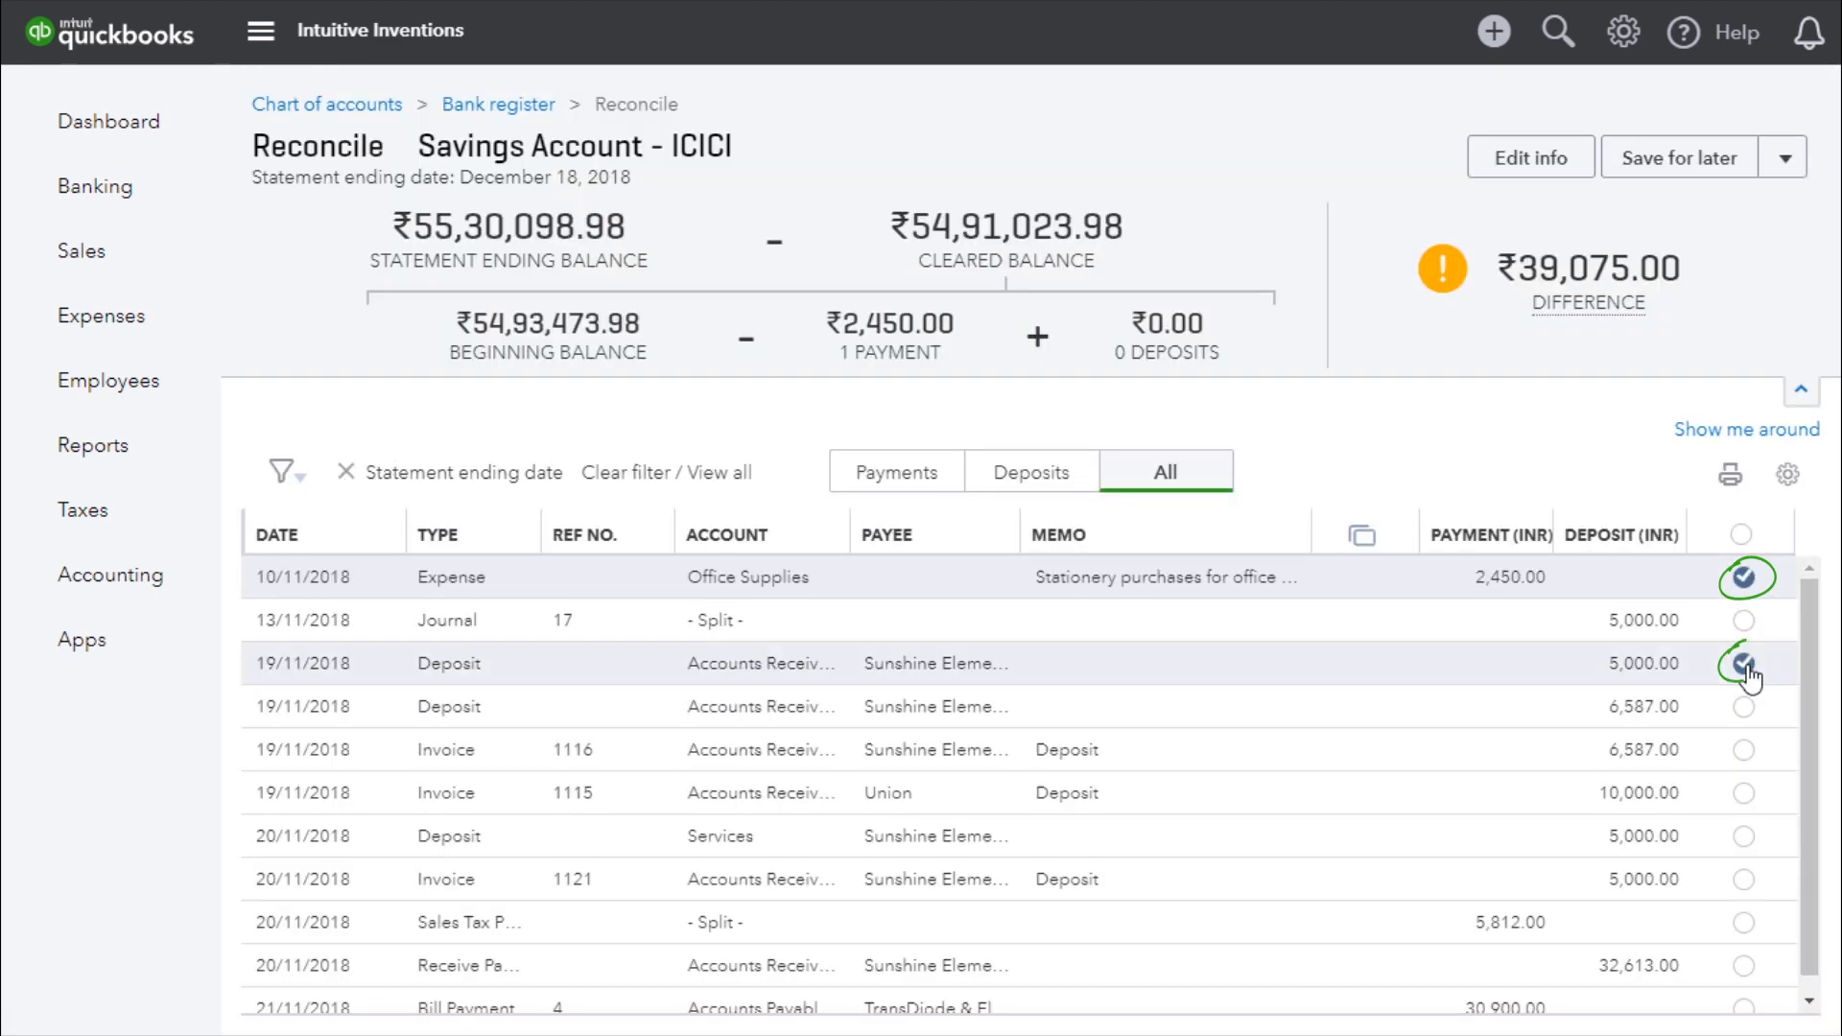
{"action": "left_click", "coordinate": [1741, 711]}
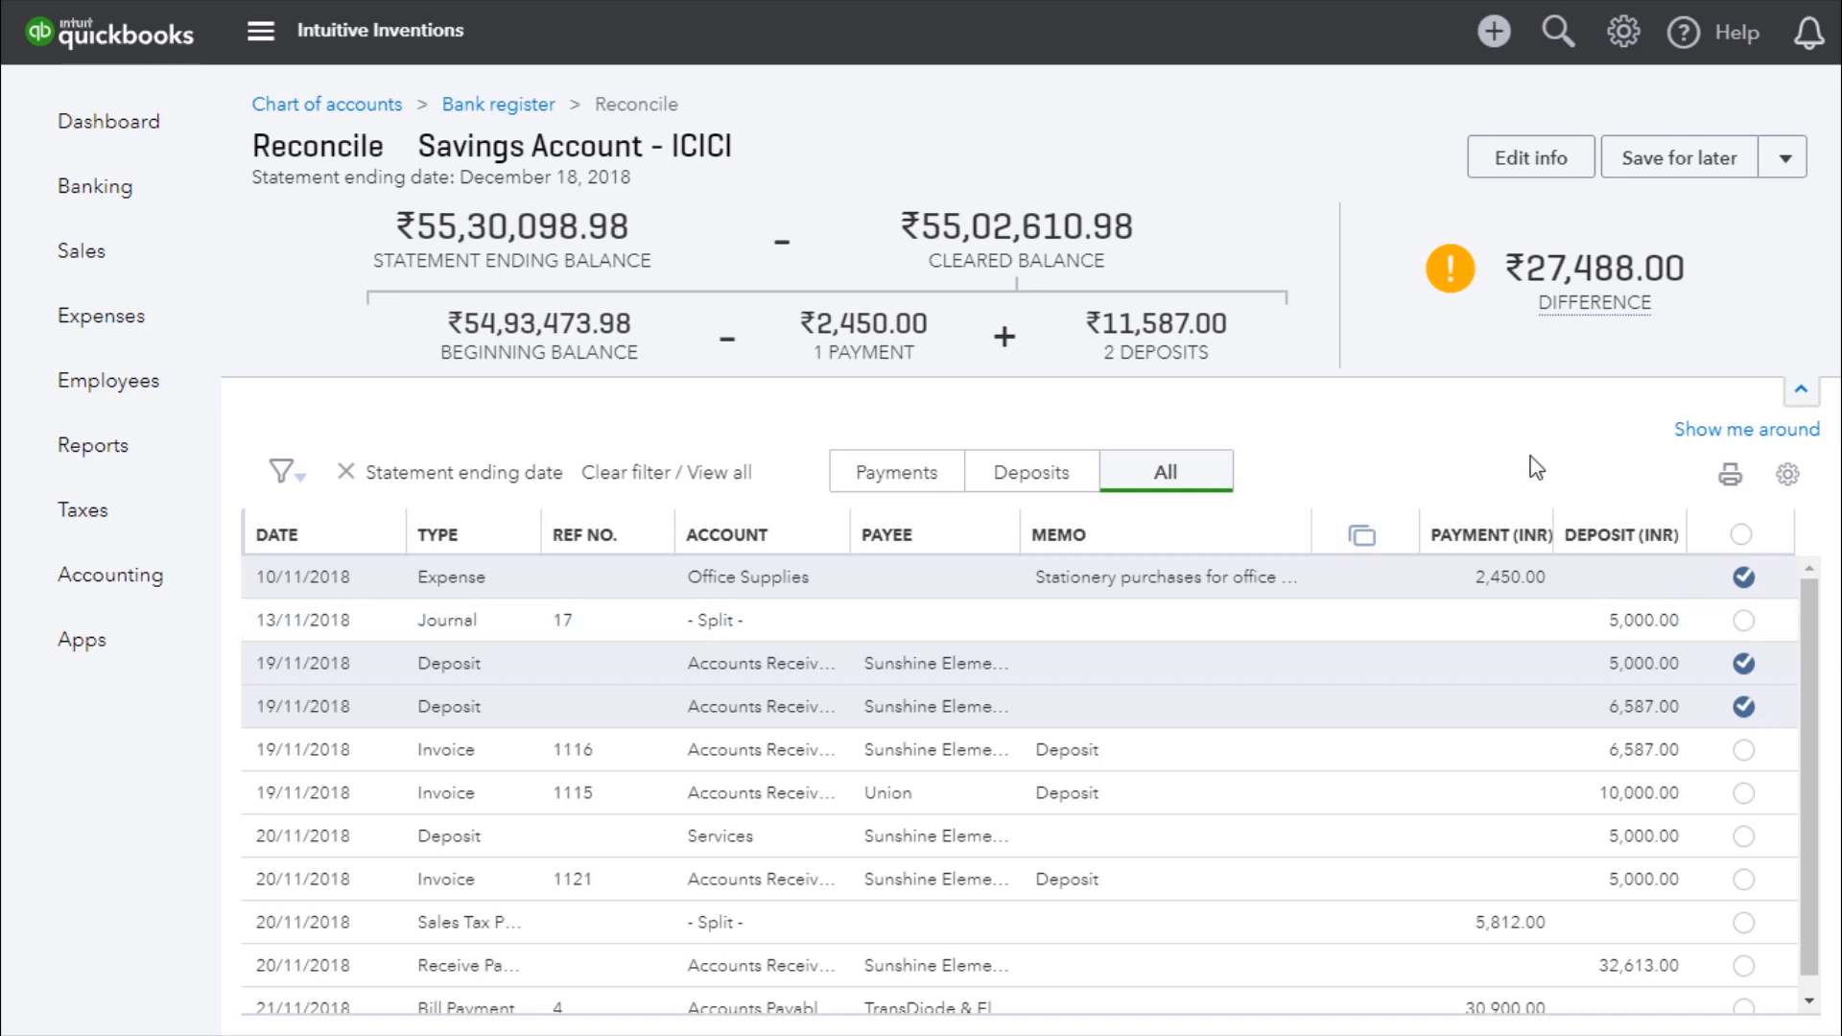
{"action": "mouse_move", "coordinate": [1058, 405]}
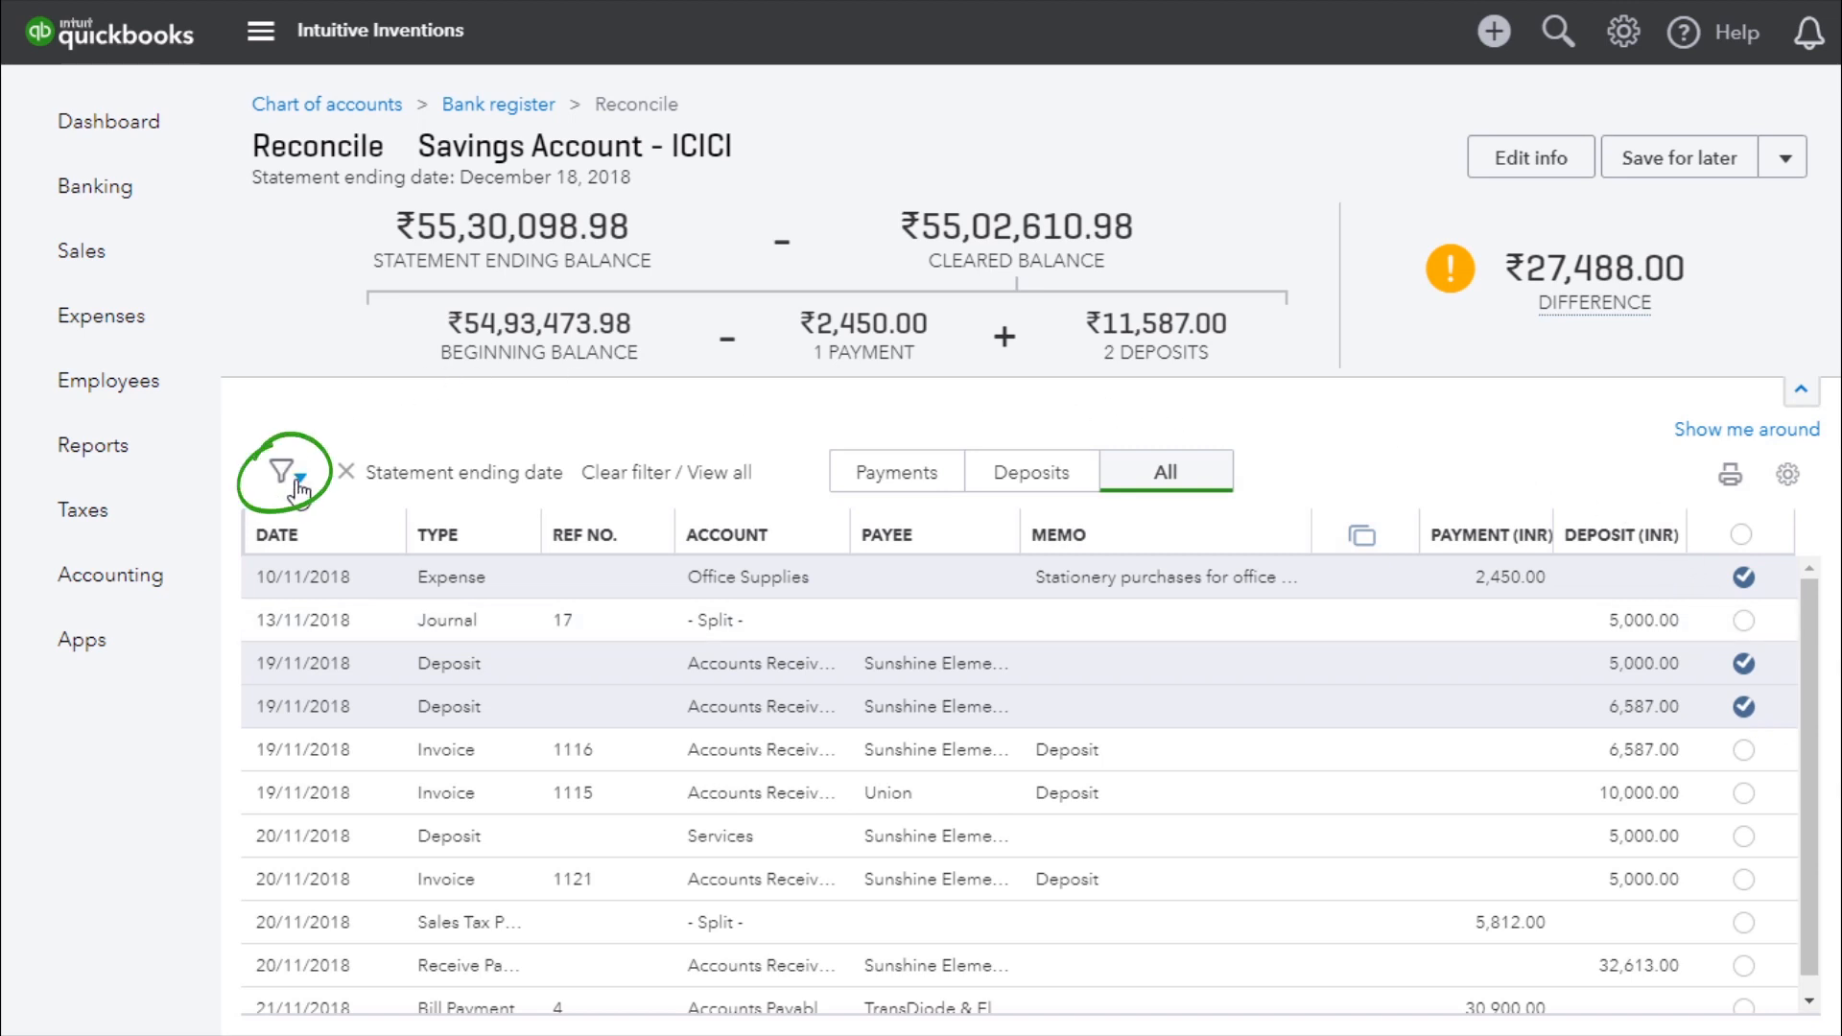
{"action": "left_click", "coordinate": [288, 472]}
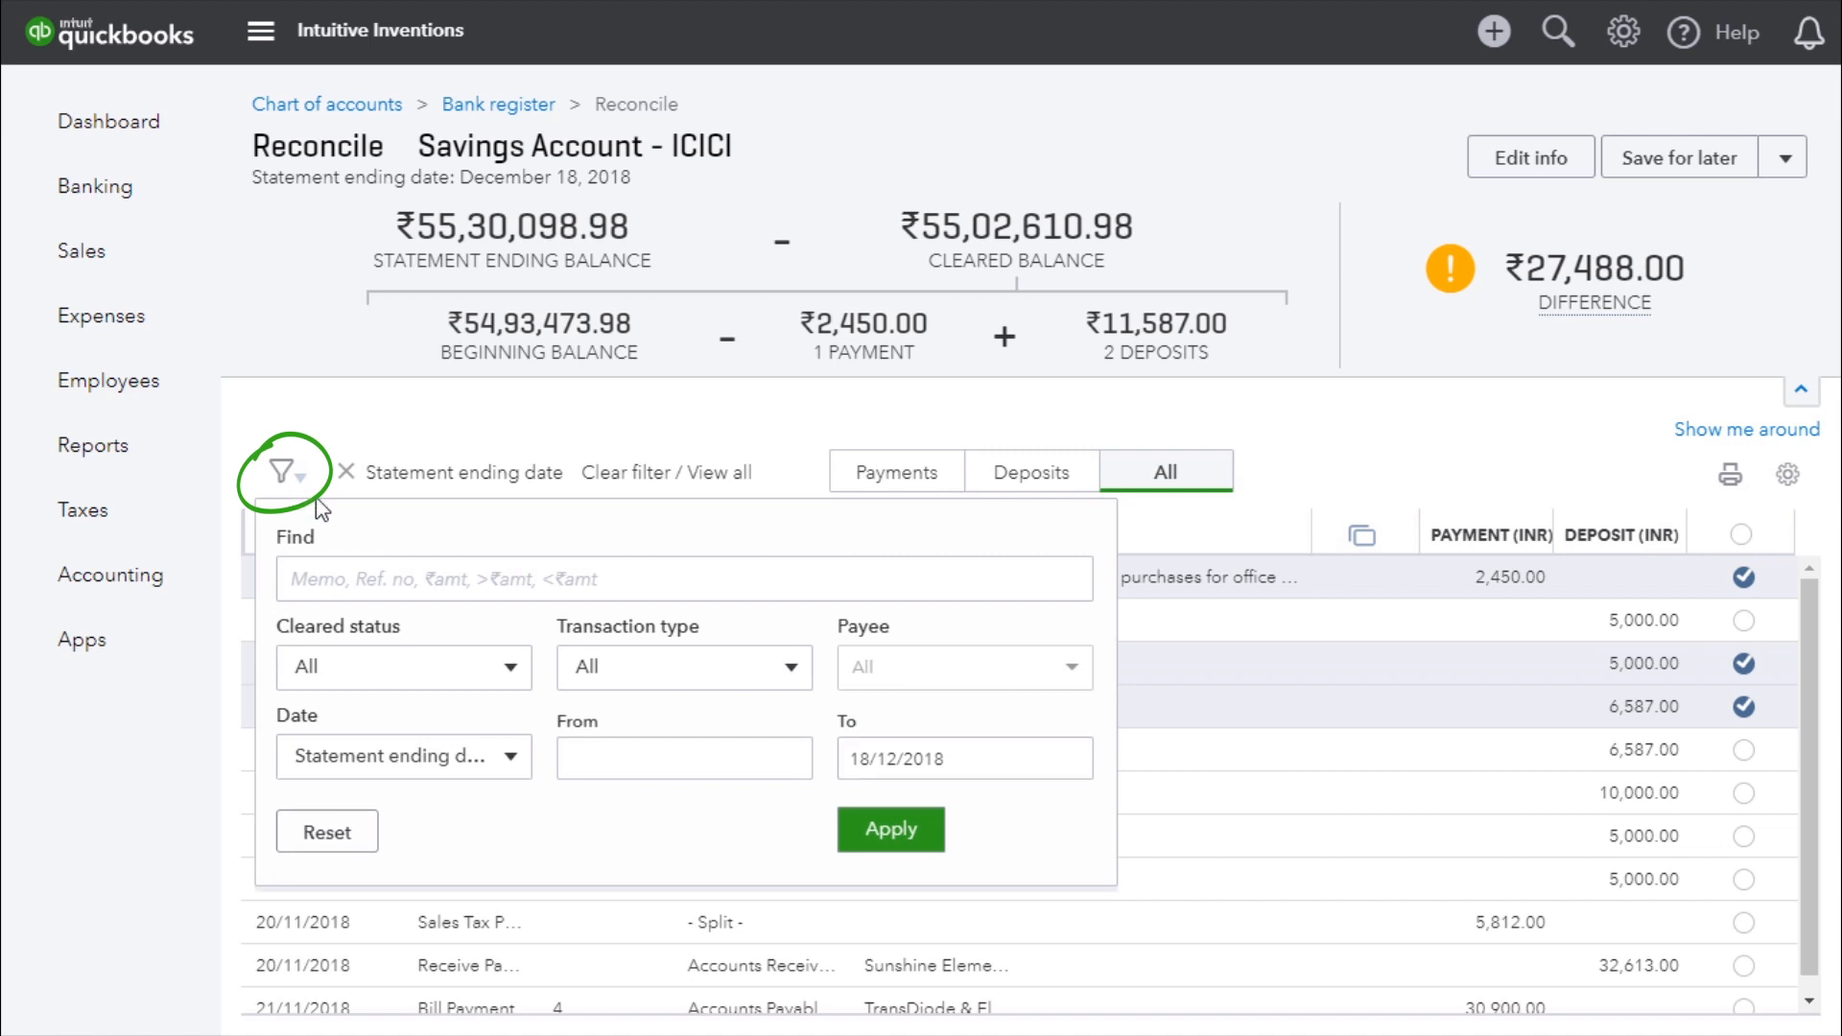
{"action": "mouse_move", "coordinate": [666, 547]}
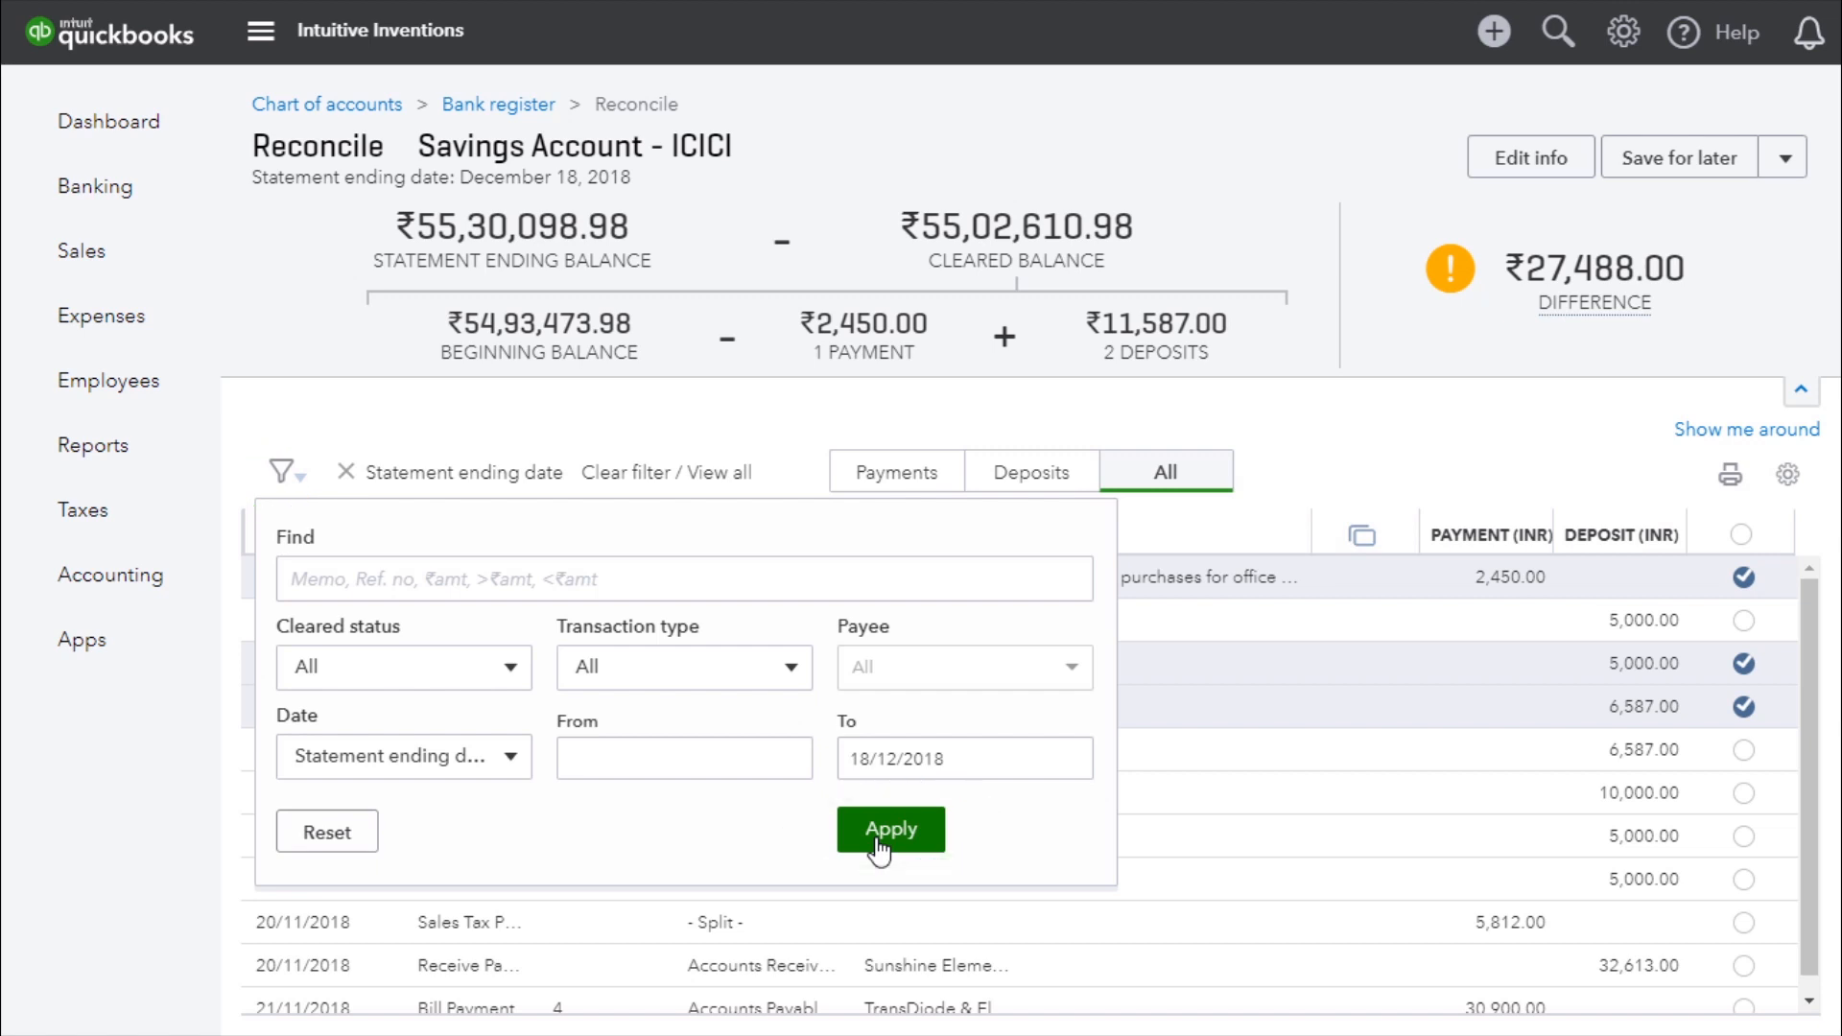
Apply the transaction filter so all payments and deposits can be cleared
{"action": "left_click", "coordinate": [890, 829]}
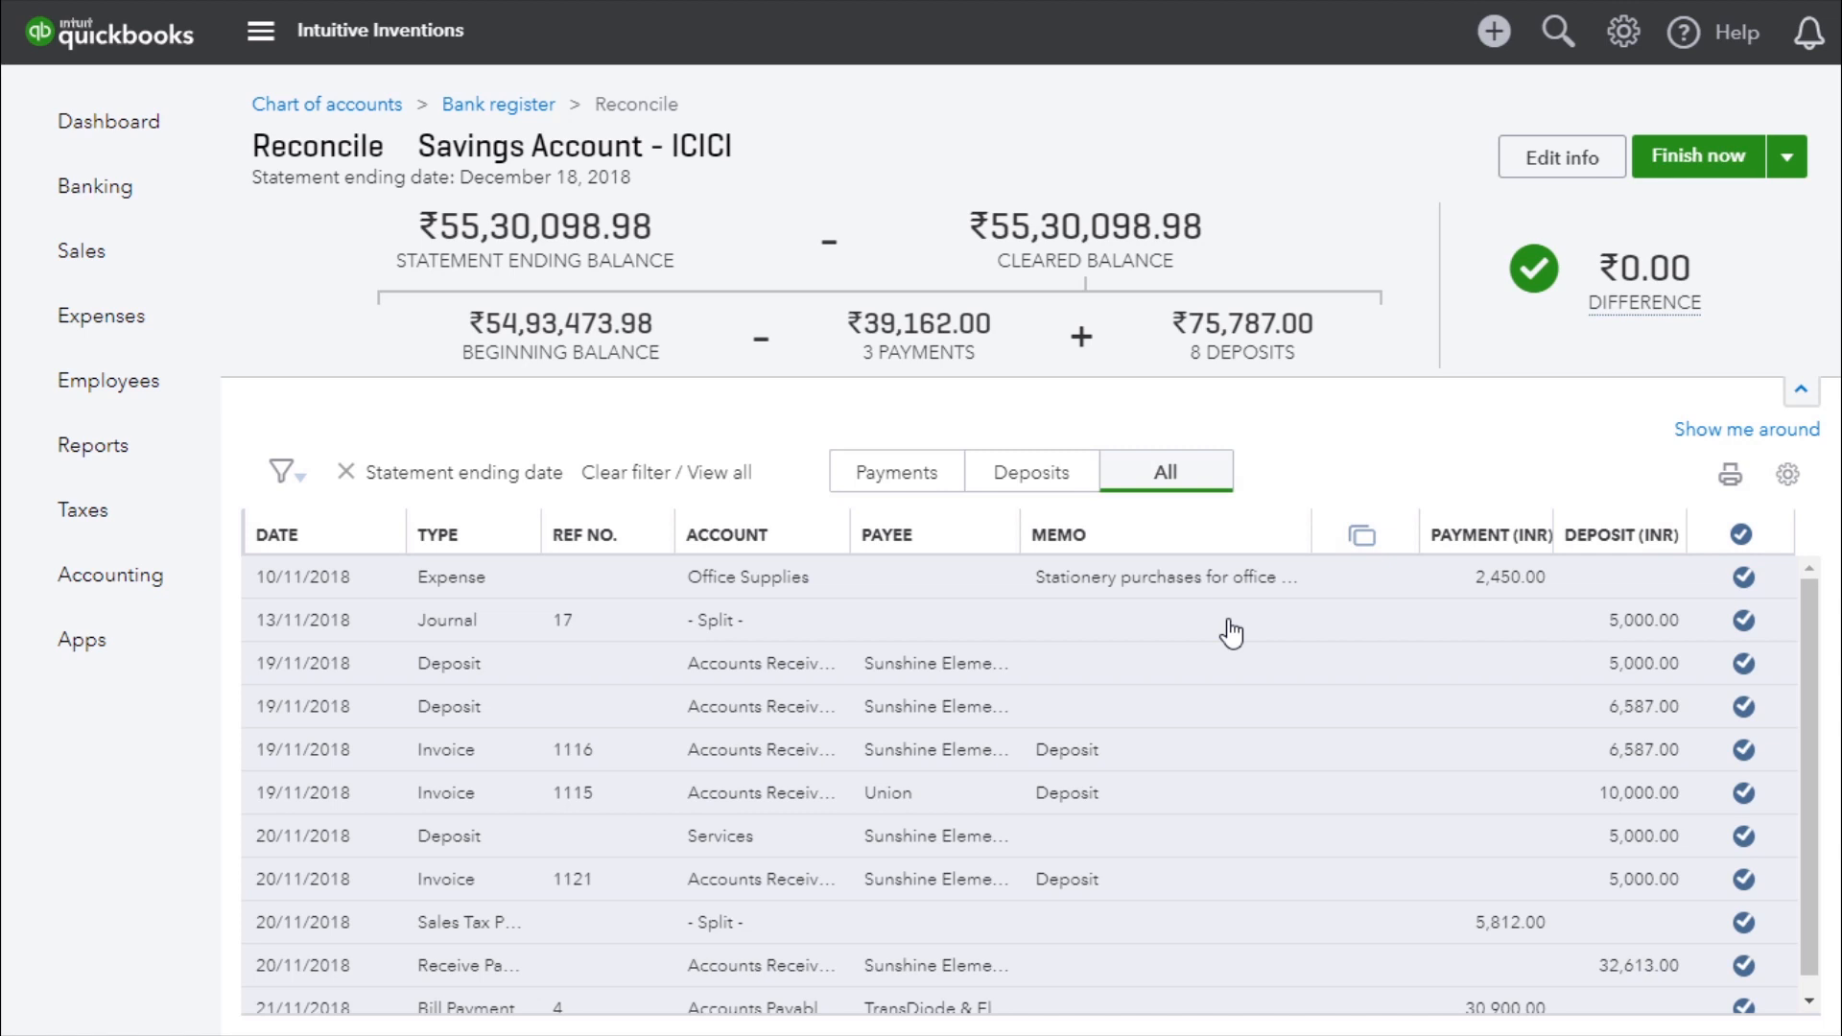
{"action": "mouse_move", "coordinate": [1640, 376]}
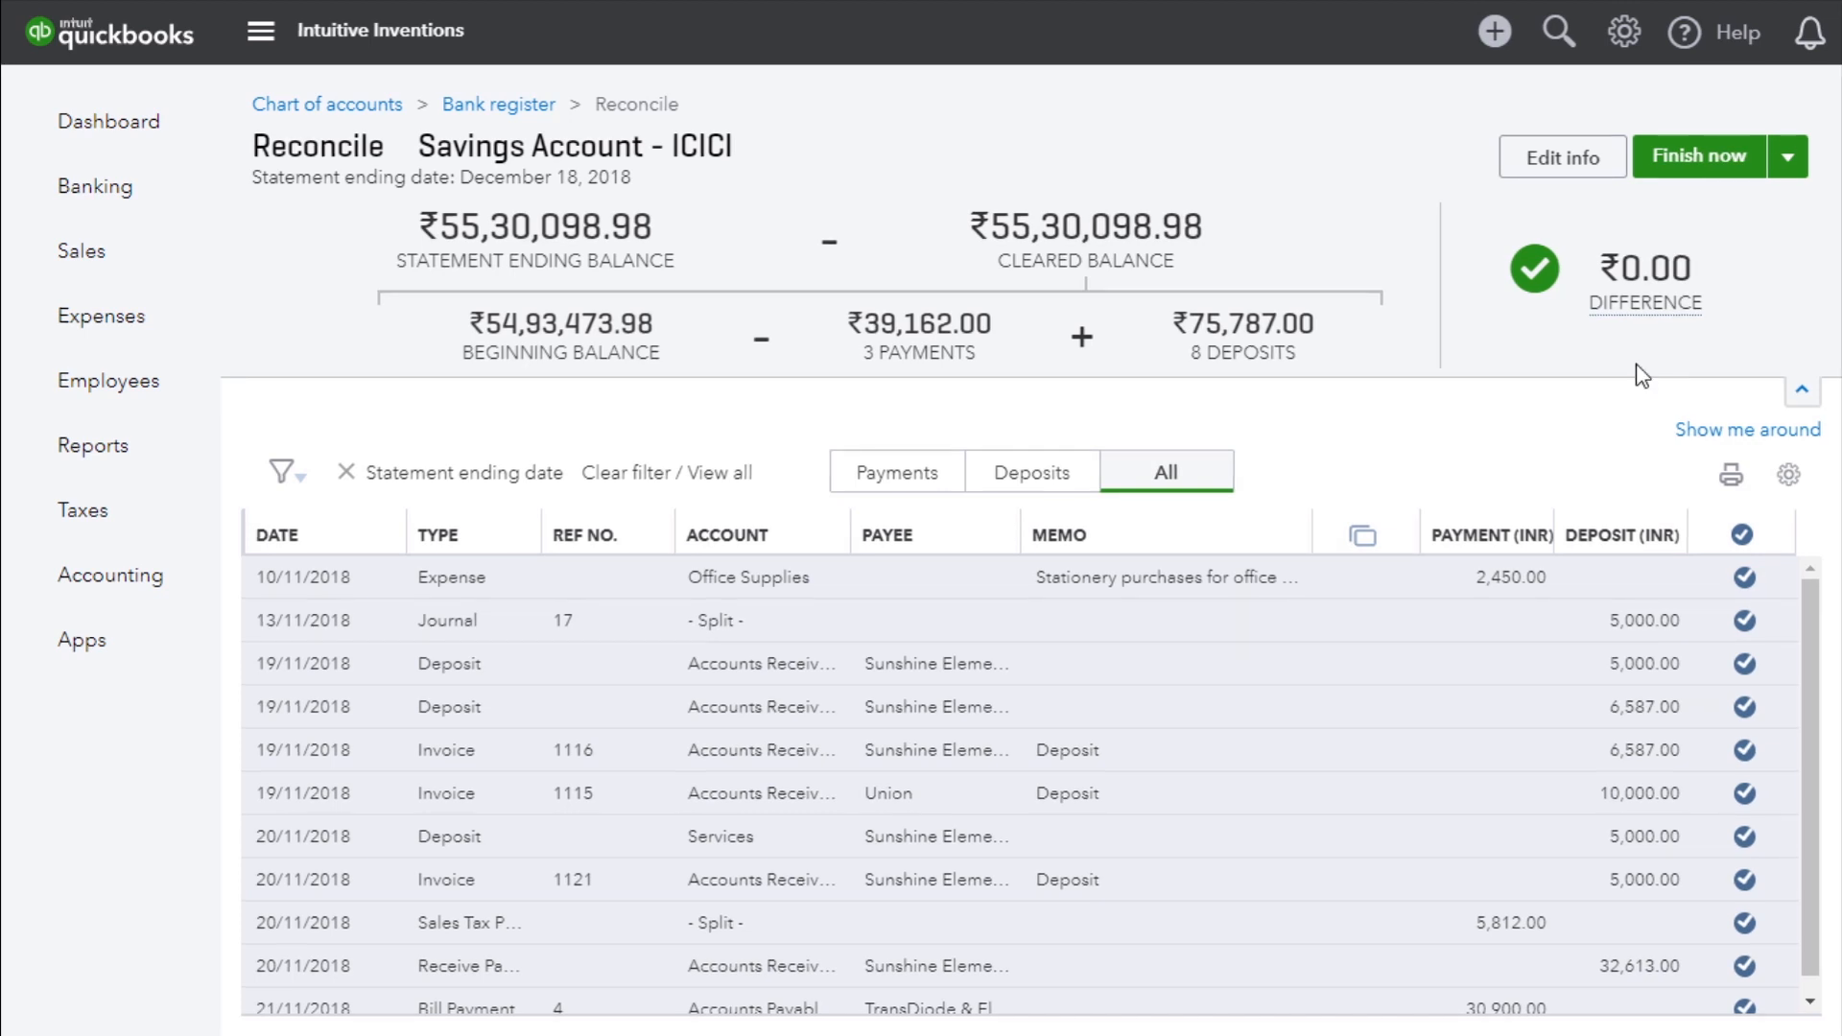
{"action": "mouse_move", "coordinate": [1640, 270]}
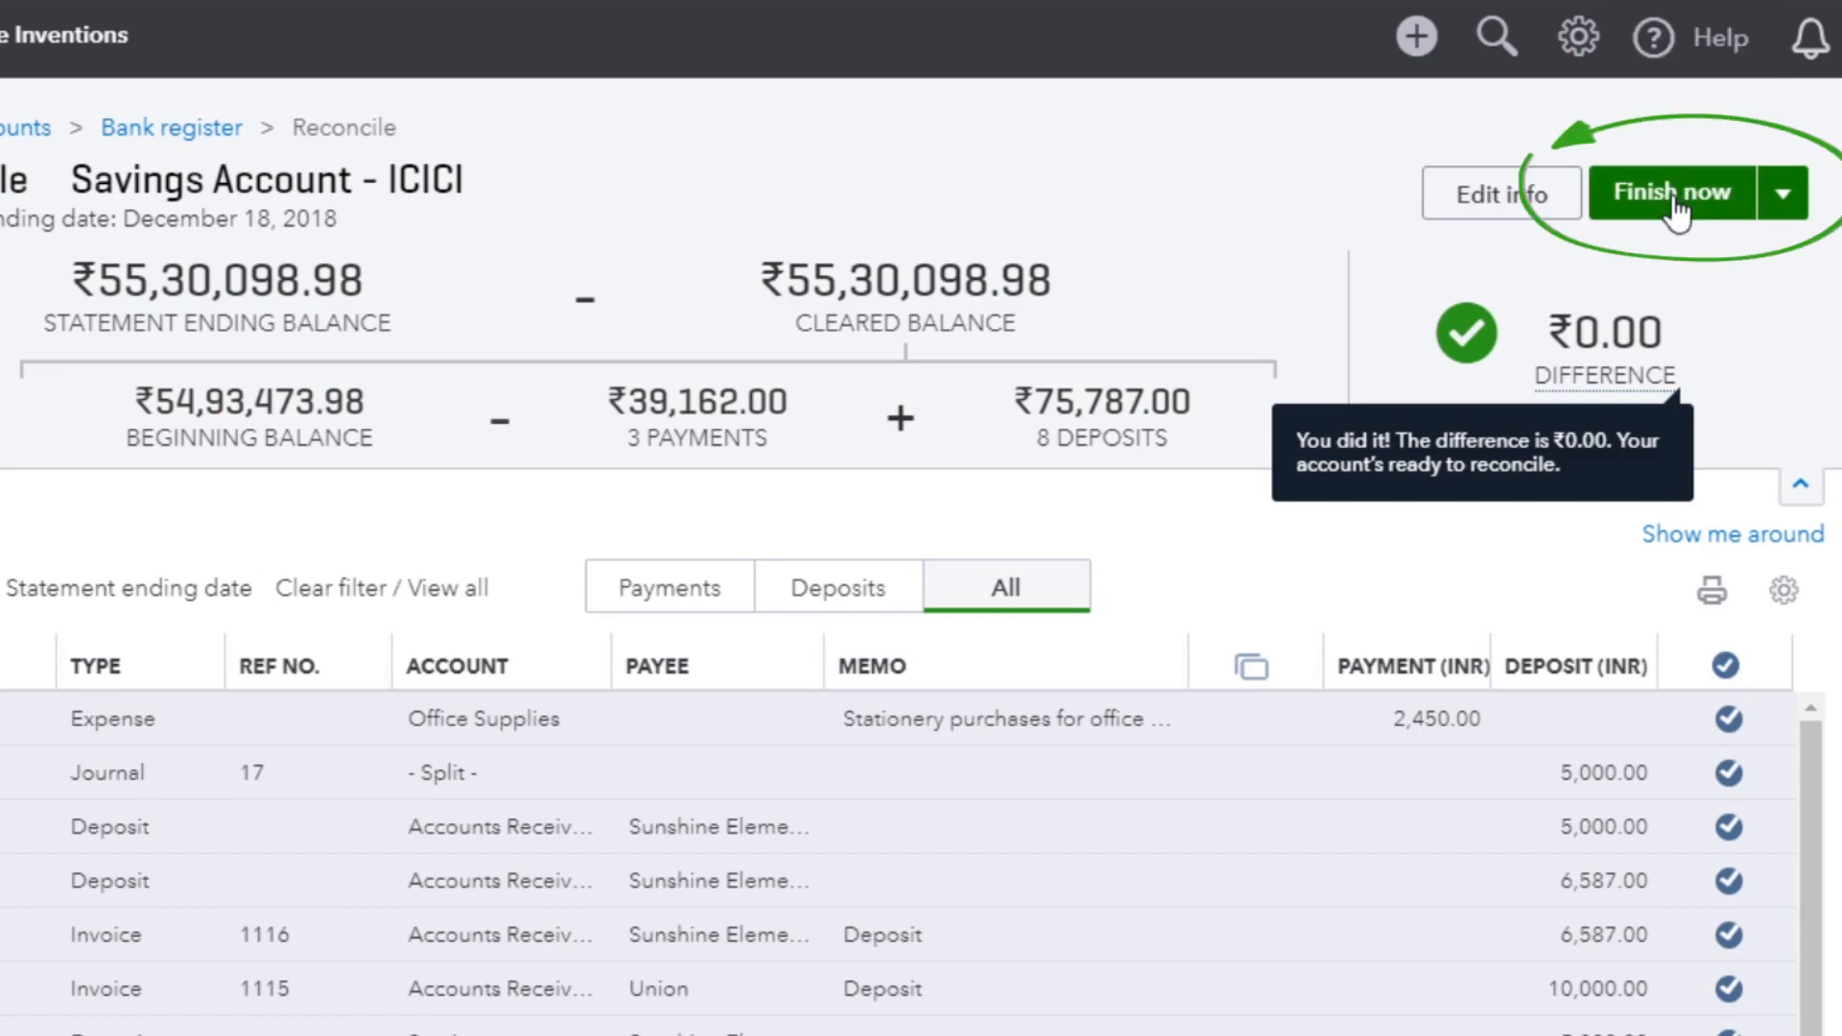
Finish the ICICI savings reconciliation and view its reconciliation report
{"action": "left_click", "coordinate": [1670, 192]}
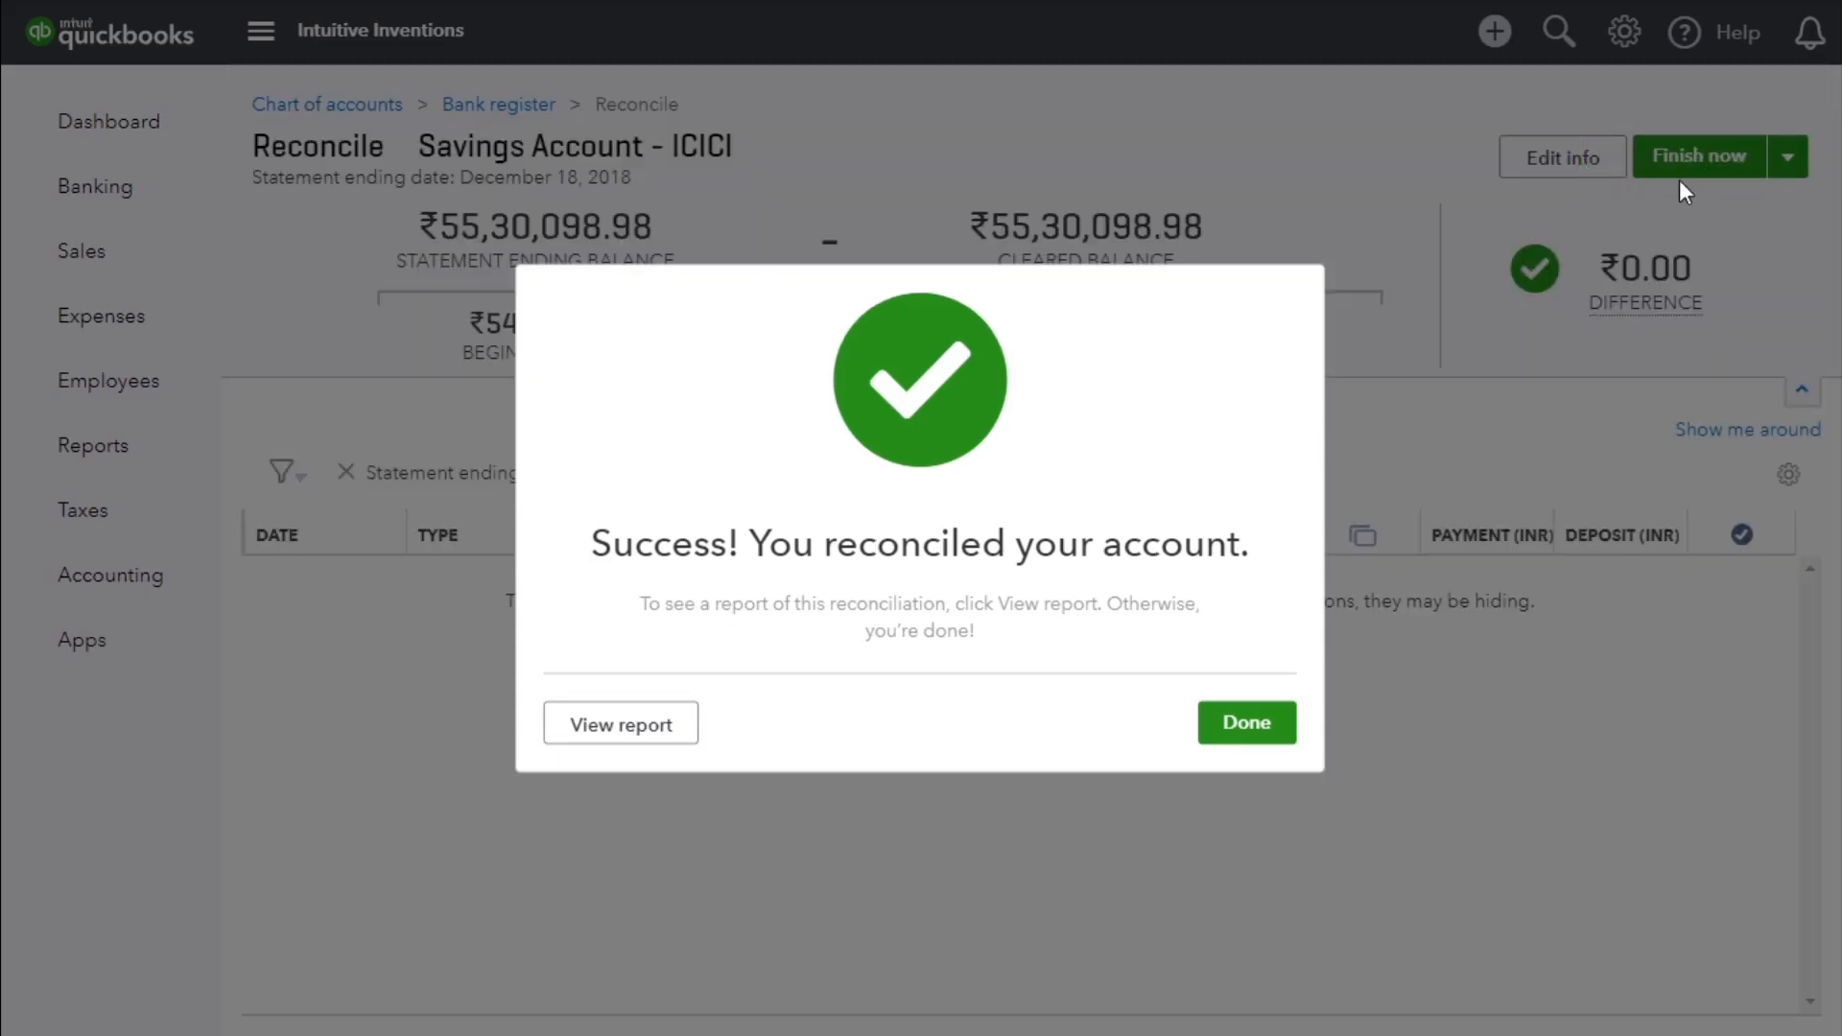
{"action": "mouse_move", "coordinate": [1222, 605]}
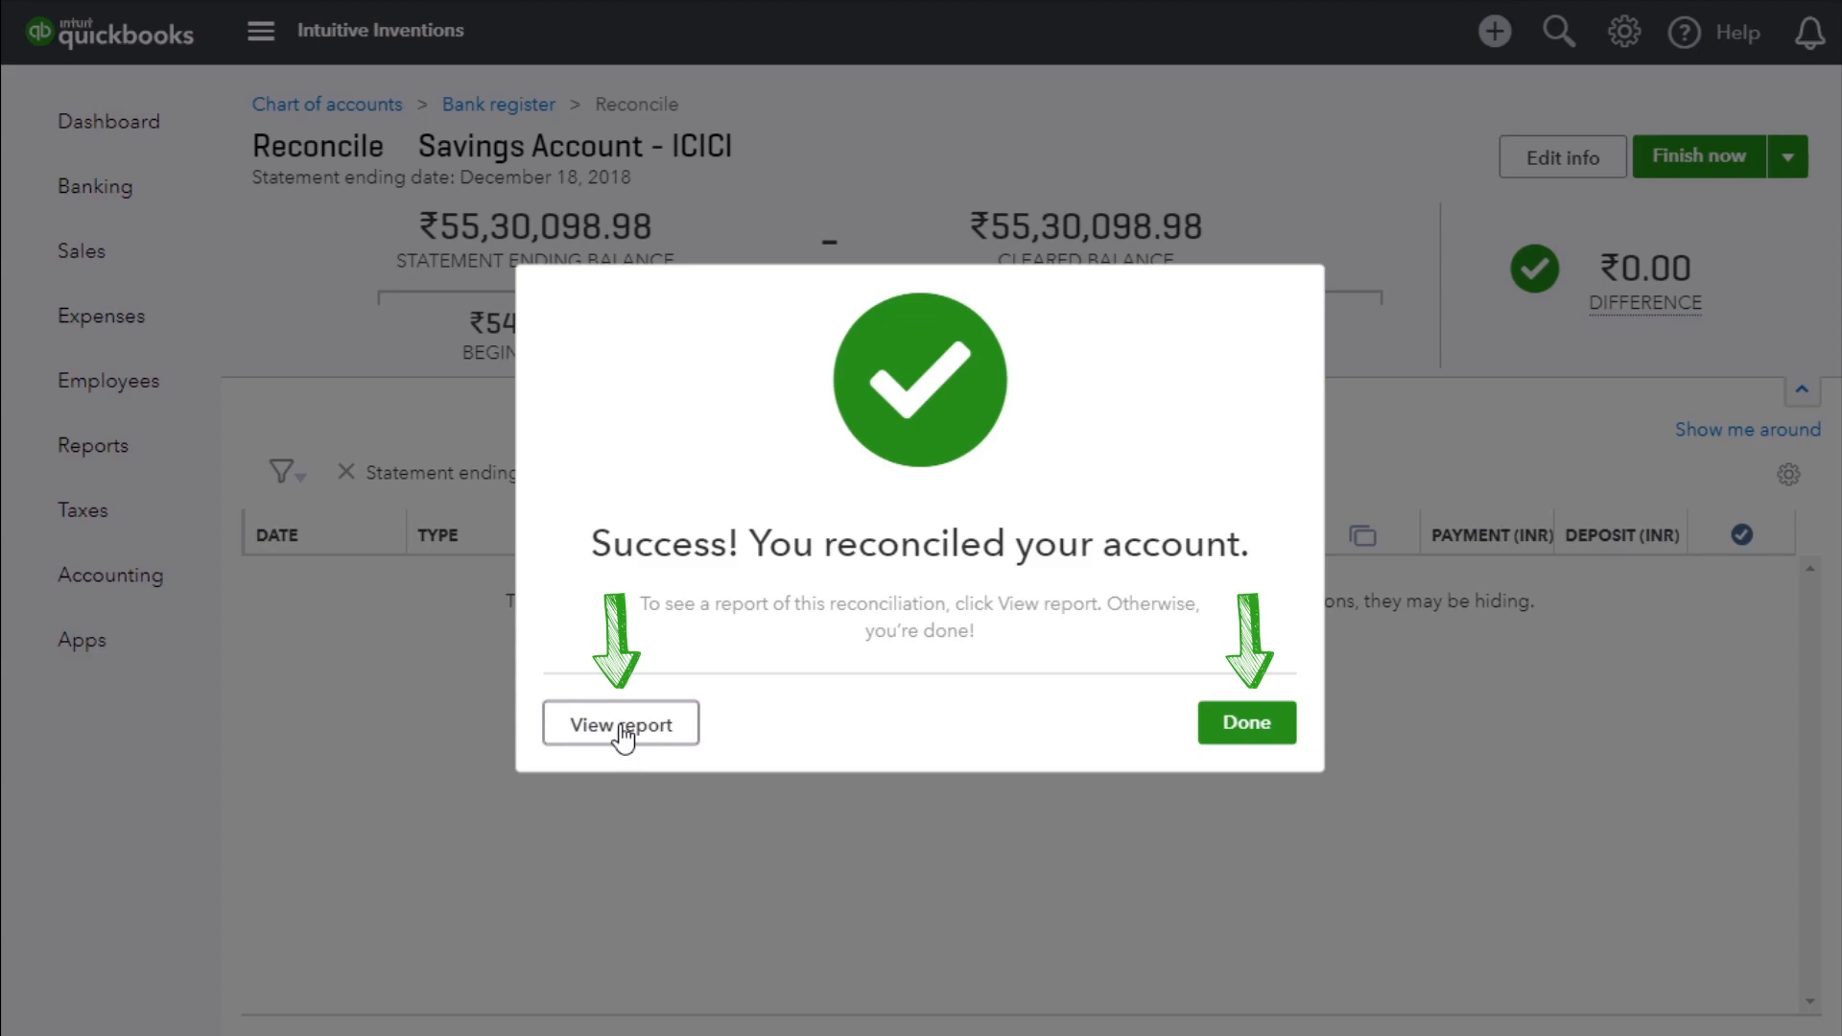
{"action": "left_click", "coordinate": [621, 724]}
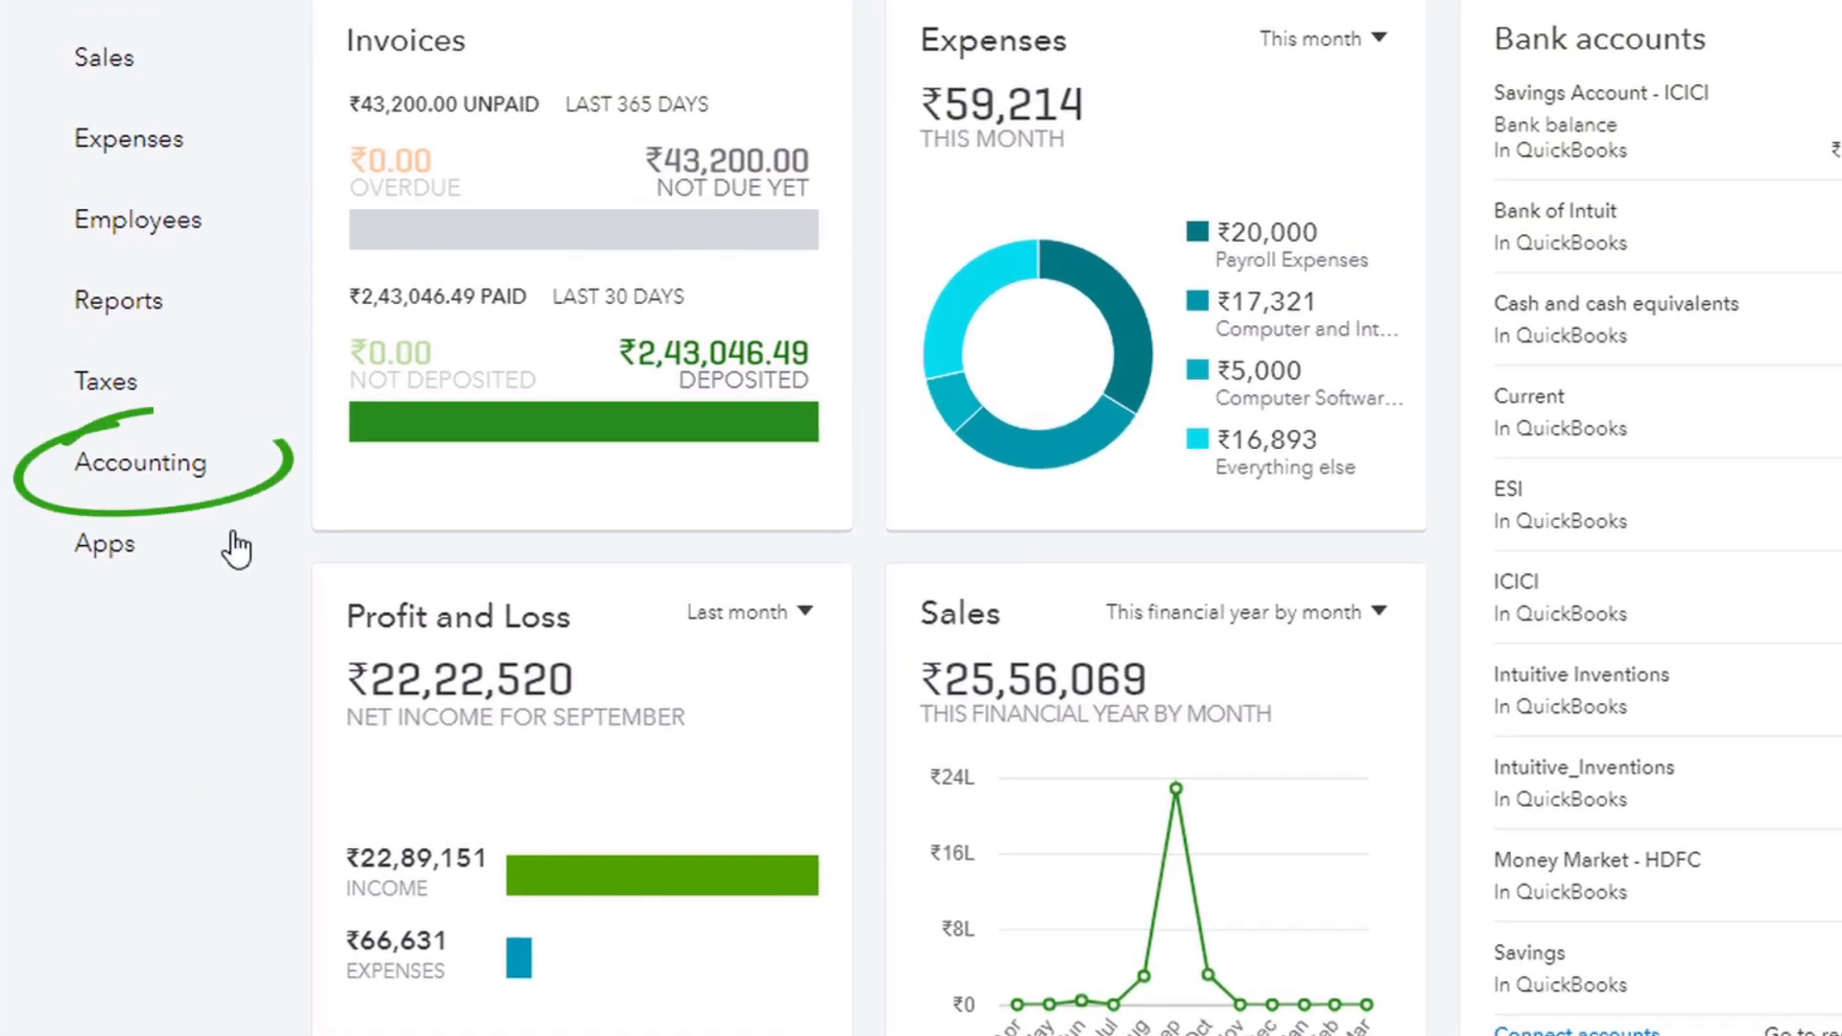
Go to Accounting > Reconcile, pick Savings Account - ICICI, and open its bank register
{"action": "left_click", "coordinate": [139, 463]}
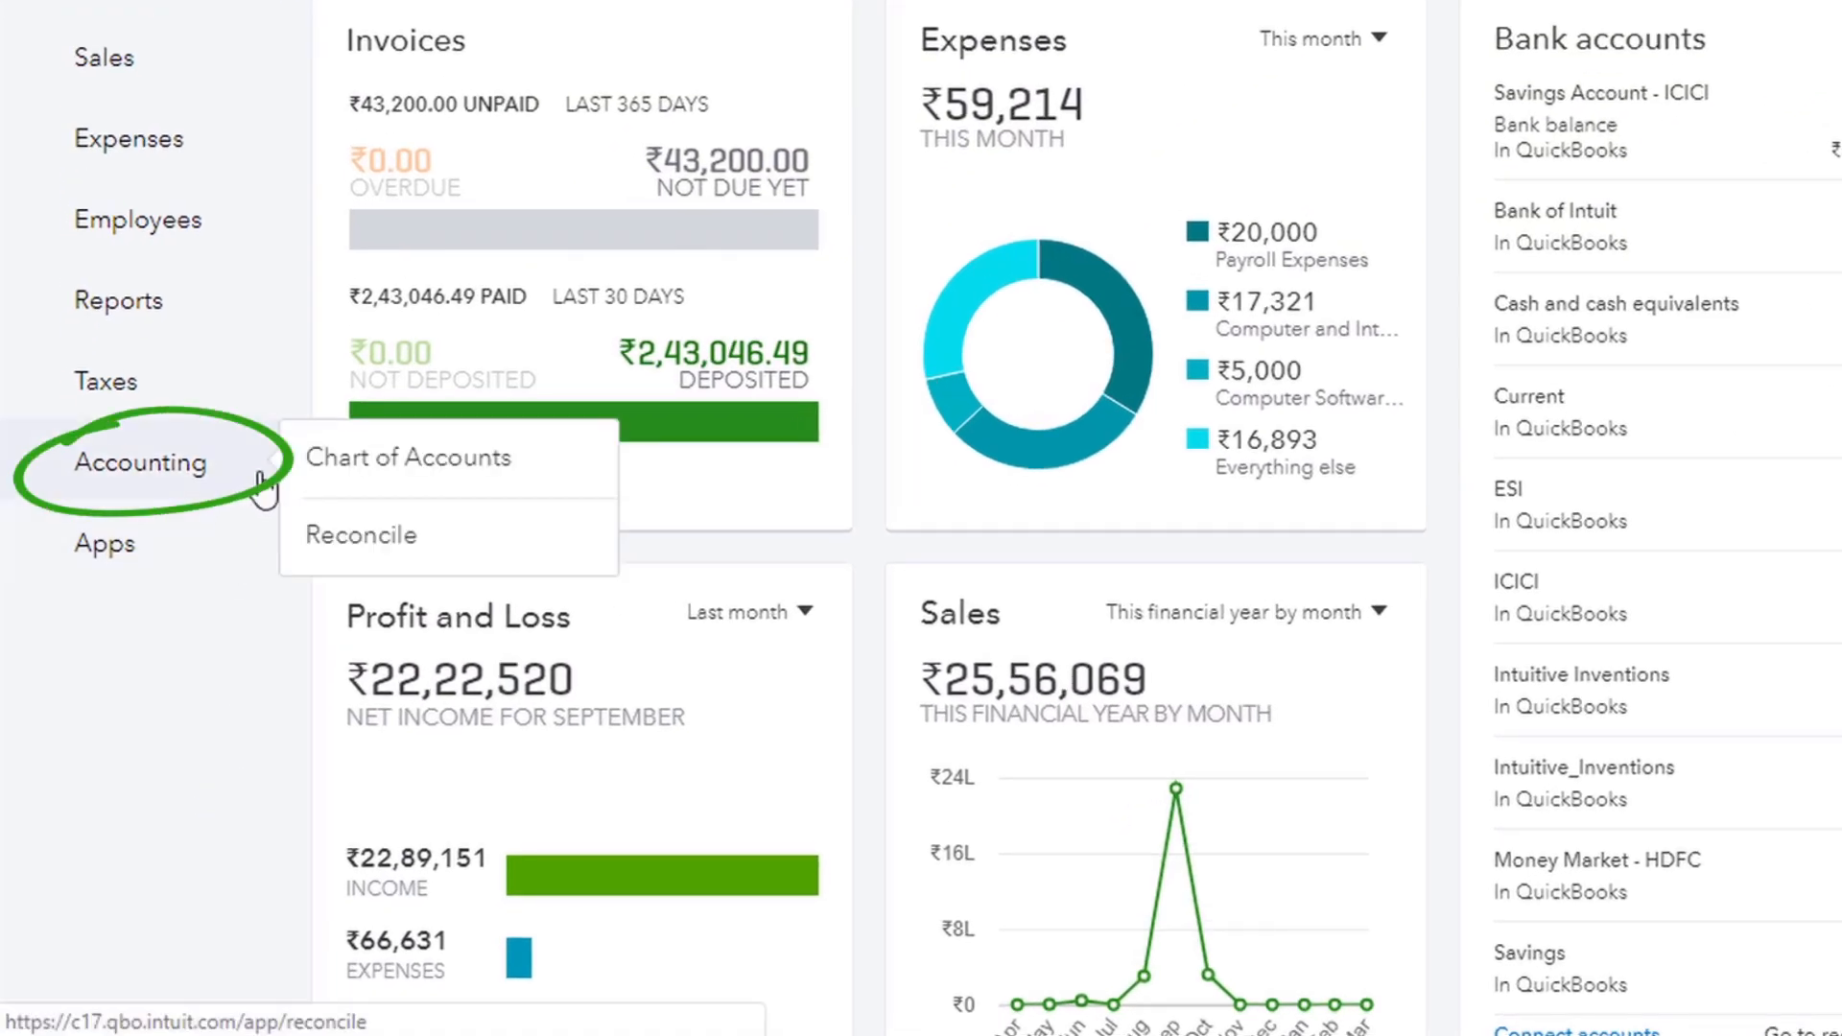
{"action": "left_click", "coordinate": [360, 534]}
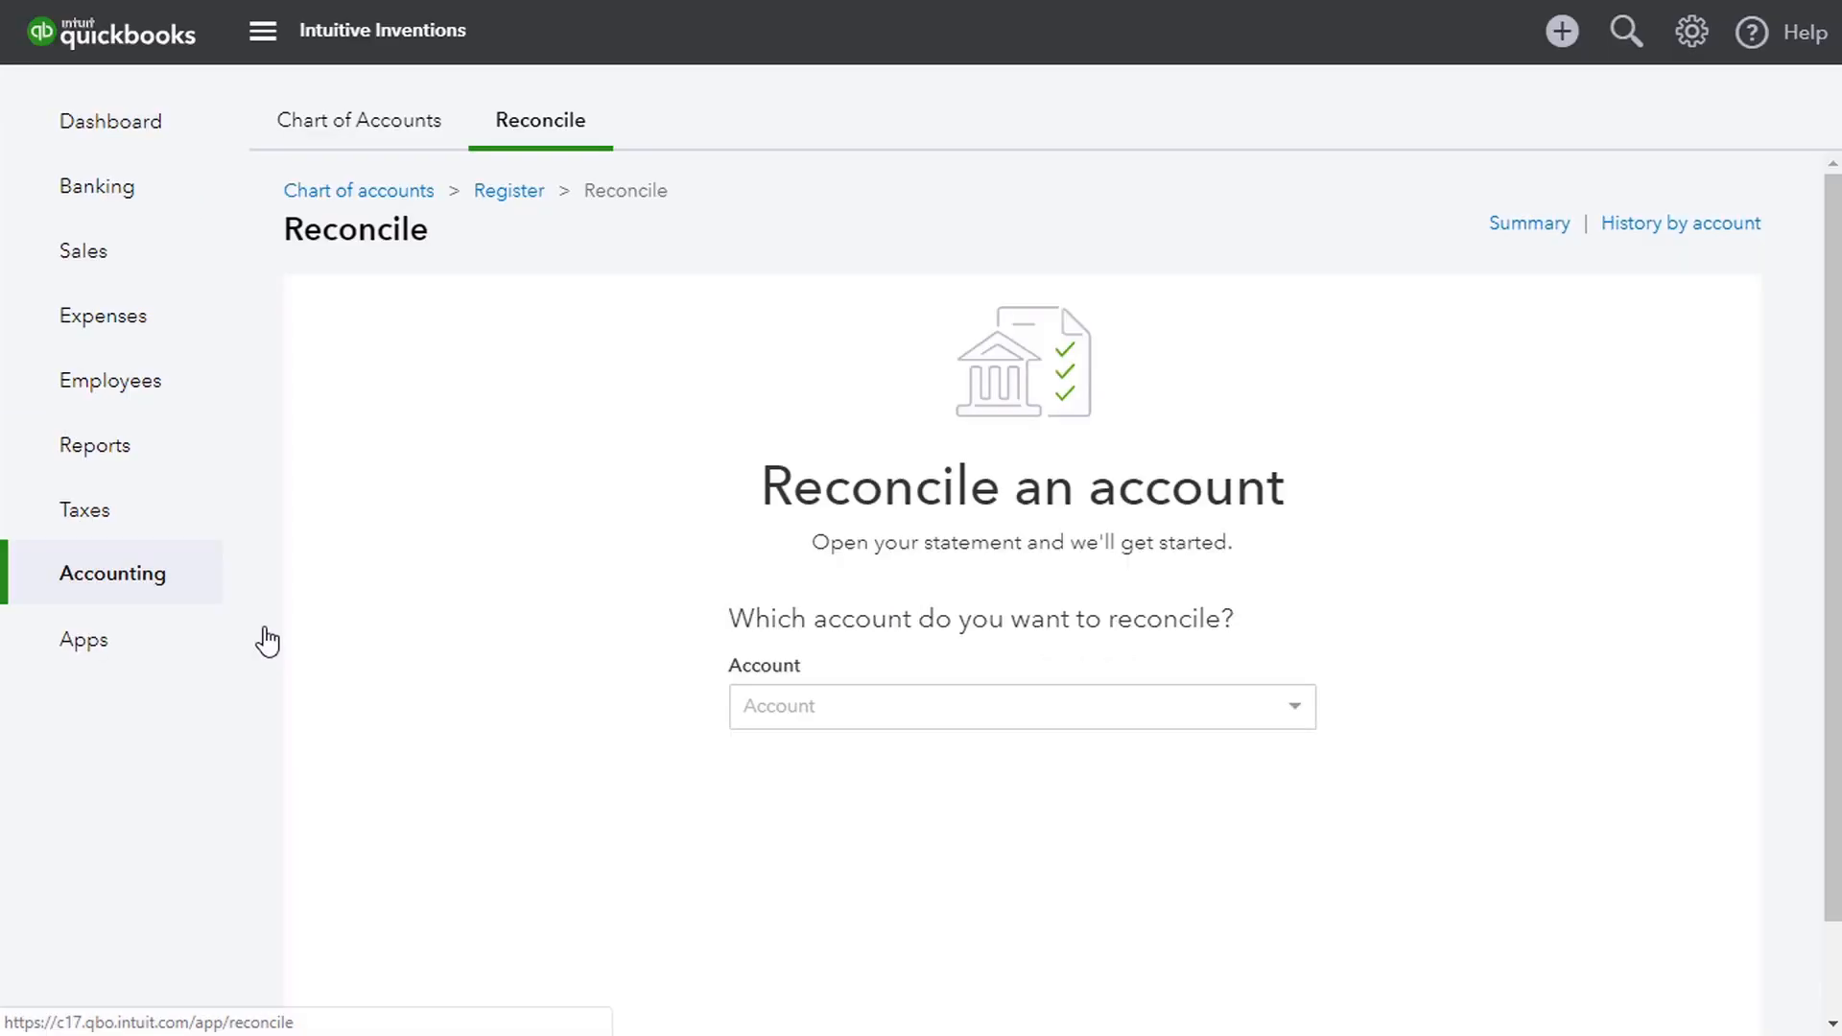
{"action": "left_click", "coordinate": [1022, 707]}
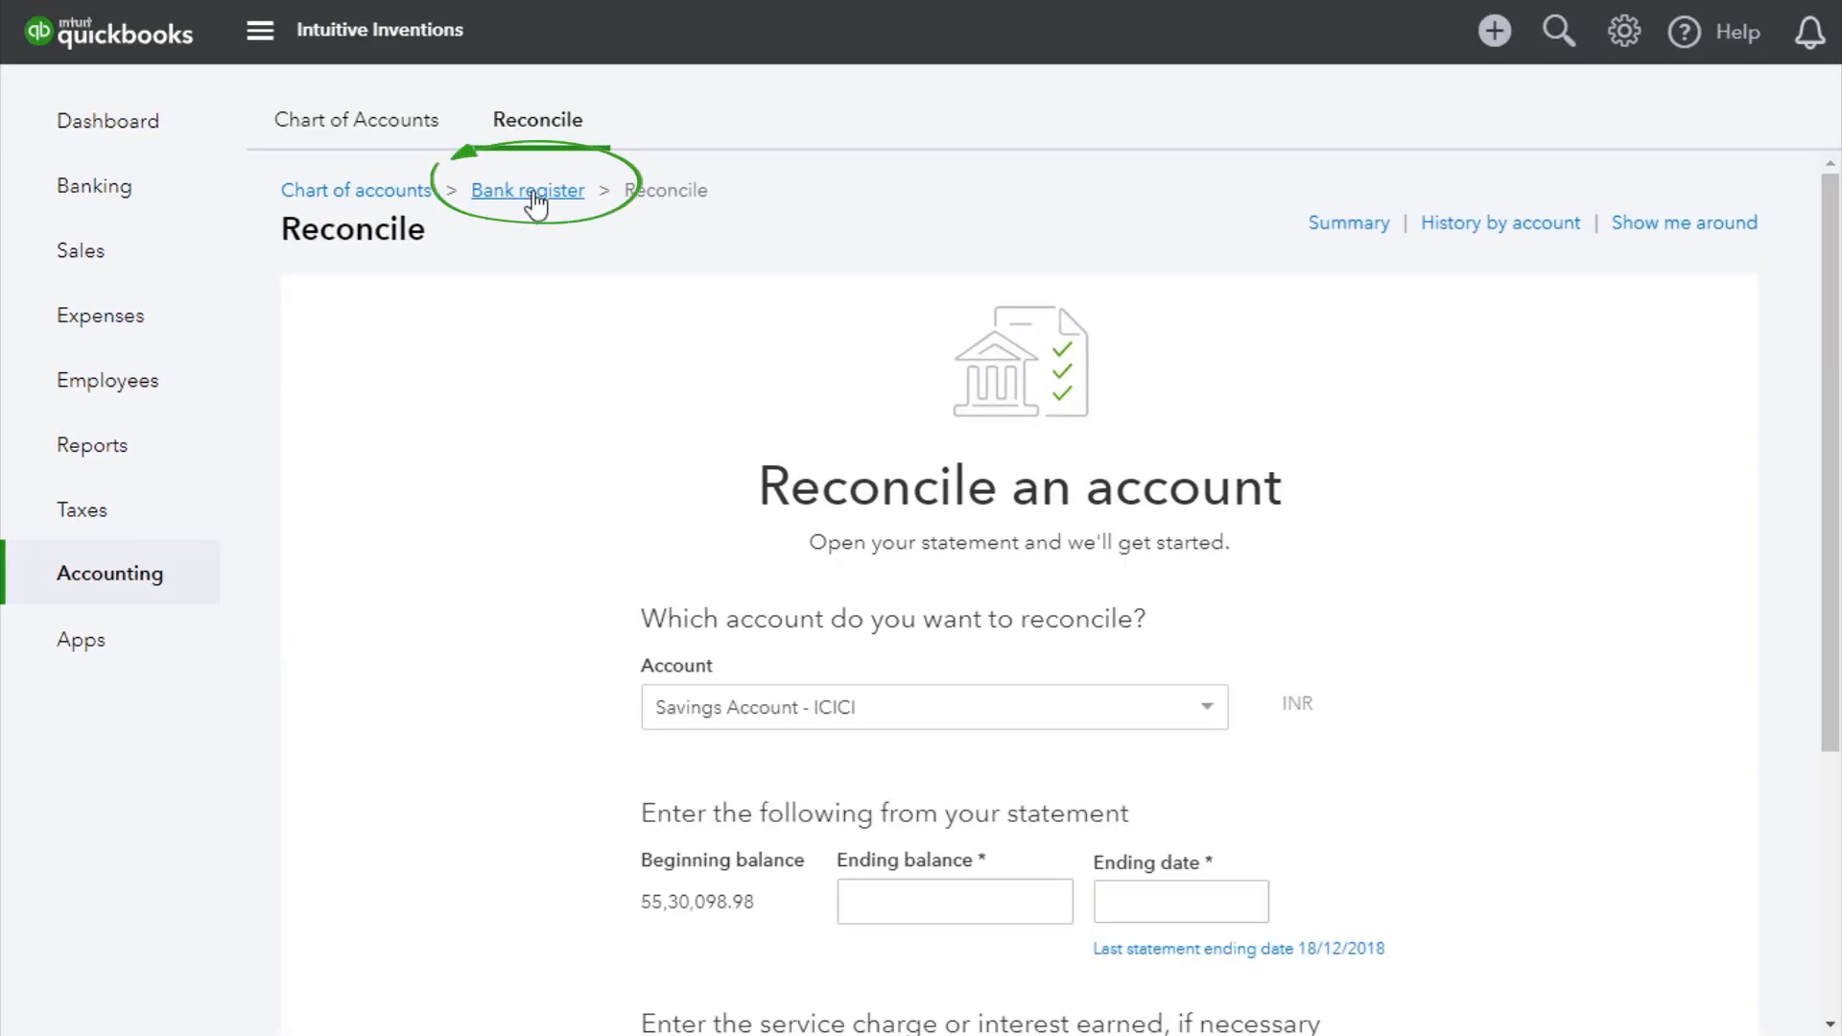
{"action": "left_click", "coordinate": [527, 190]}
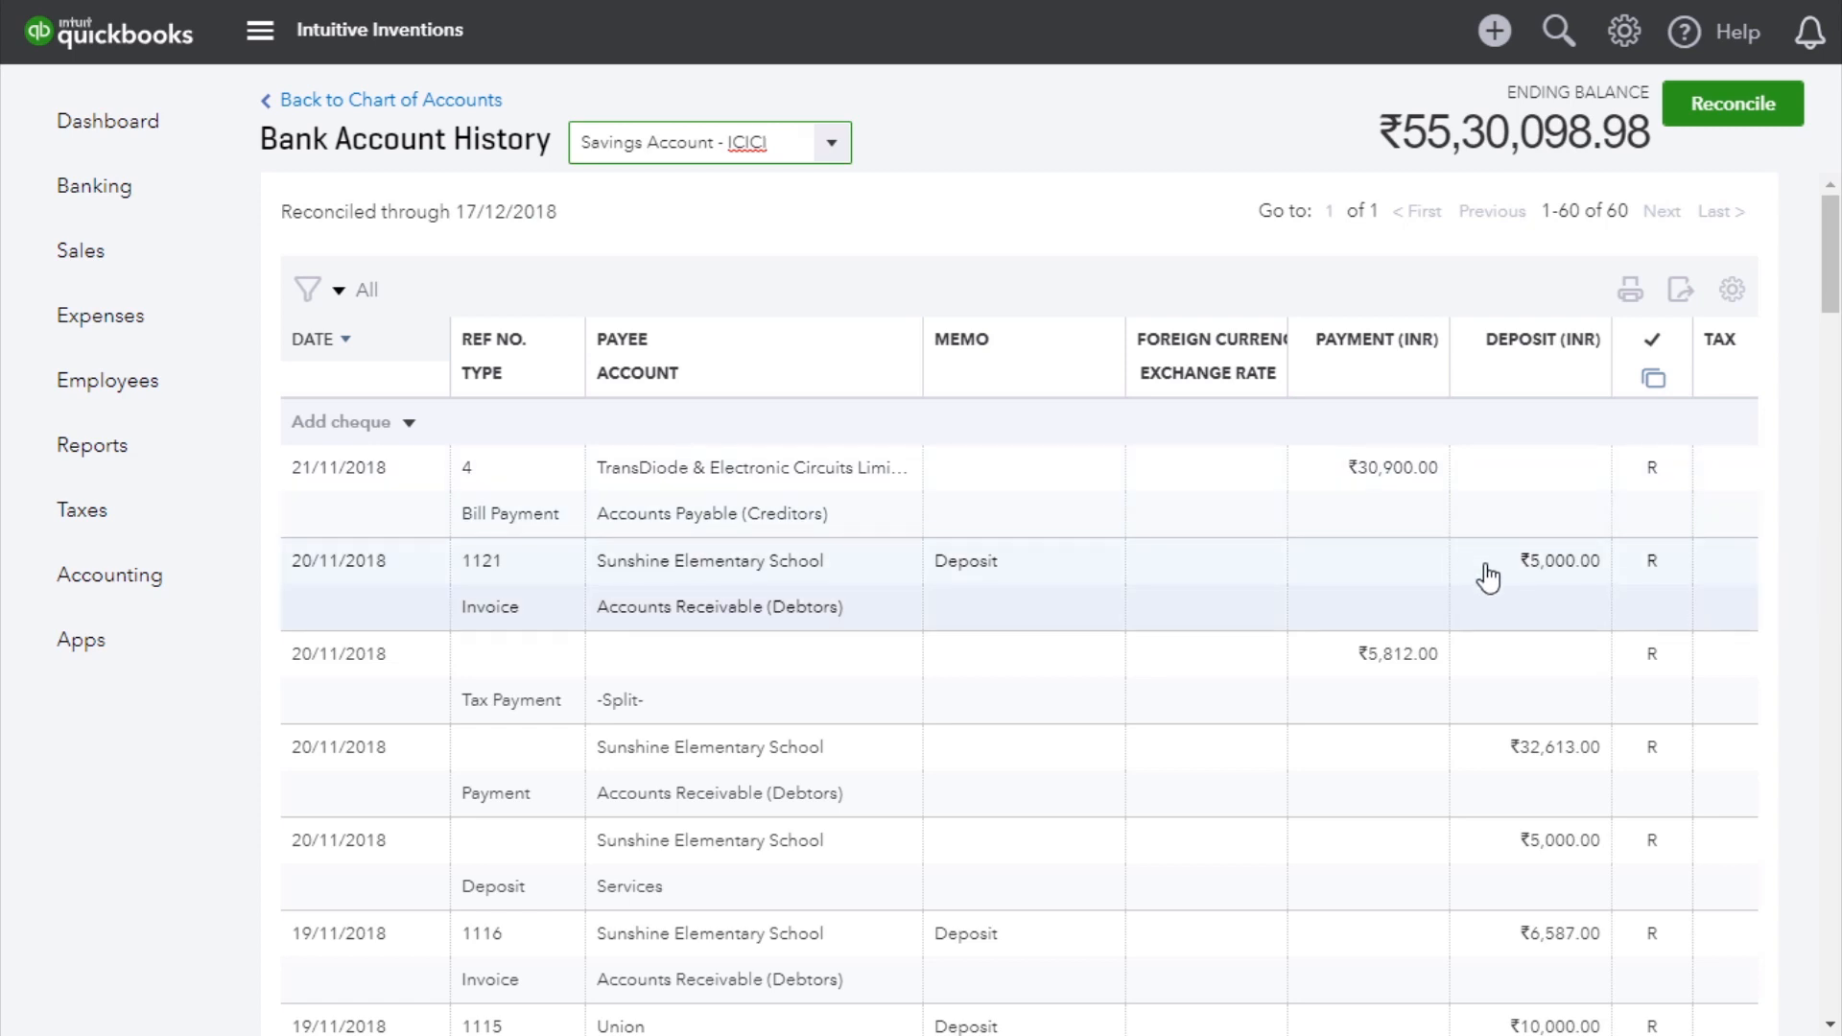
Scroll the ICICI register down toward the 20/11/2018 Services deposit
{"action": "scroll", "scroll_direction": "down", "scroll_amount": 3}
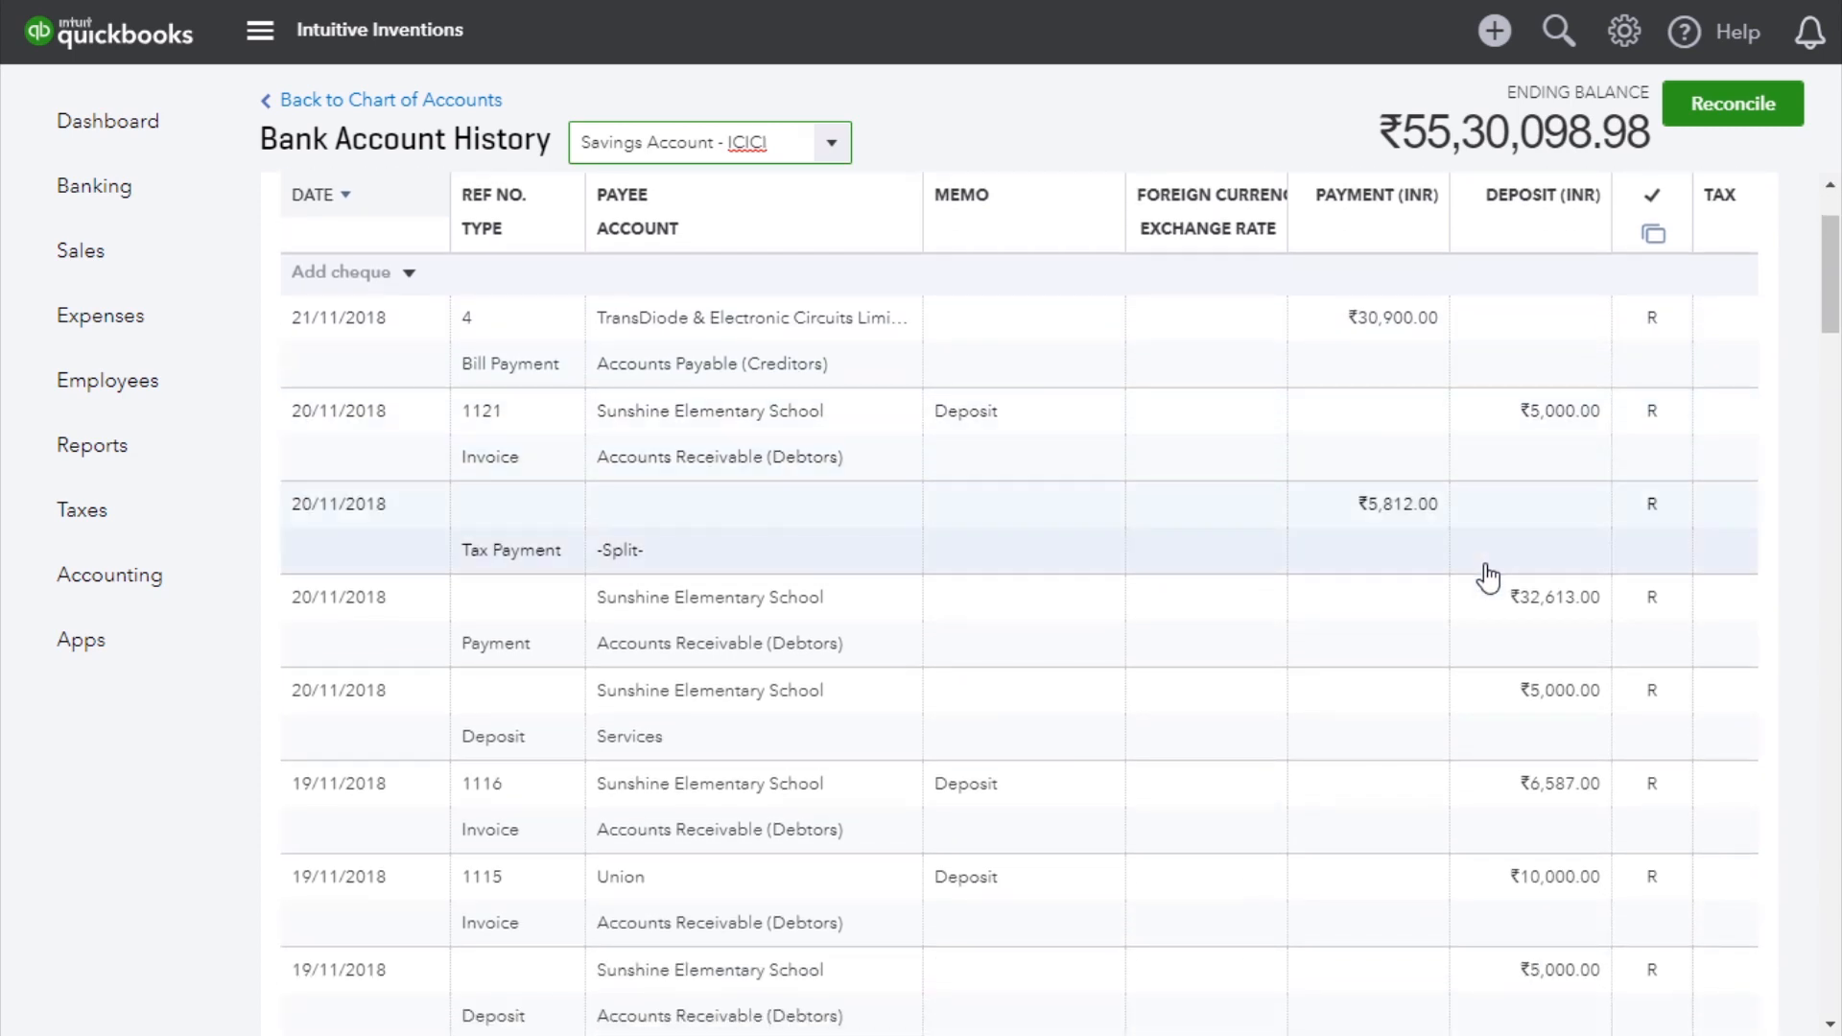
{"action": "mouse_move", "coordinate": [1566, 725]}
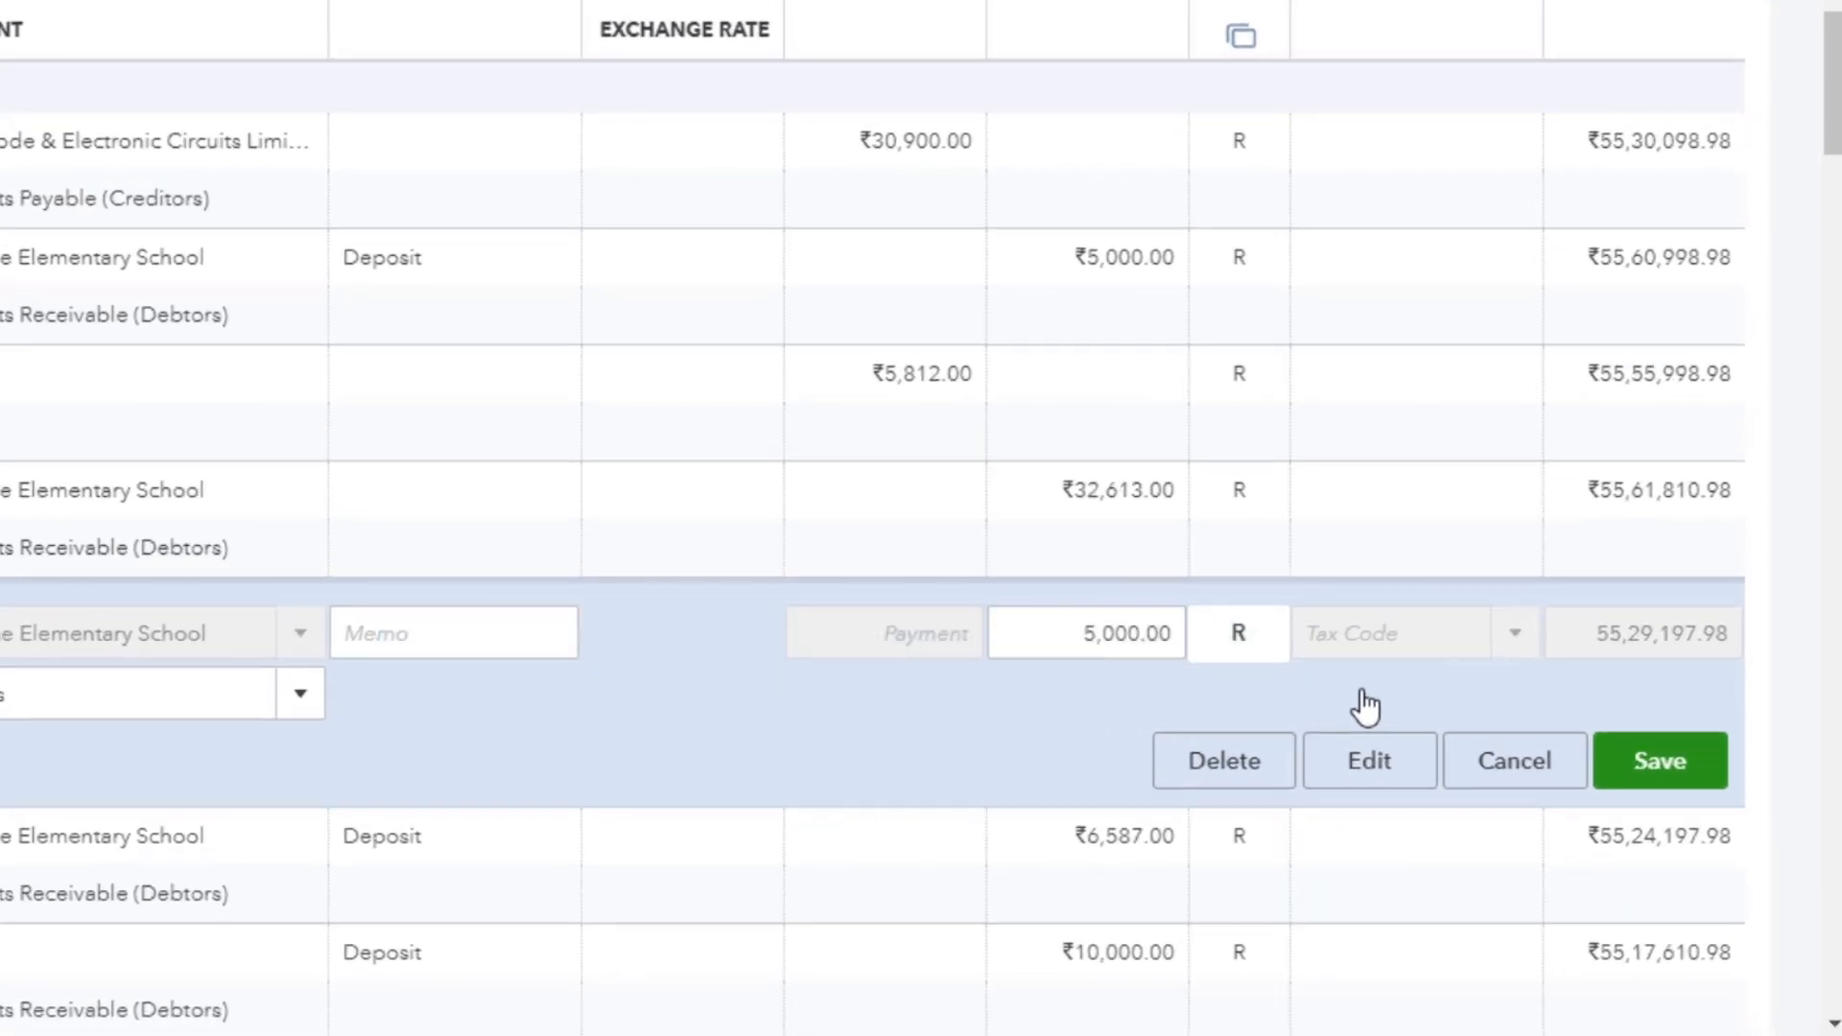
{"action": "mouse_move", "coordinate": [1249, 674]}
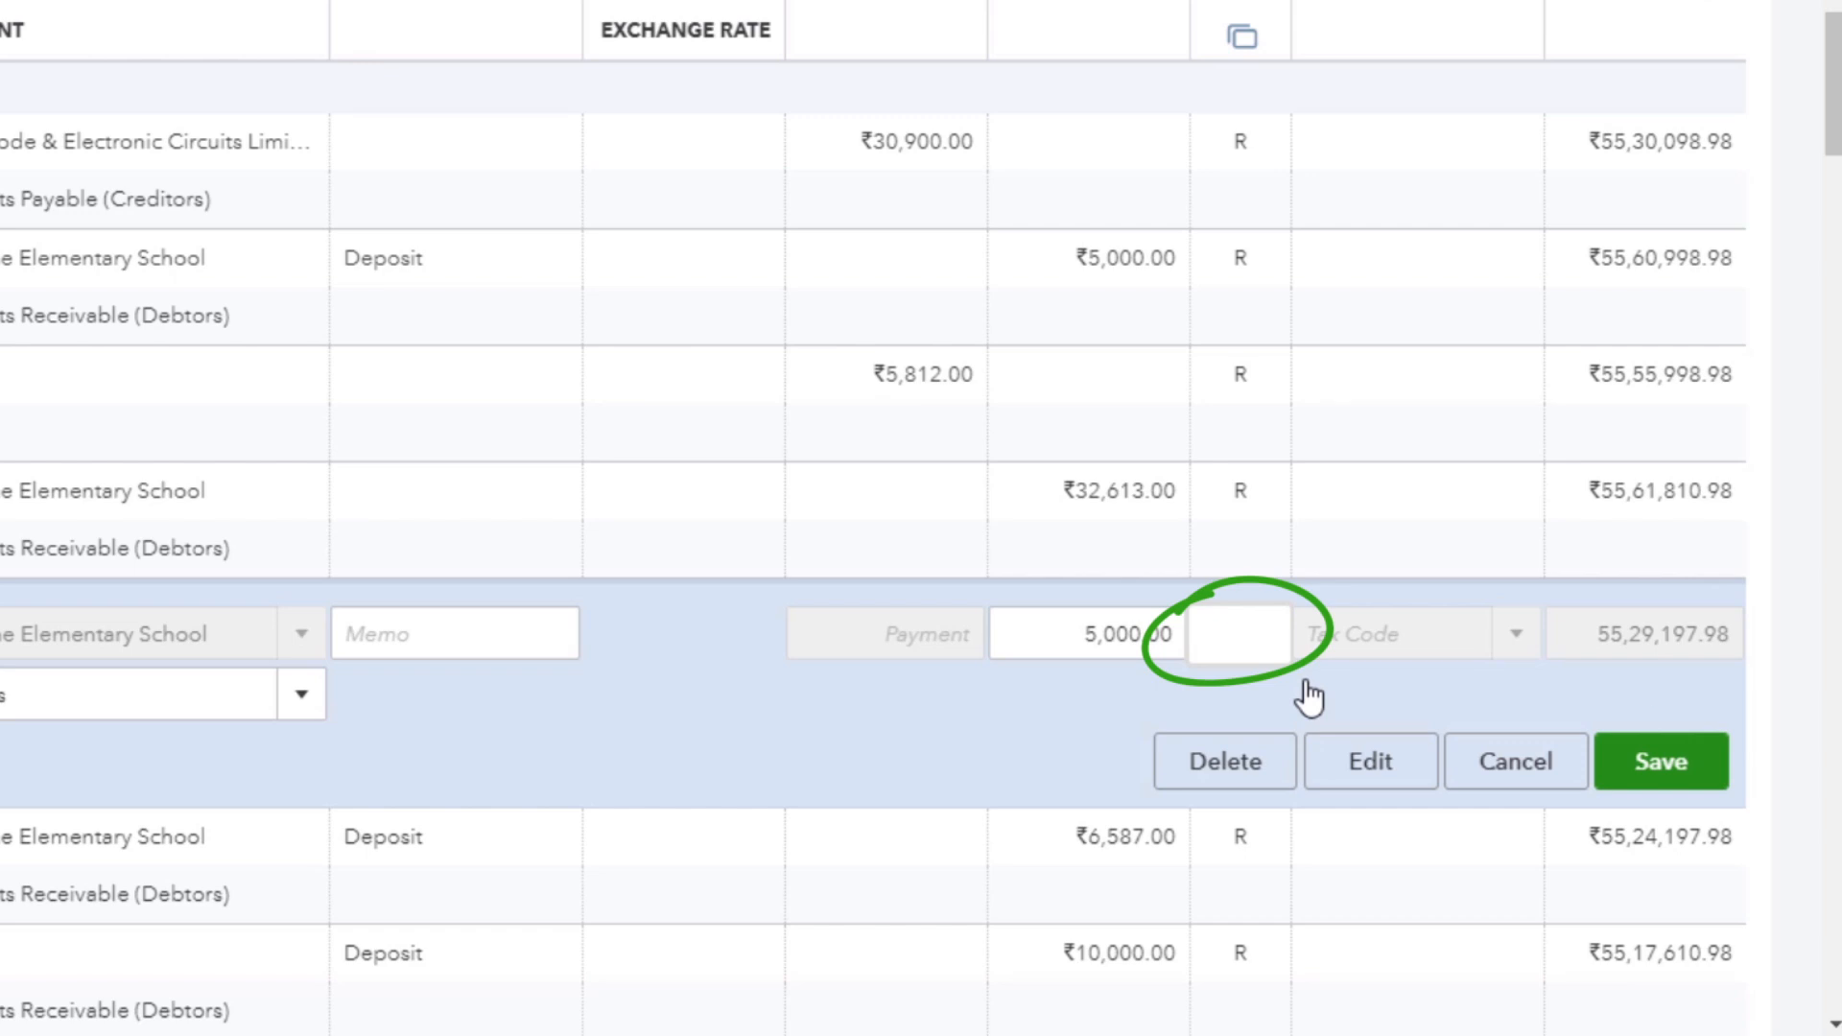
{"action": "mouse_move", "coordinate": [1667, 776]}
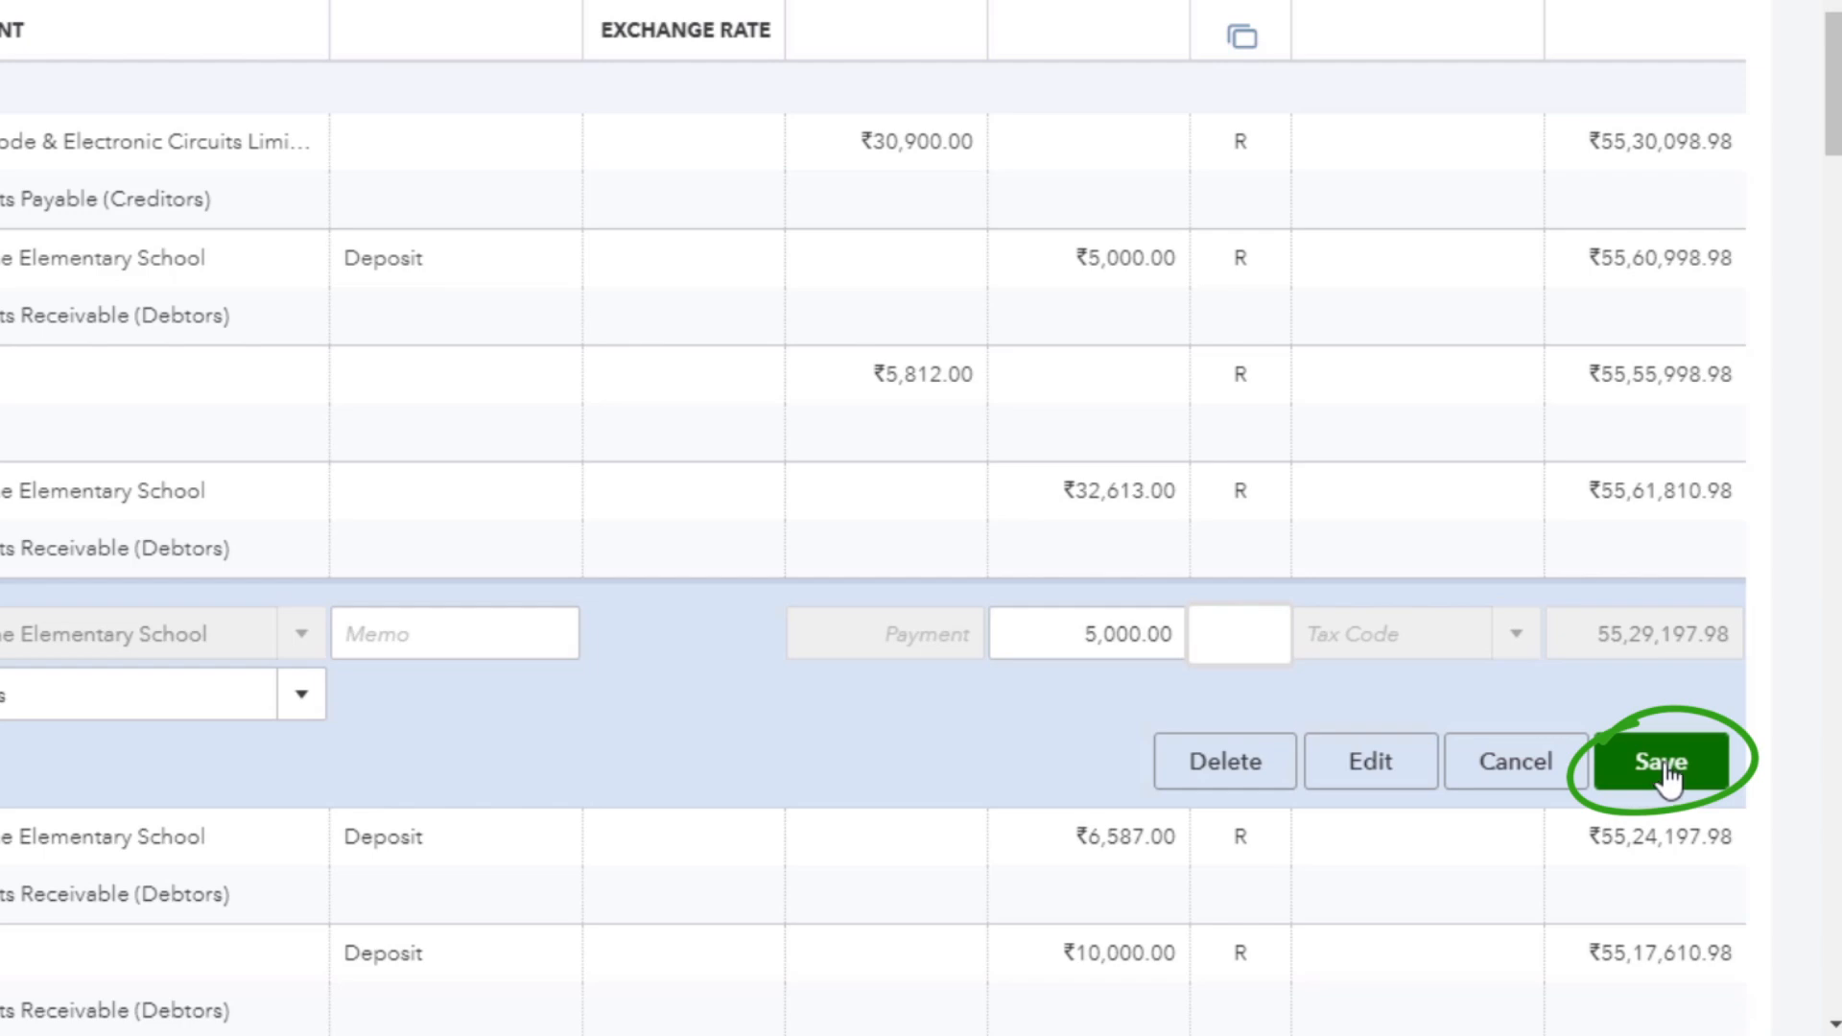
Save the ₹5,000.00 deposit and confirm the reconciled-transaction warning with Yes
{"action": "left_click", "coordinate": [1662, 762]}
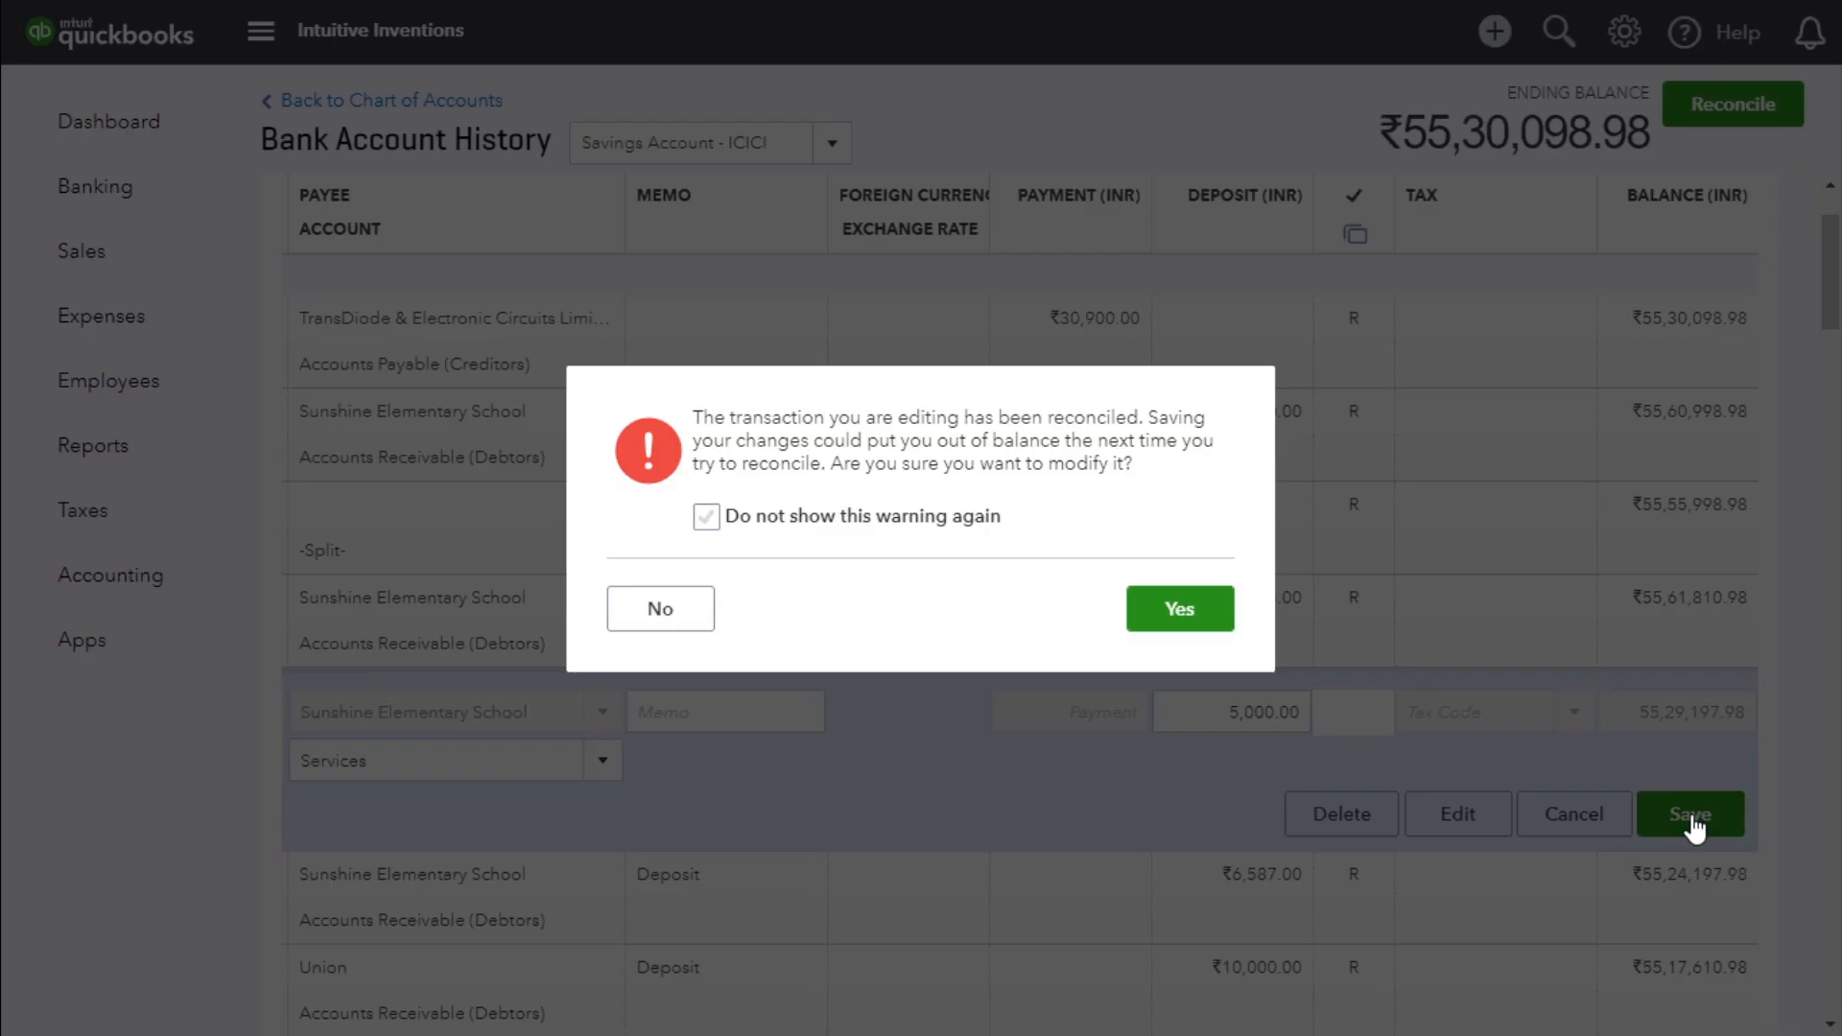
{"action": "mouse_move", "coordinate": [1344, 691]}
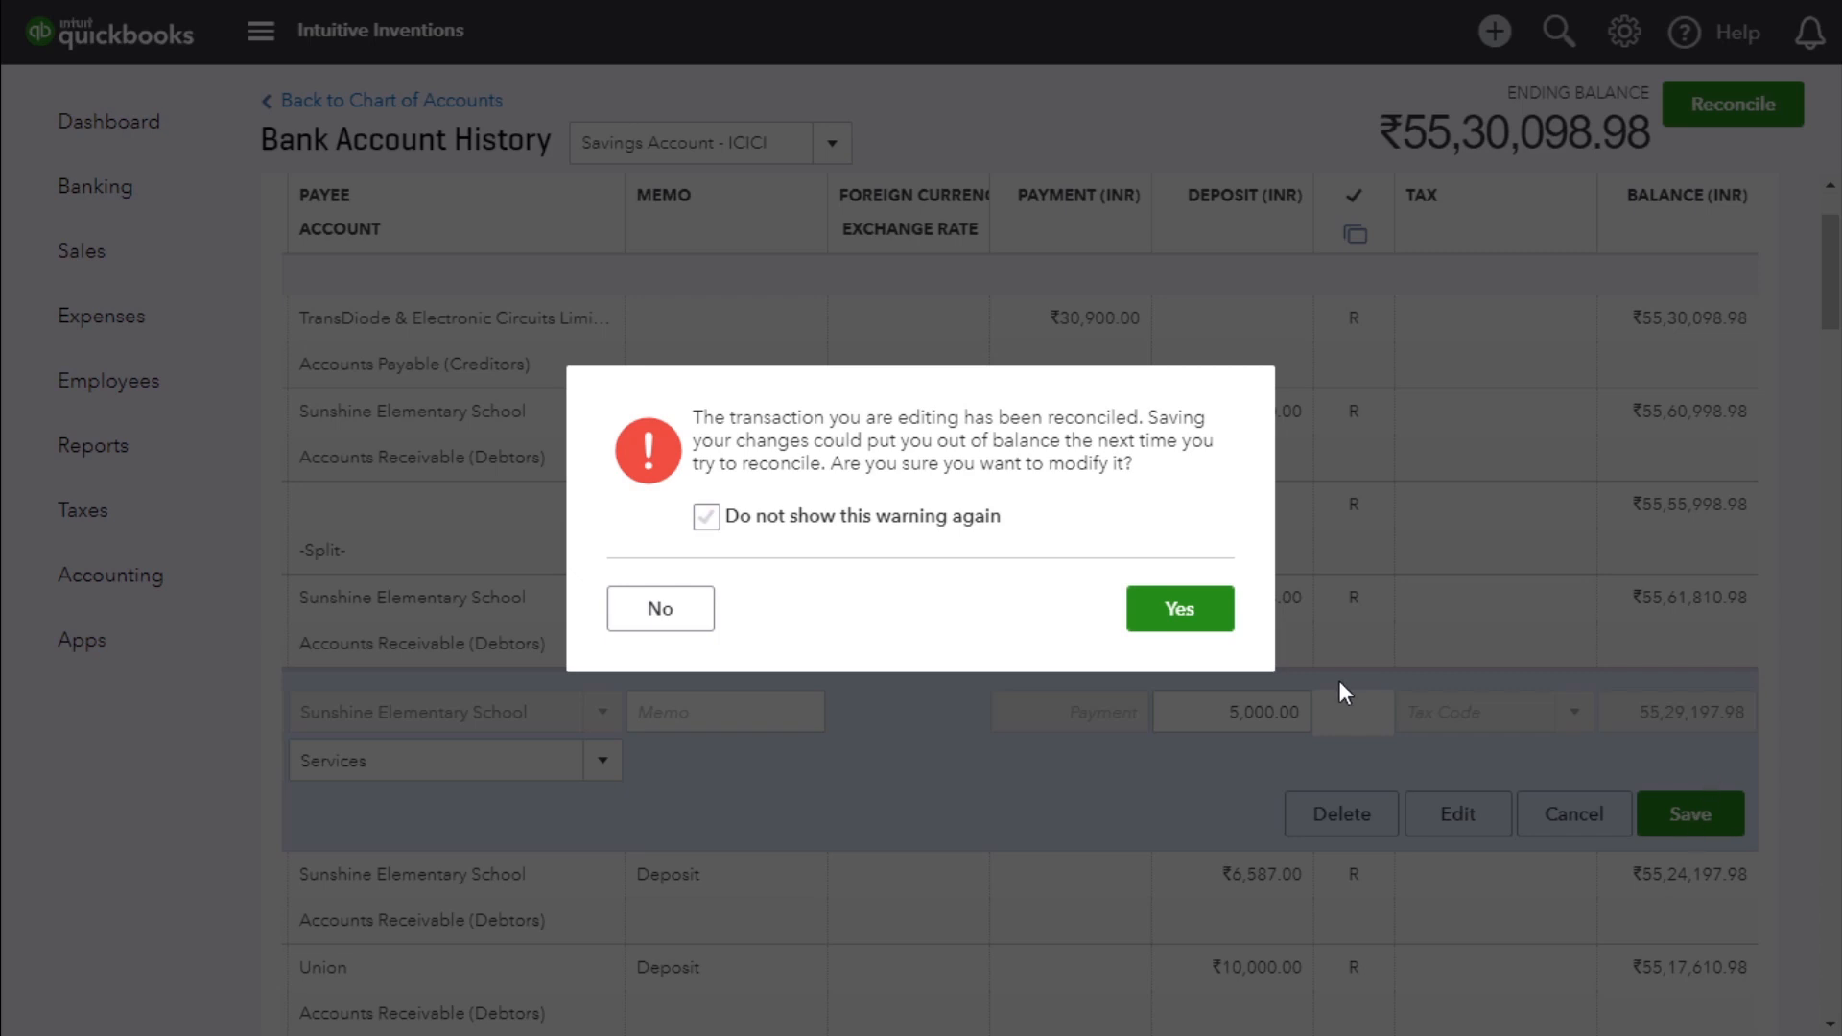
{"action": "left_click", "coordinate": [1180, 609]}
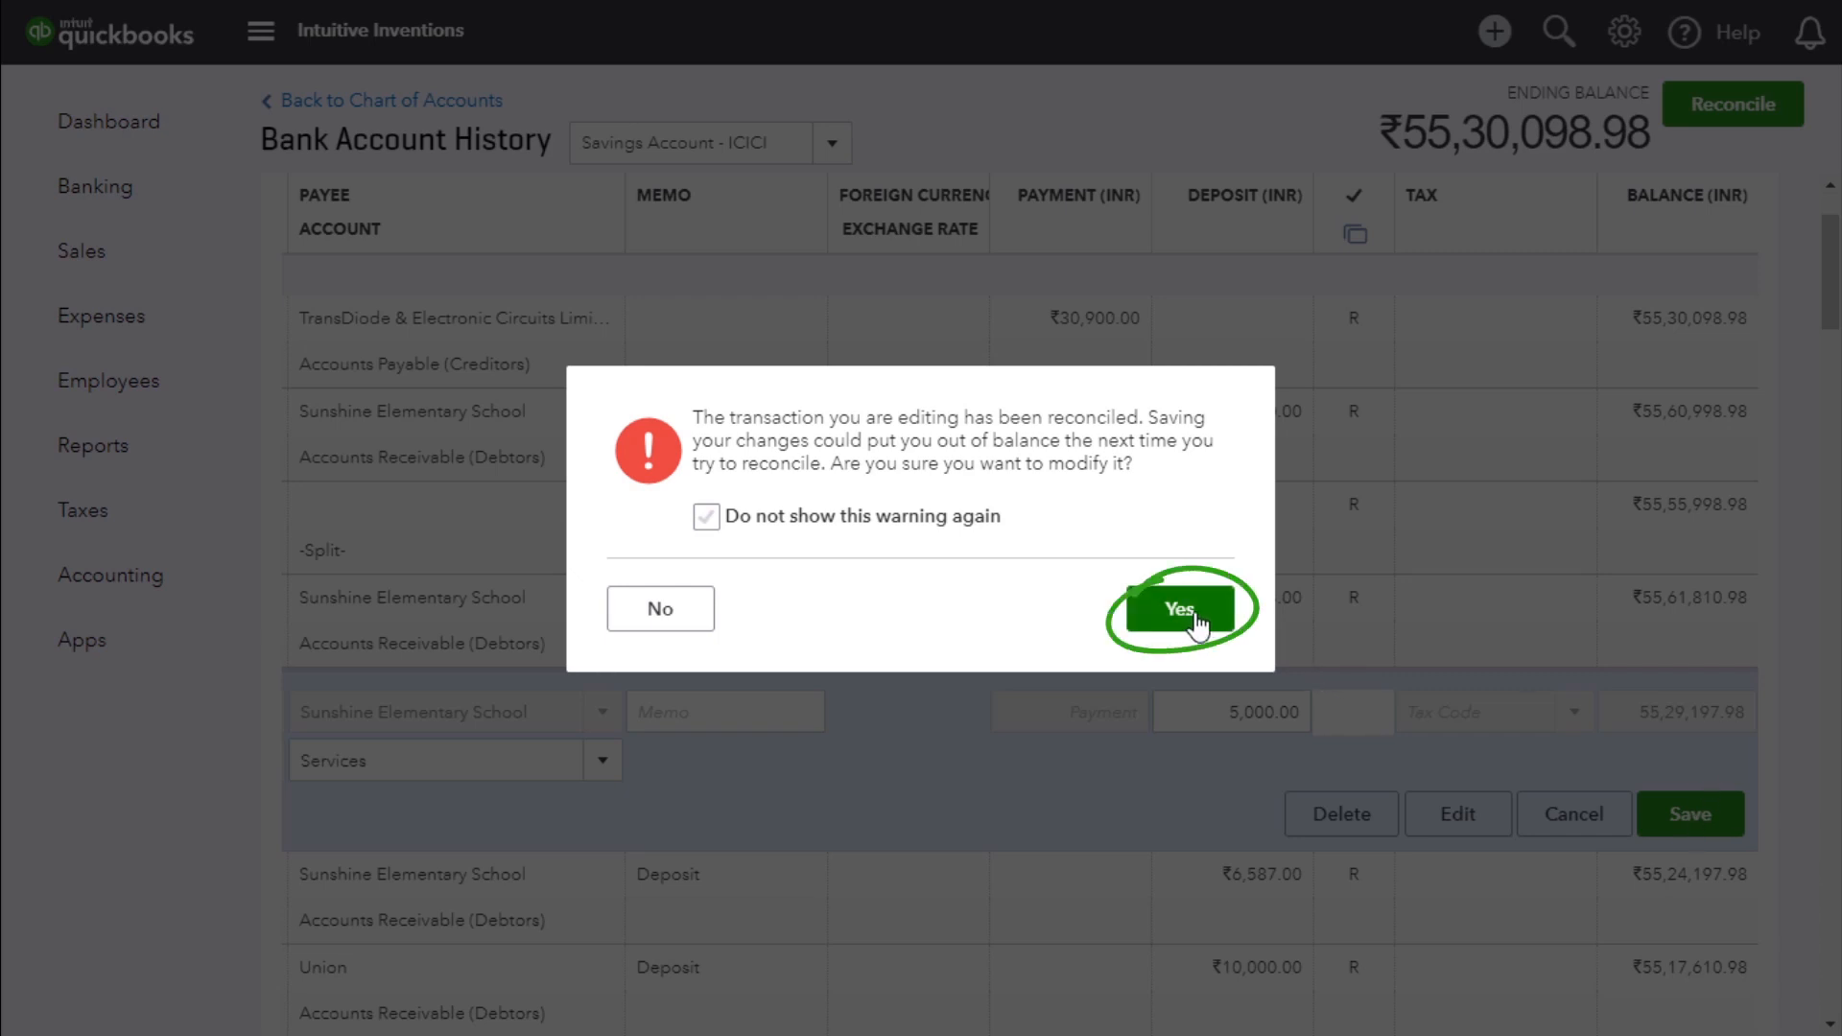
{"action": "left_click", "coordinate": [1182, 609]}
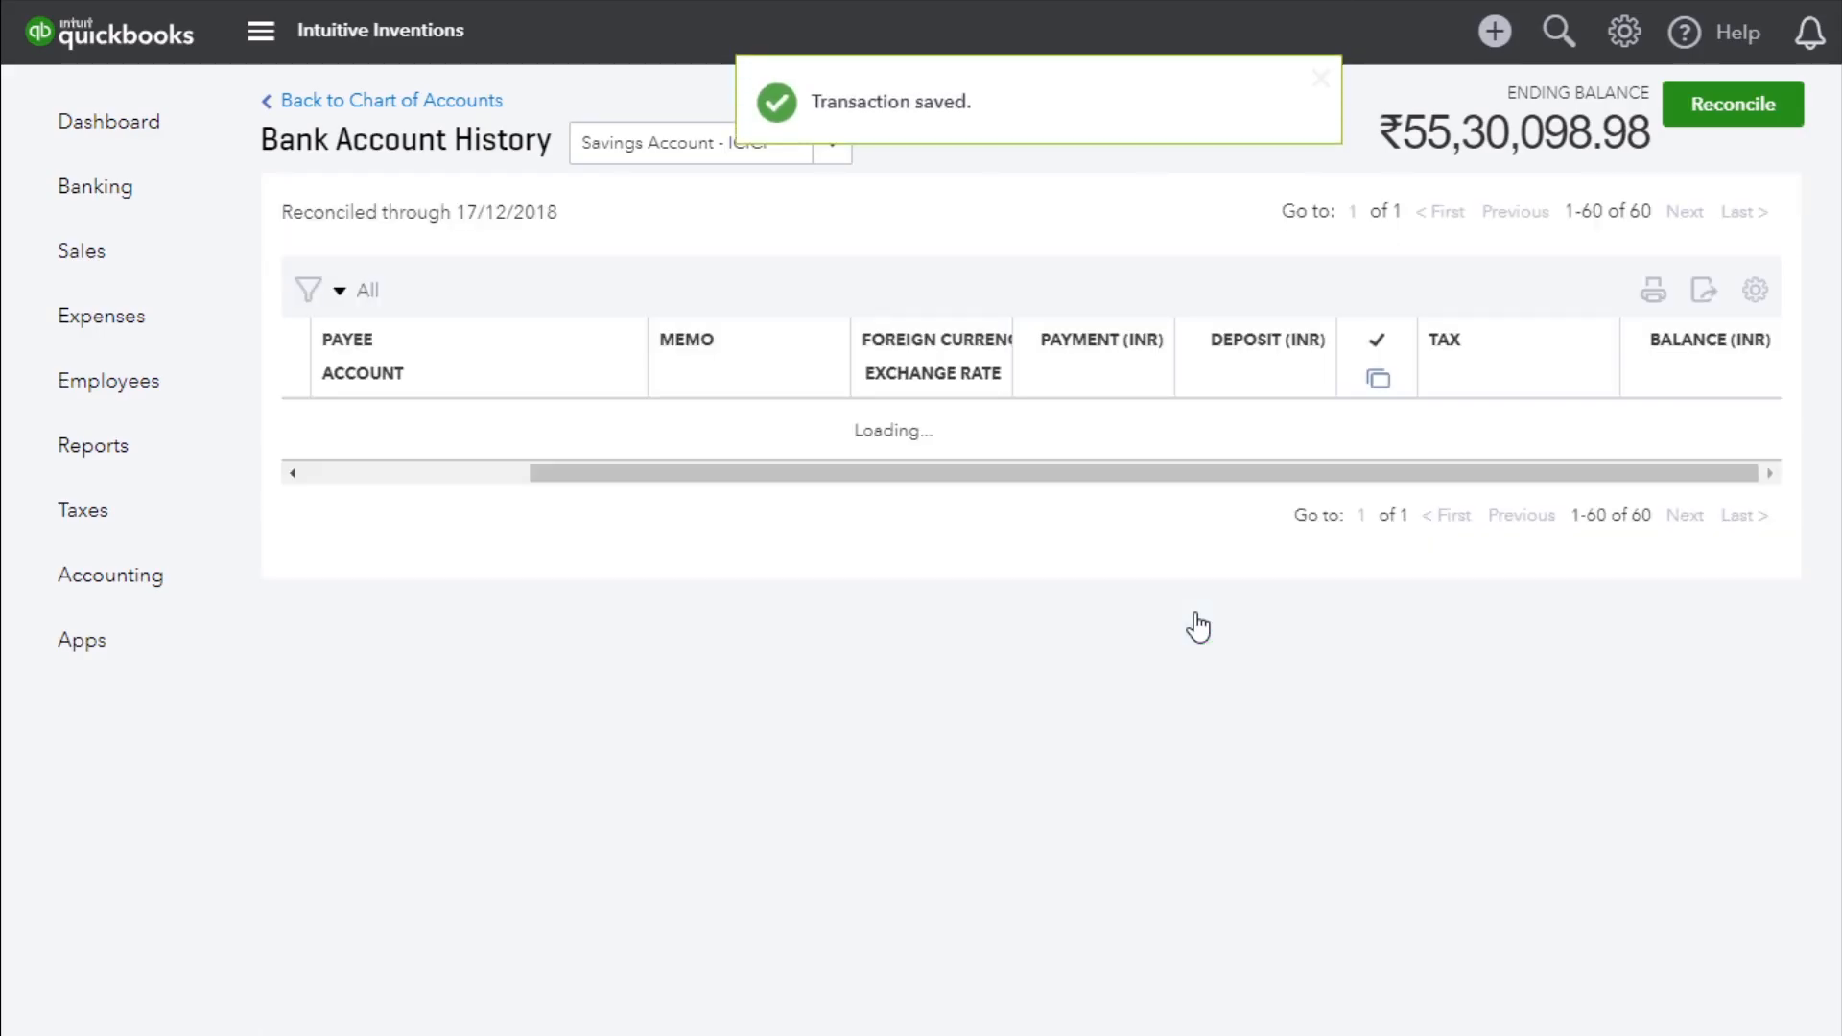